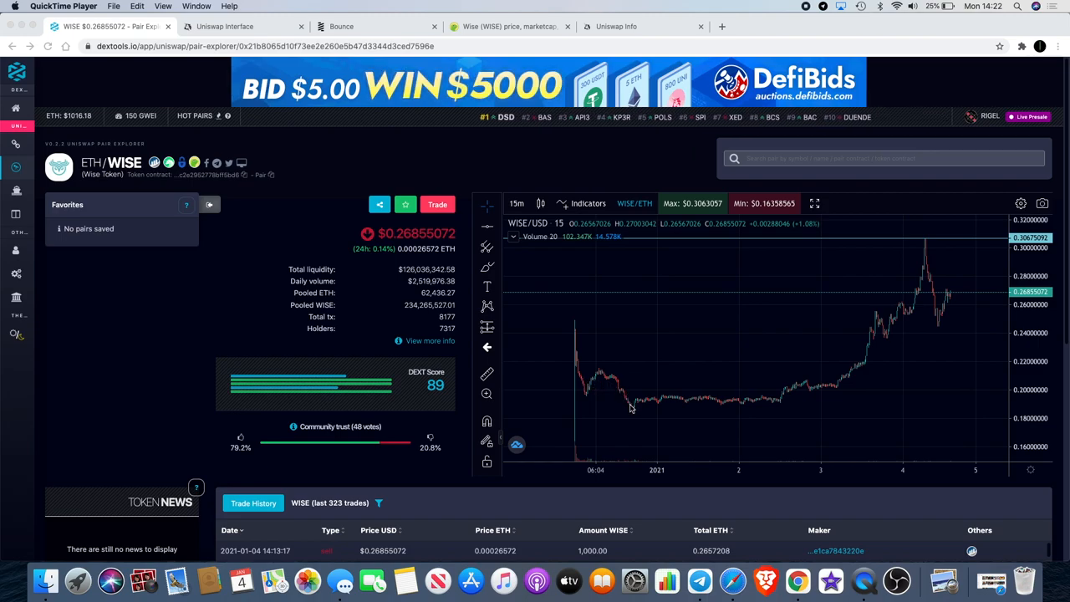
{"action": "mouse_move", "coordinate": [735, 401]}
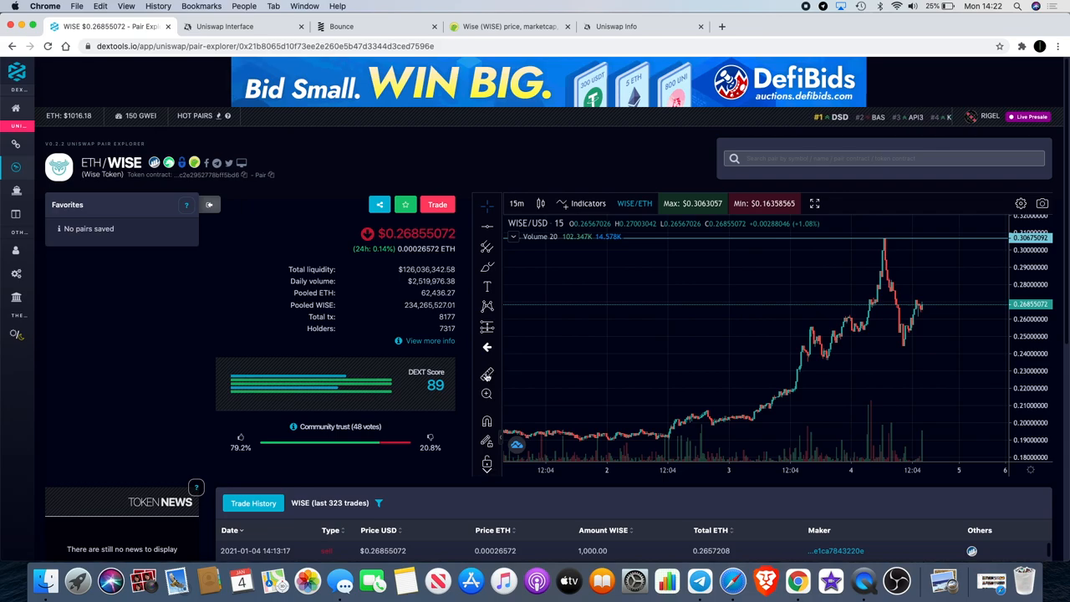
{"action": "mouse_move", "coordinate": [699, 438]}
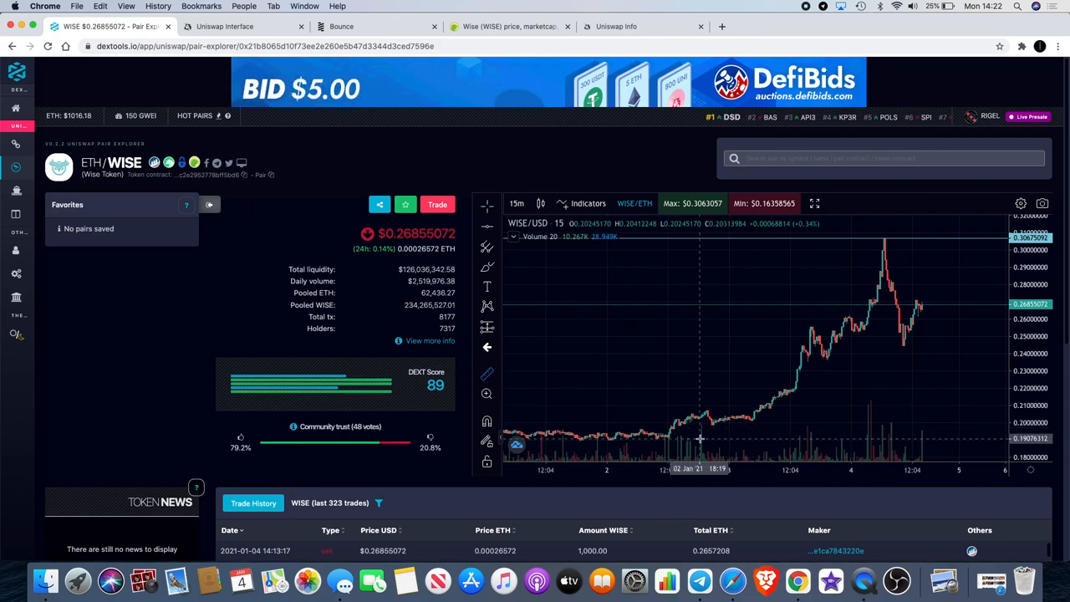
Focus the WISE/USD chart on the recent candles around the latest price spike.
{"action": "left_click_drag", "start_coordinate": [699, 438], "coordinate": [940, 241]}
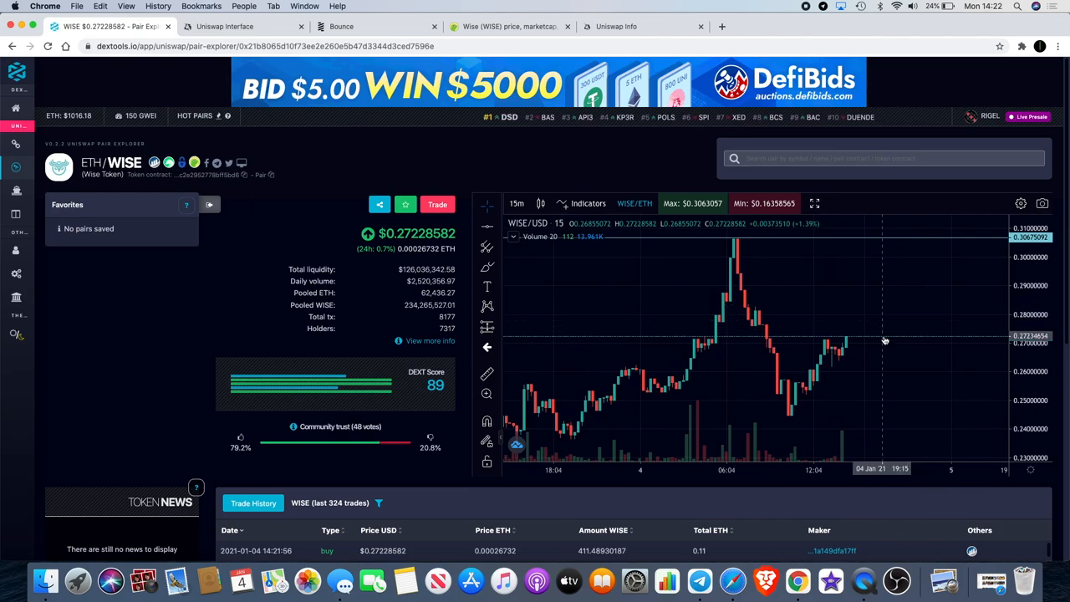
{"action": "mouse_move", "coordinate": [850, 341]}
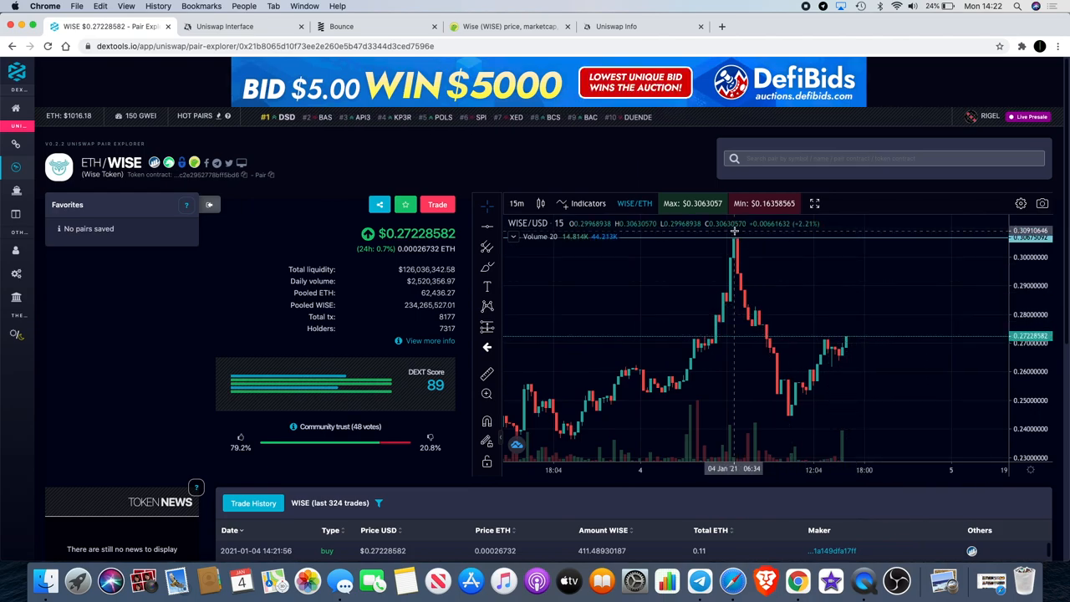
Switch the WISE/USD chart interval to 1-hour candles.
{"action": "left_click", "coordinate": [517, 204]}
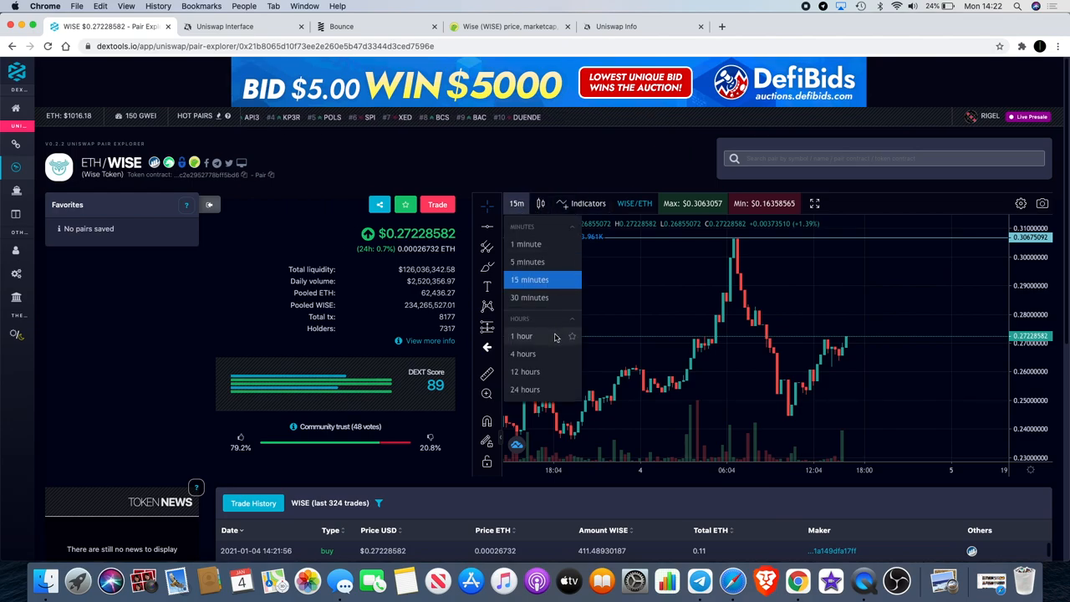
{"action": "left_click", "coordinate": [522, 335]}
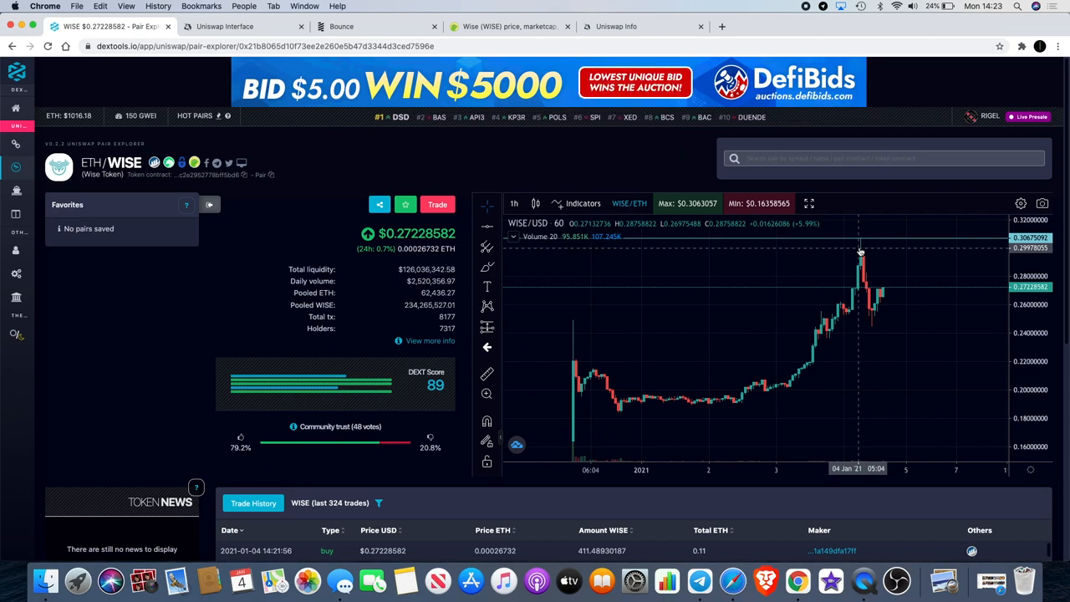
{"action": "mouse_move", "coordinate": [792, 279]}
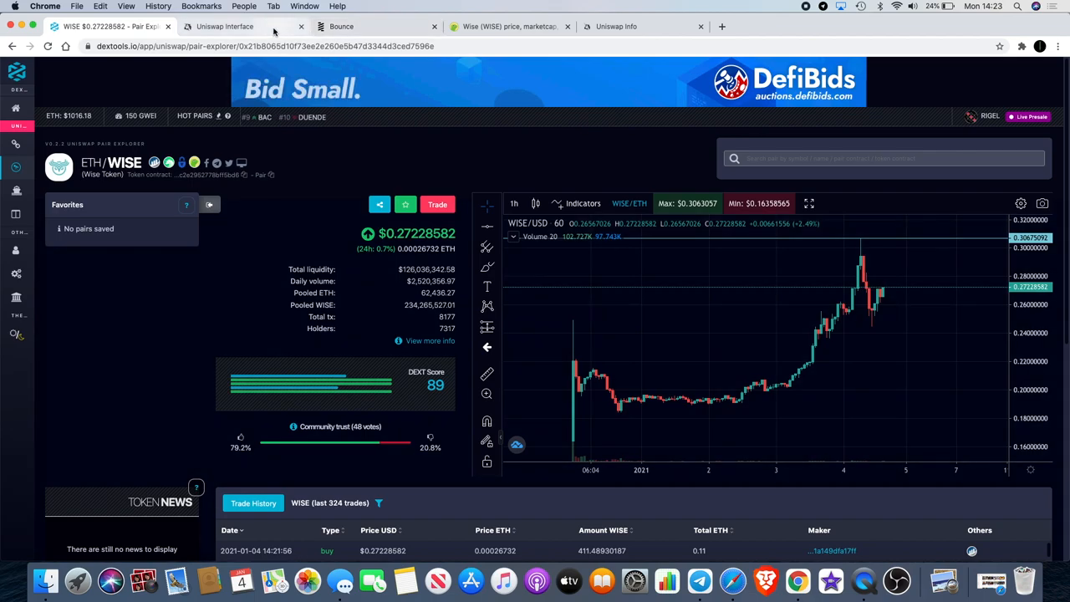
Bring up the Uniswap Info Top Tokens table listing Wise Token.
{"action": "left_click", "coordinate": [615, 27]}
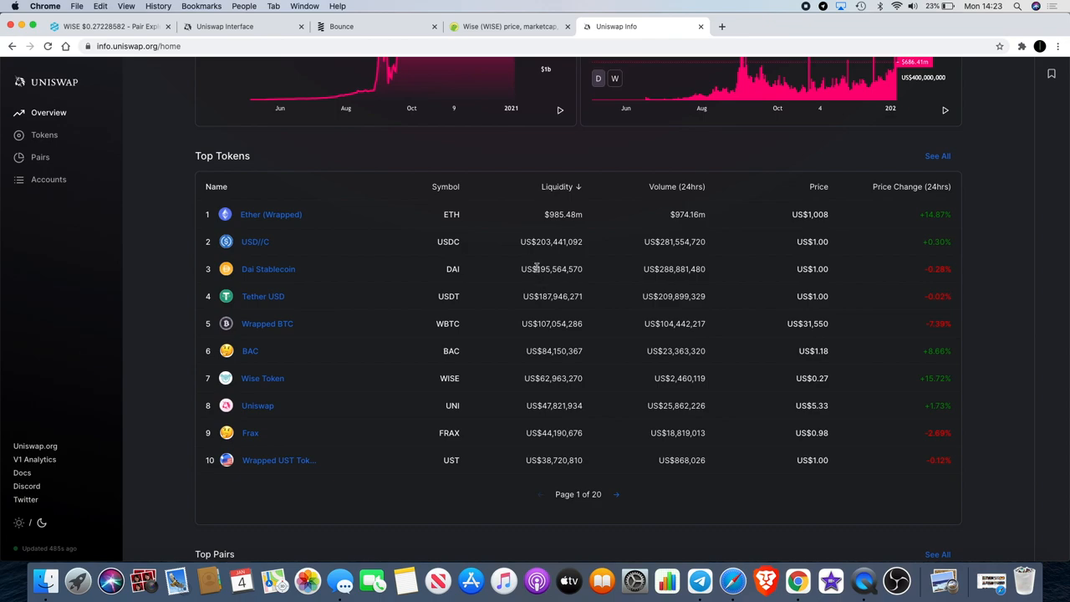
{"action": "mouse_move", "coordinate": [532, 314]}
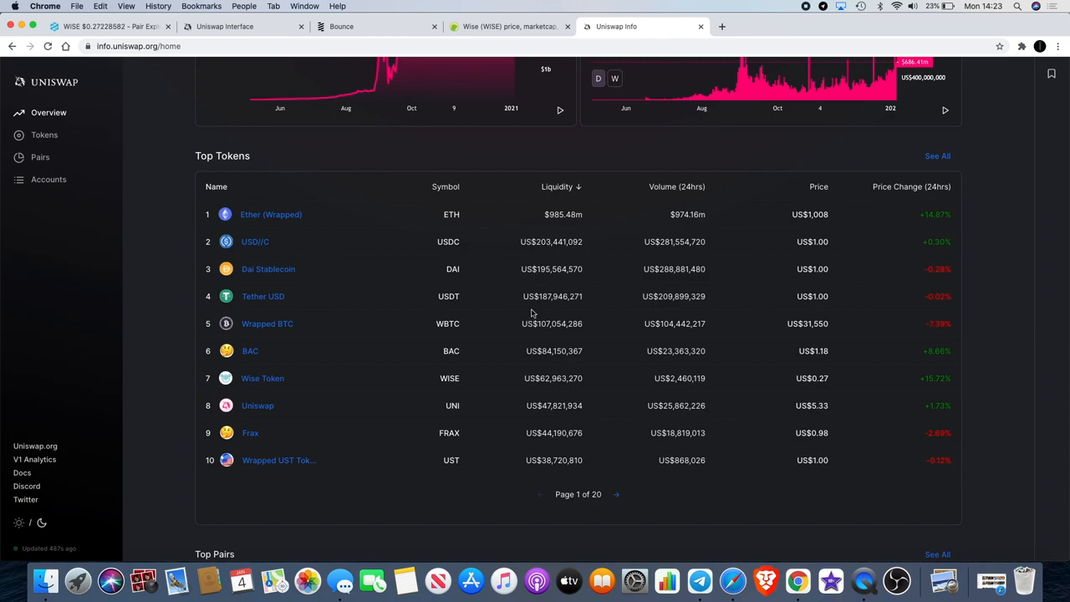
{"action": "mouse_move", "coordinate": [263, 378]}
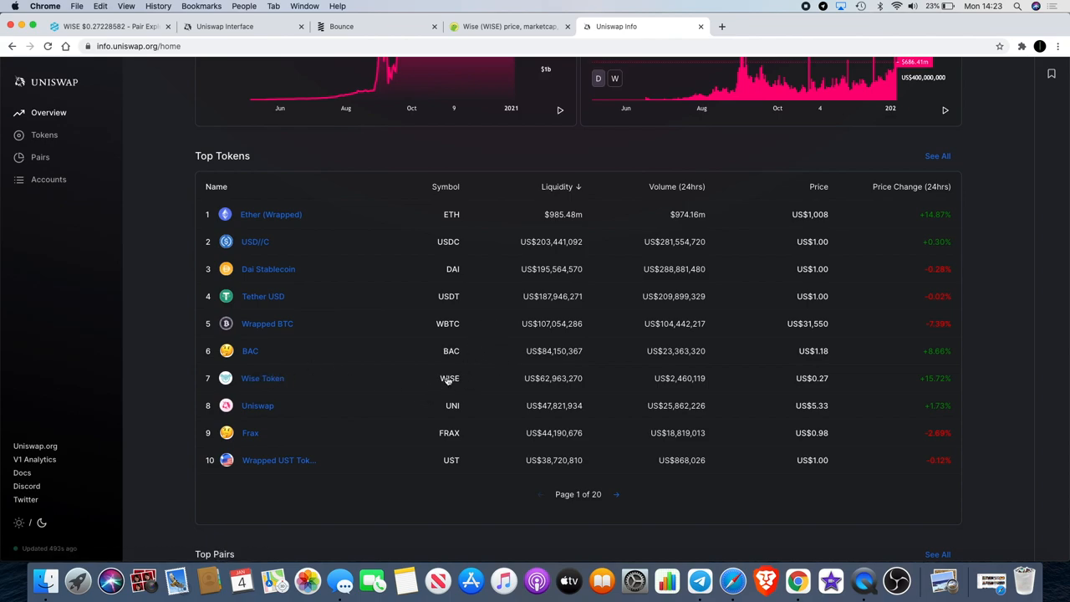
{"action": "mouse_move", "coordinate": [362, 208]}
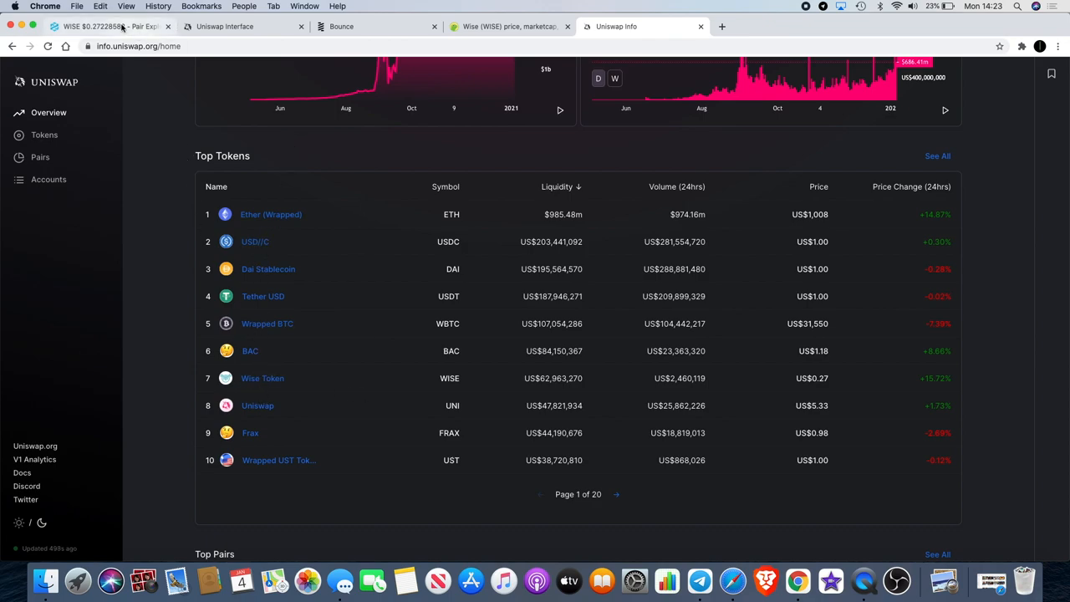
Return to the DEXTools ETH/WISE pair page with its hourly chart.
{"action": "left_click", "coordinate": [109, 27]}
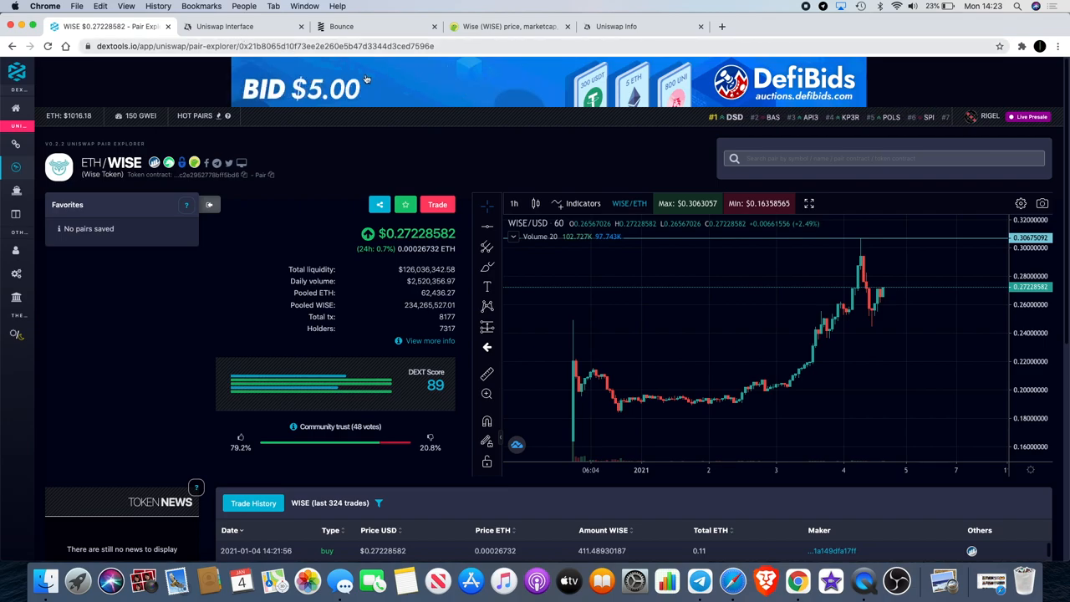
{"action": "mouse_move", "coordinate": [720, 331]}
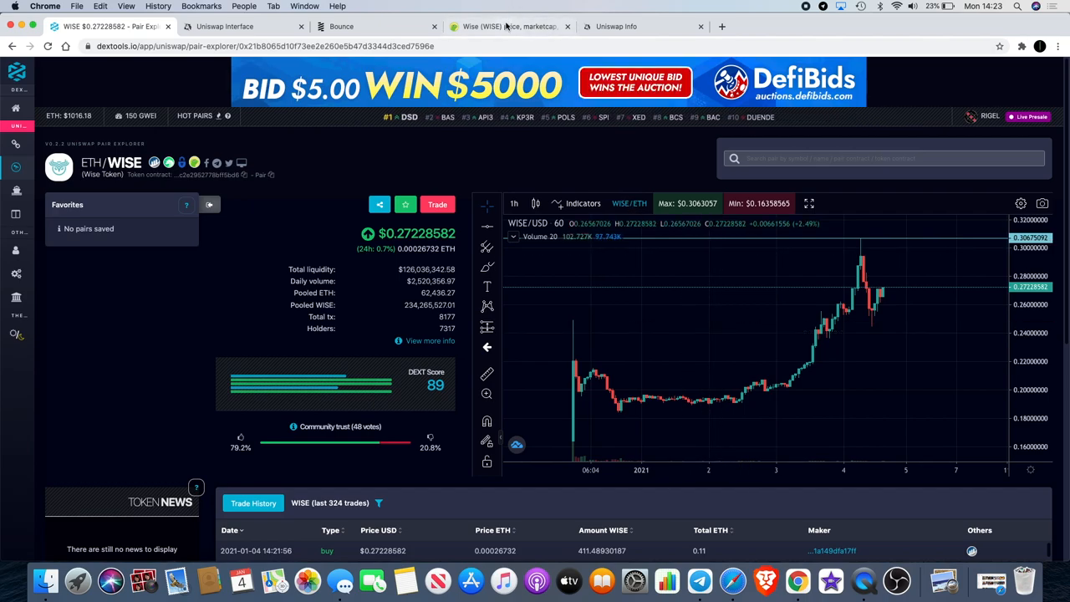
Show CoinGecko's Wise (WISE) page and bring its 24-hour price chart into view.
{"action": "left_click", "coordinate": [510, 27]}
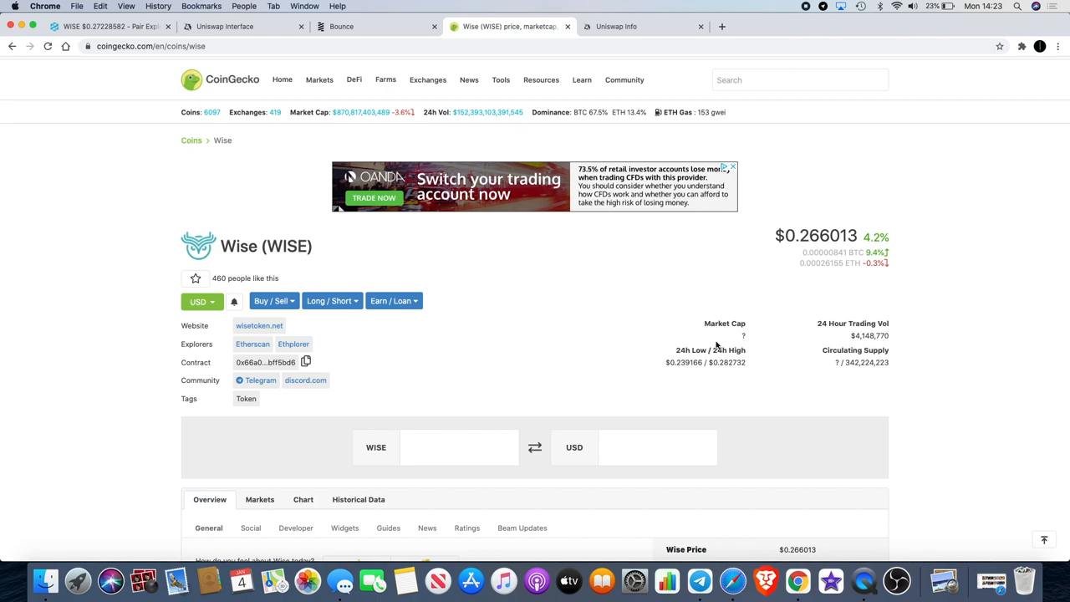
{"action": "mouse_move", "coordinate": [809, 314]}
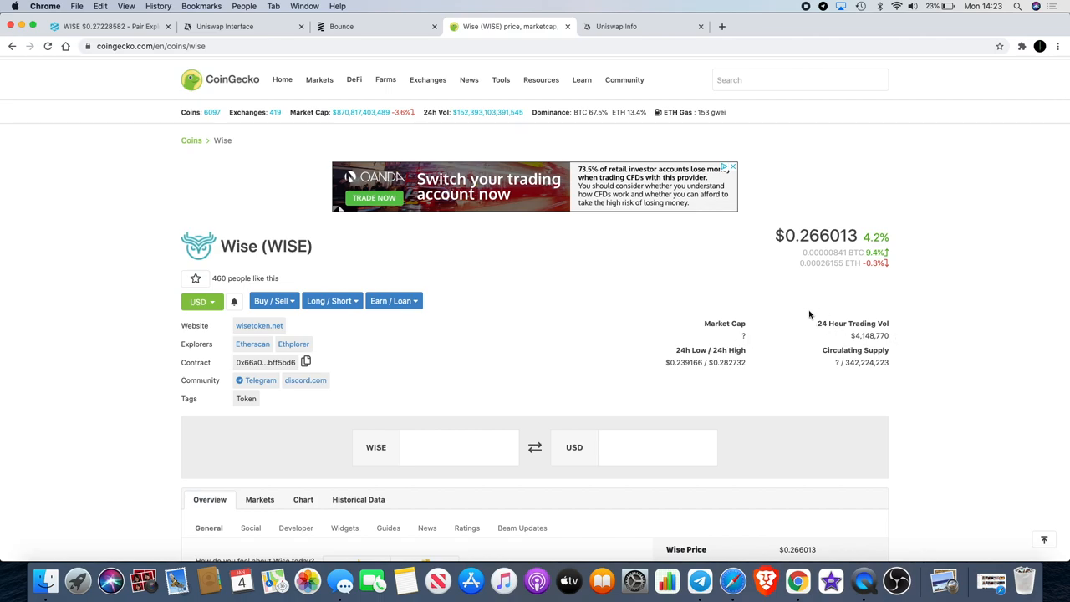
{"action": "mouse_move", "coordinate": [314, 277]}
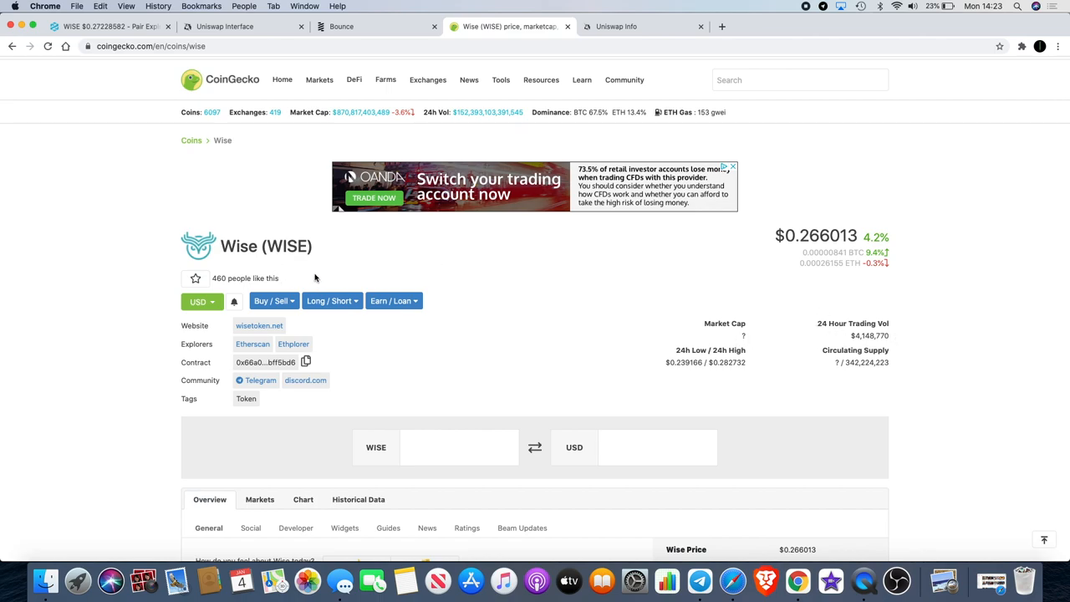
{"action": "mouse_move", "coordinate": [876, 345]}
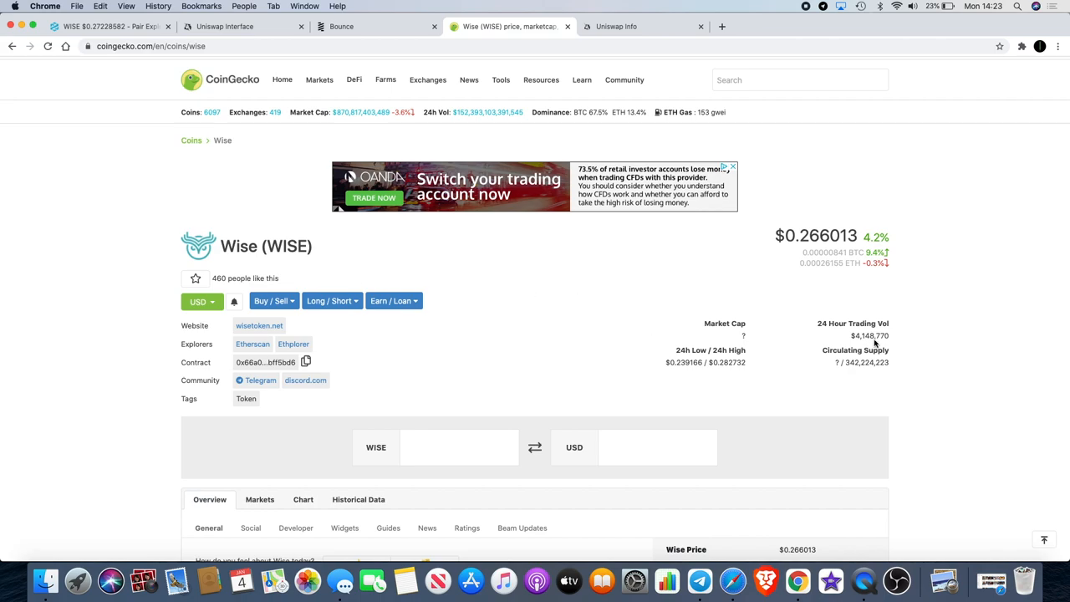
{"action": "scroll", "scroll_direction": "down", "scroll_amount": 3}
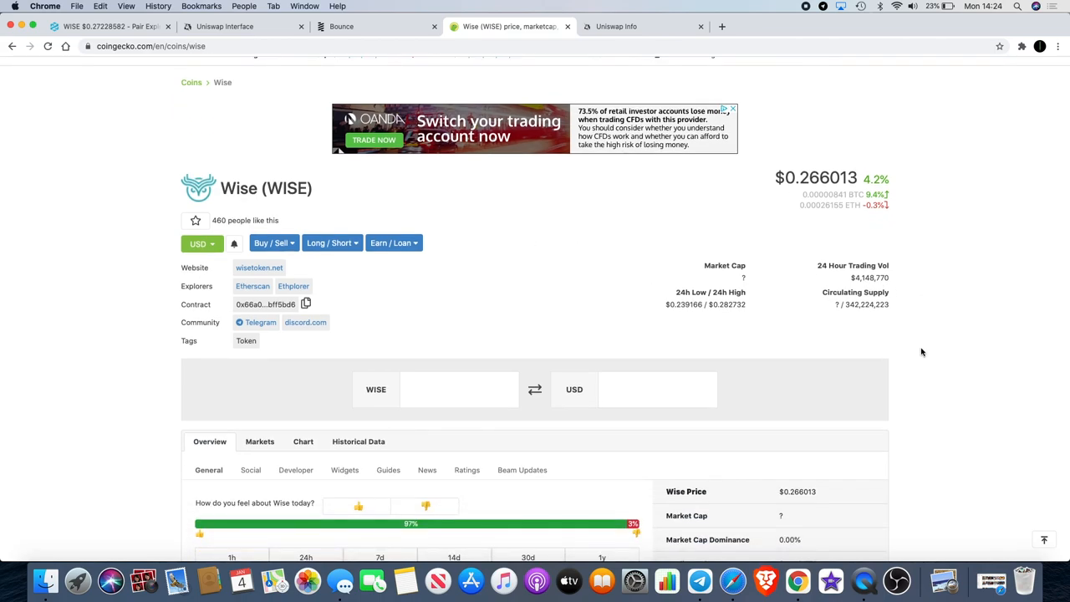
{"action": "mouse_move", "coordinate": [333, 264]}
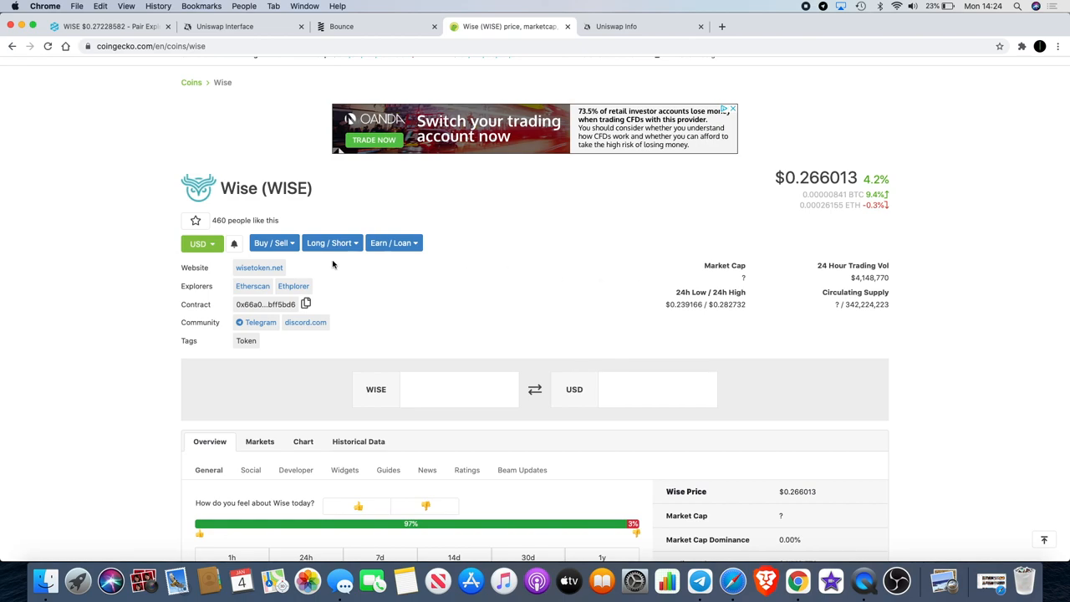
{"action": "mouse_move", "coordinate": [267, 276]}
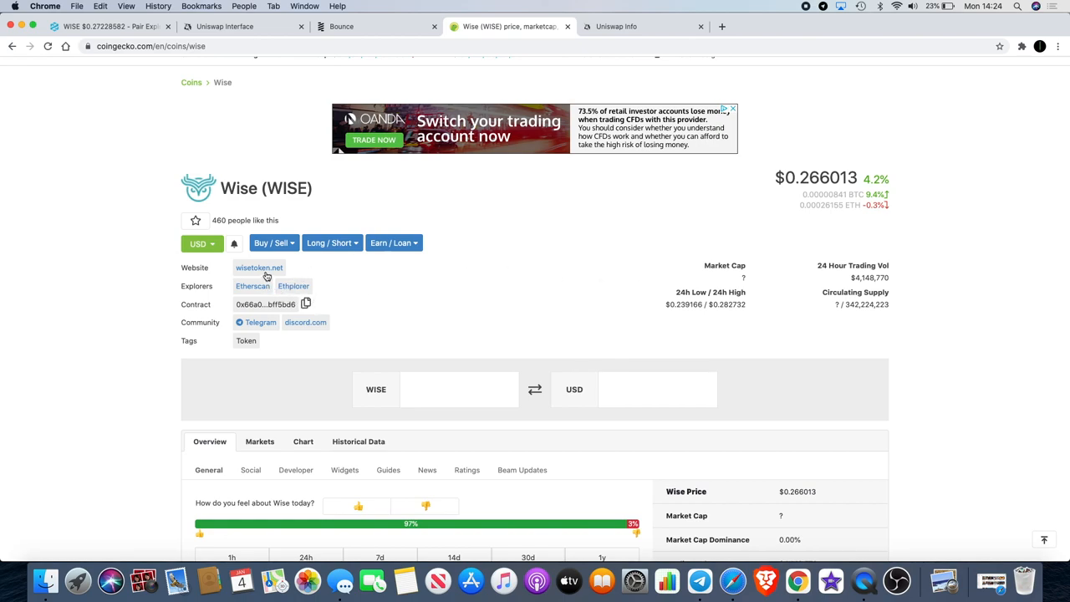
{"action": "scroll", "scroll_direction": "down", "scroll_amount": 3}
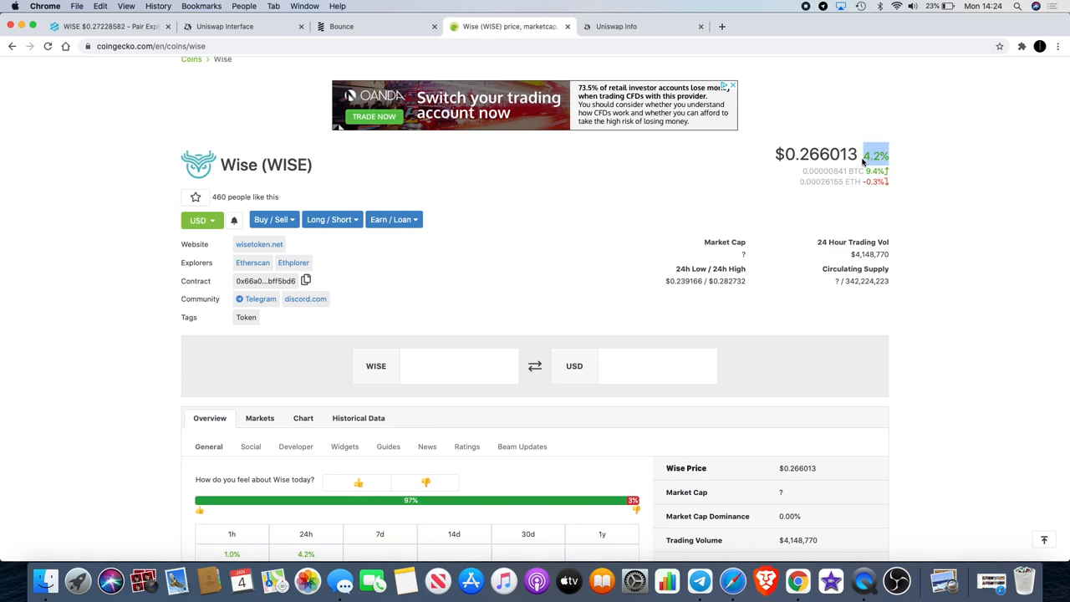
{"action": "scroll", "scroll_direction": "down", "scroll_amount": 3}
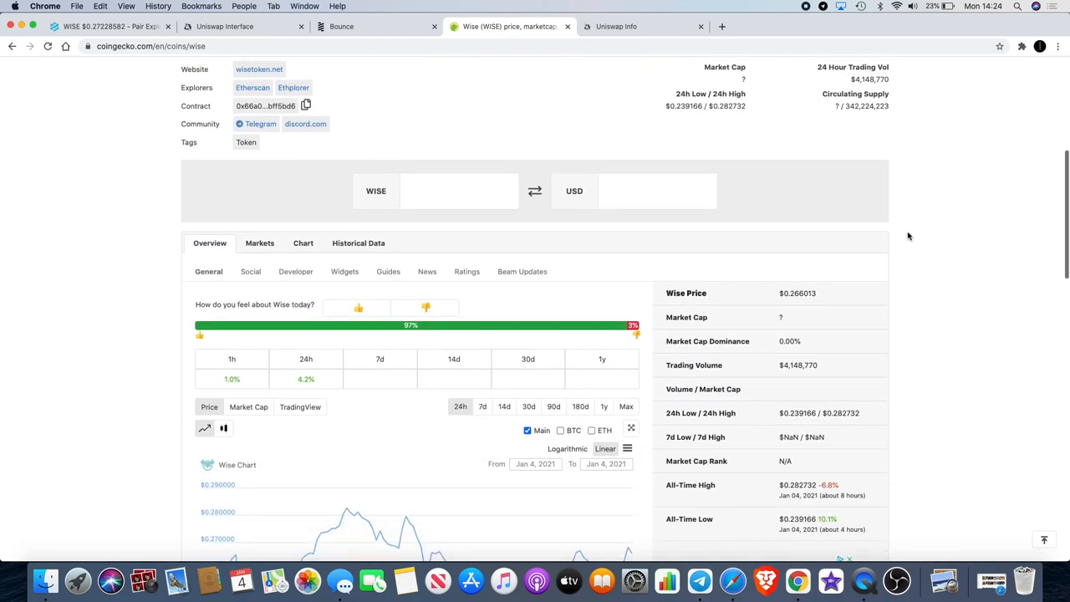
{"action": "scroll", "scroll_direction": "down", "scroll_amount": 3}
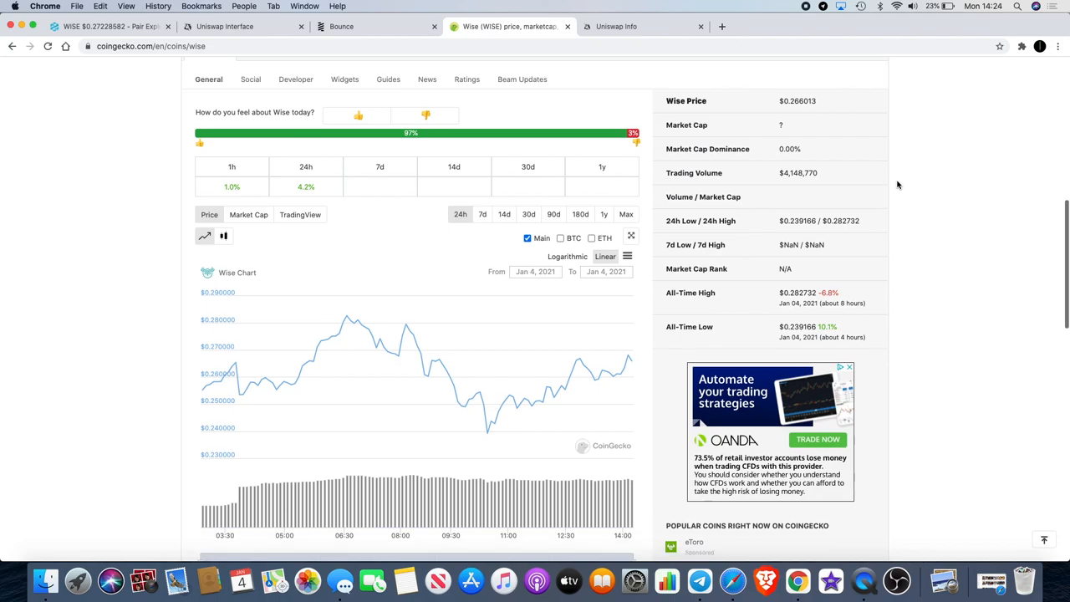
{"action": "scroll", "scroll_direction": "down", "scroll_amount": 3}
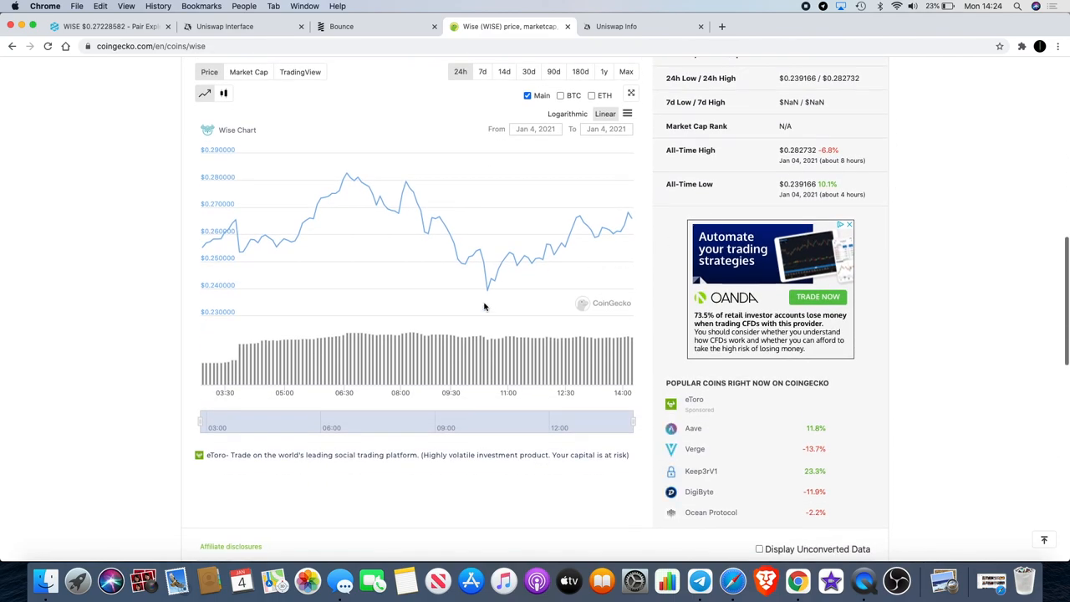
{"action": "scroll", "scroll_direction": "down", "scroll_amount": 3}
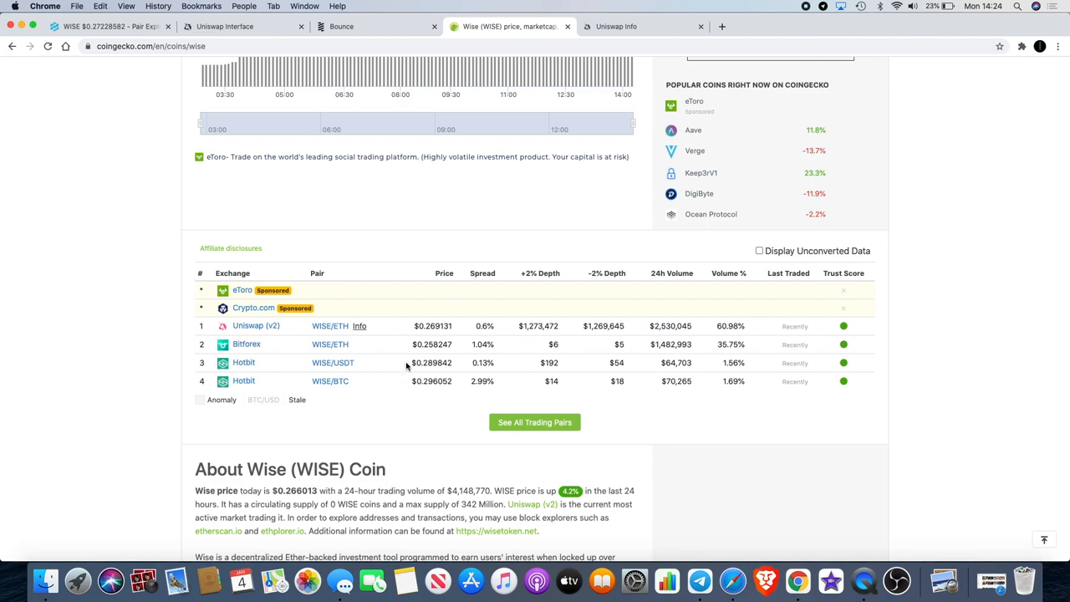
{"action": "mouse_move", "coordinate": [317, 351]}
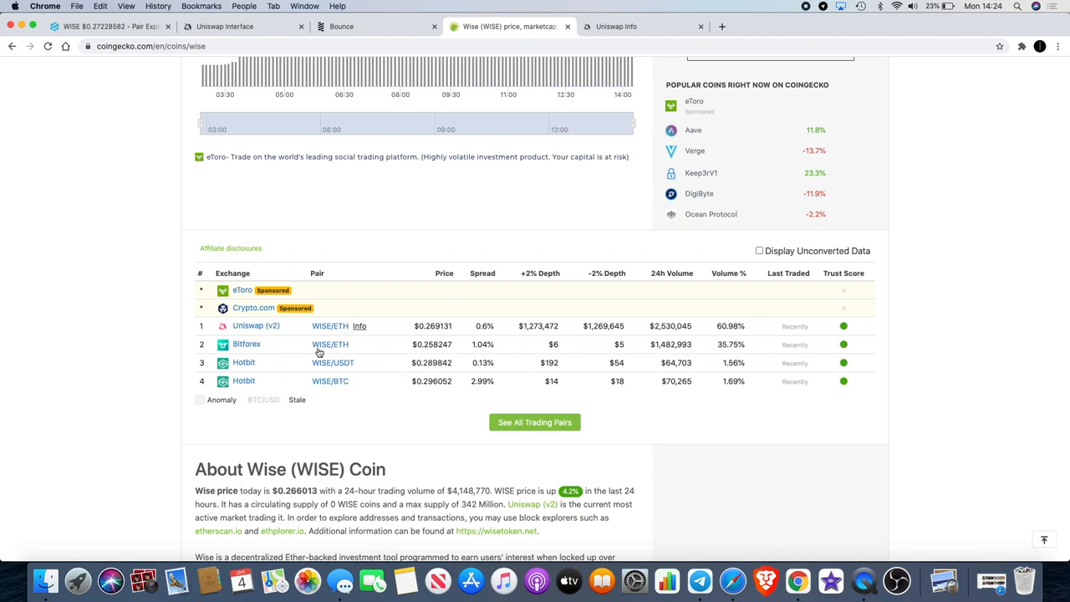
{"action": "mouse_move", "coordinate": [276, 359]}
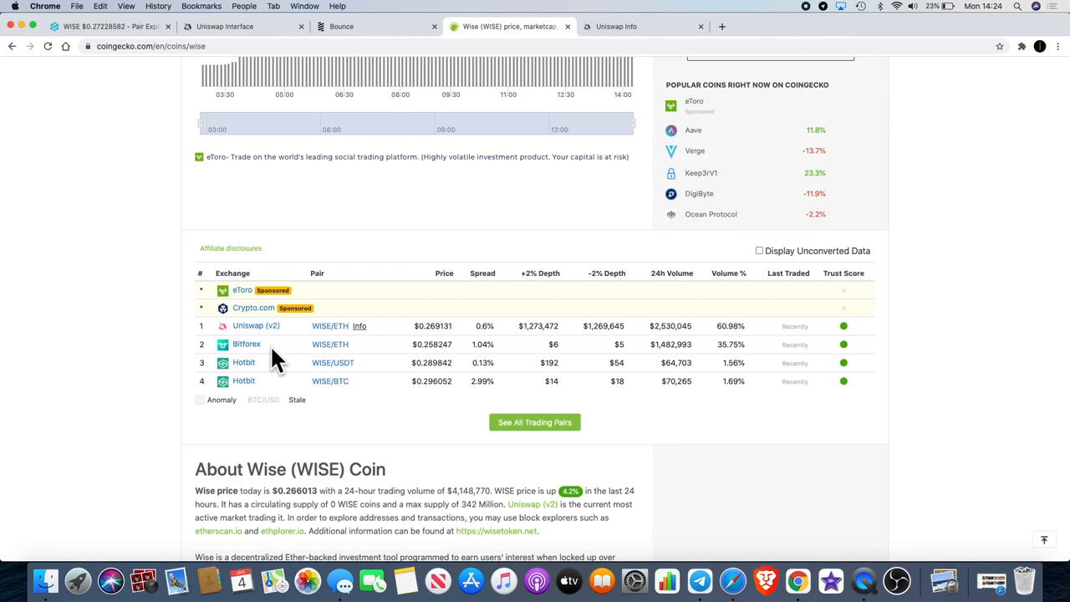
{"action": "mouse_move", "coordinate": [309, 324]}
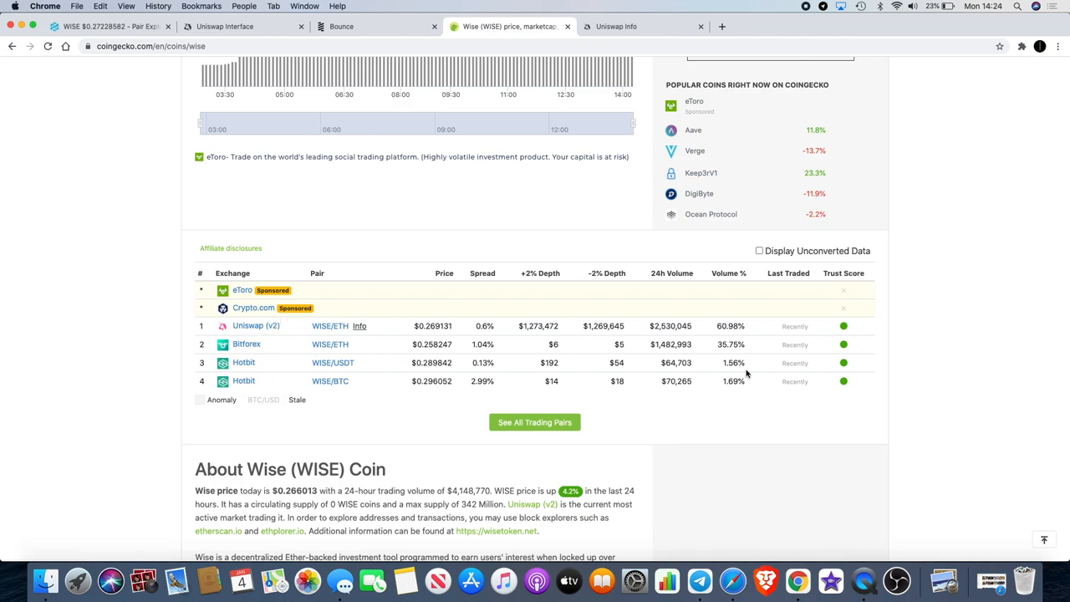
{"action": "scroll", "scroll_direction": "down", "scroll_amount": 3}
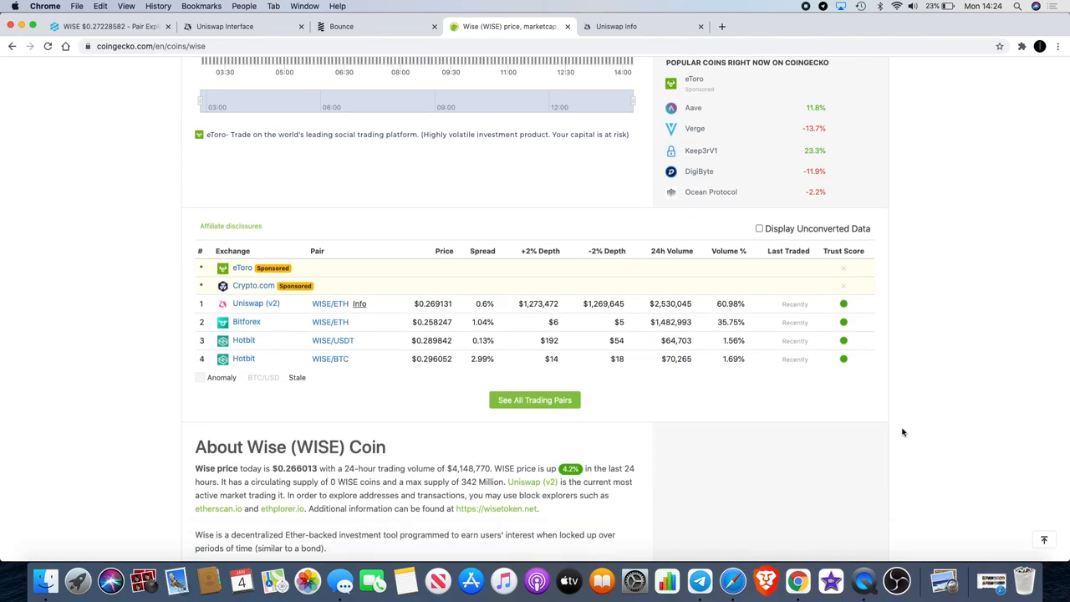
{"action": "scroll", "scroll_direction": "down", "scroll_amount": 3}
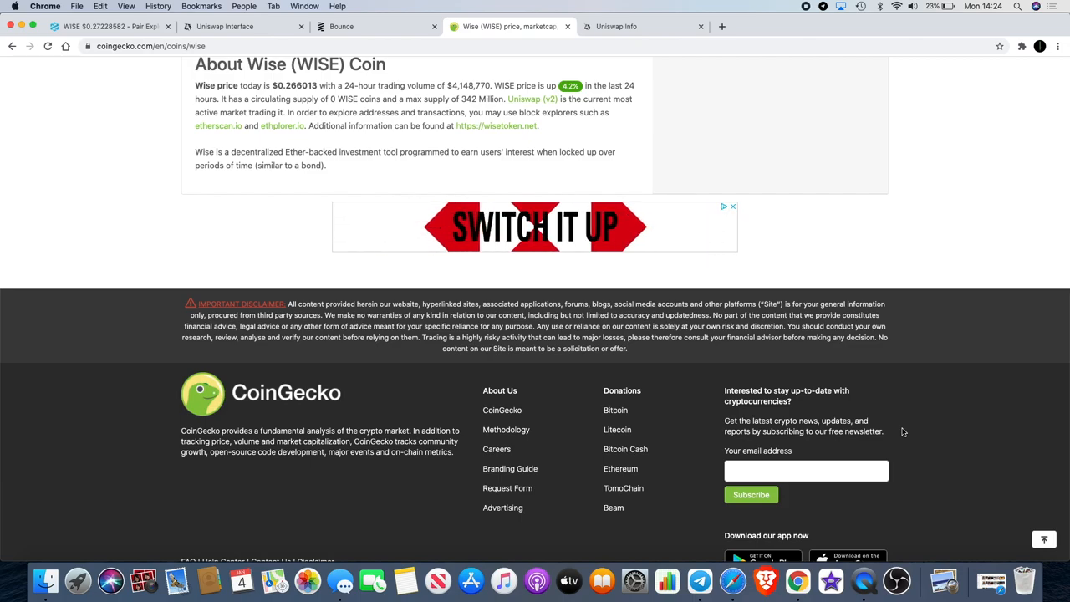
{"action": "scroll", "scroll_direction": "up", "scroll_amount": 3}
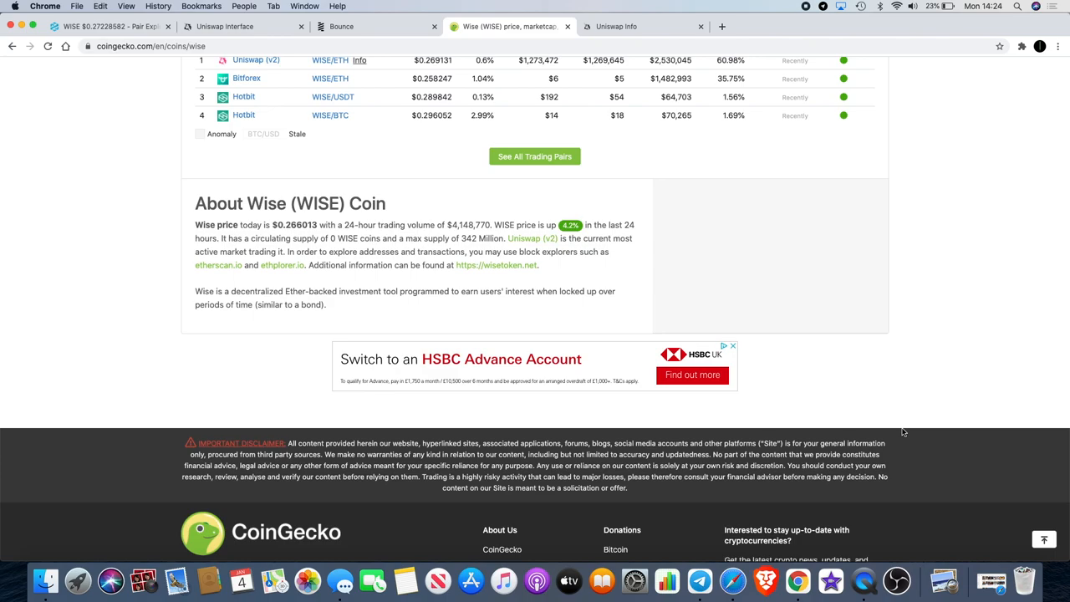
{"action": "scroll", "scroll_direction": "up", "scroll_amount": 3}
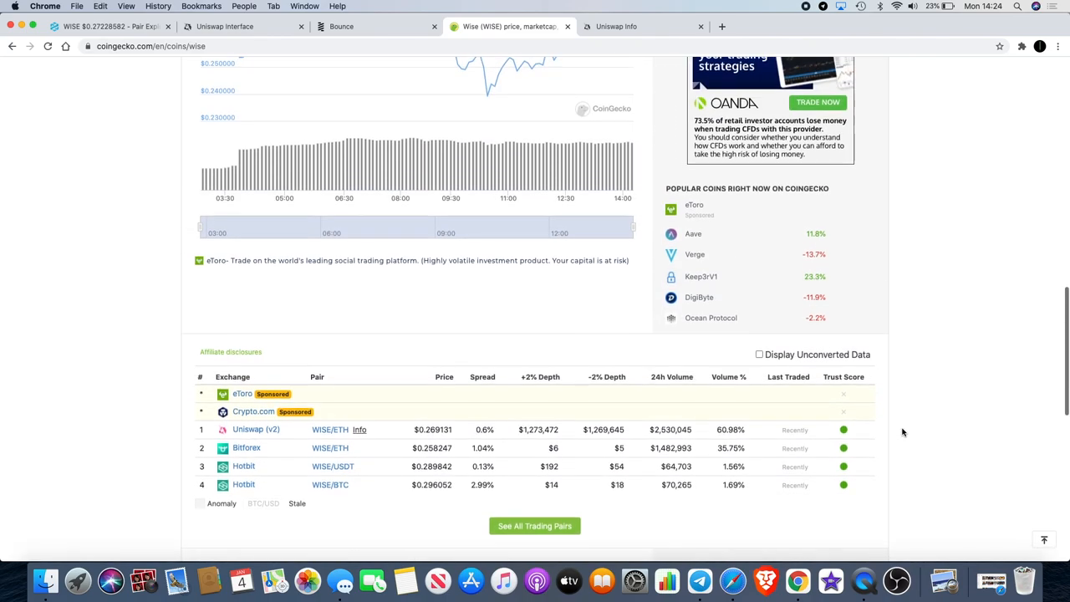
{"action": "scroll", "scroll_direction": "up", "scroll_amount": 3}
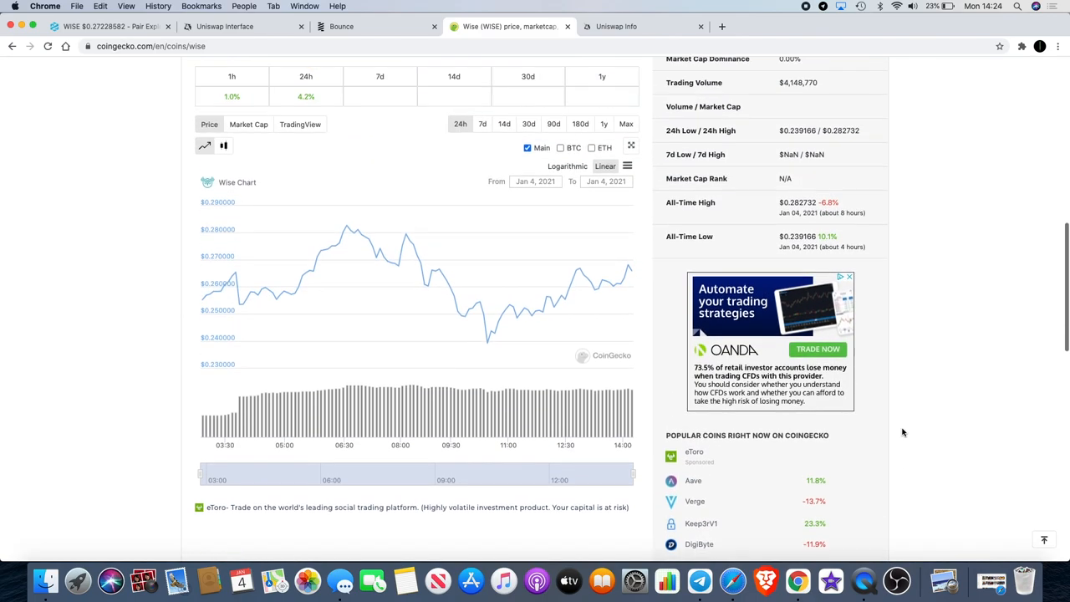
{"action": "scroll", "scroll_direction": "up", "scroll_amount": 3}
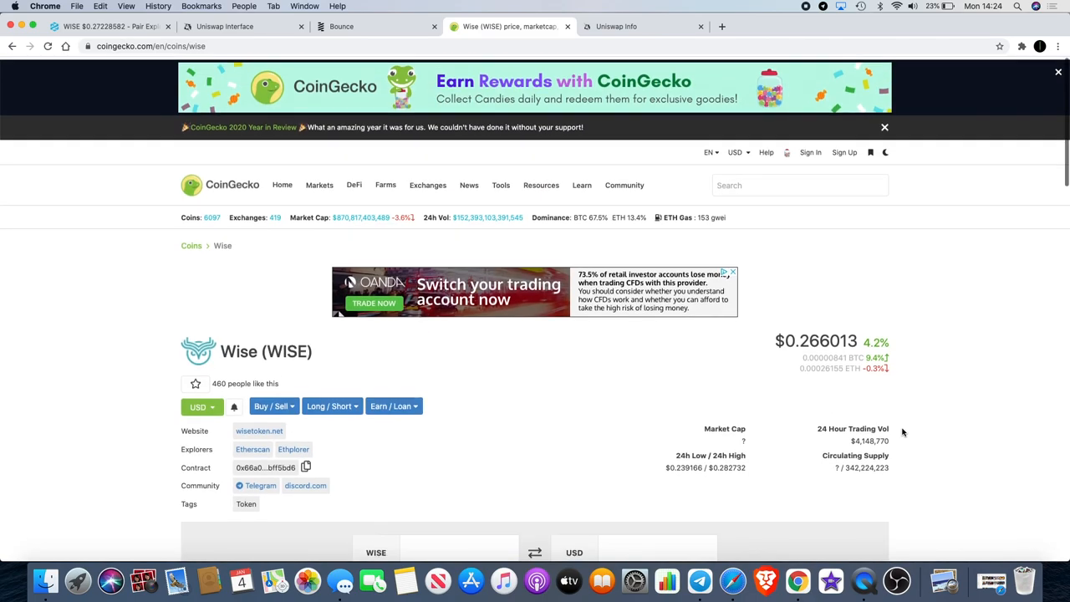
Look over the ETH/WISE pair explorer chart and liquidity figures in DEXTools.
{"action": "scroll", "scroll_direction": "down", "scroll_amount": 3}
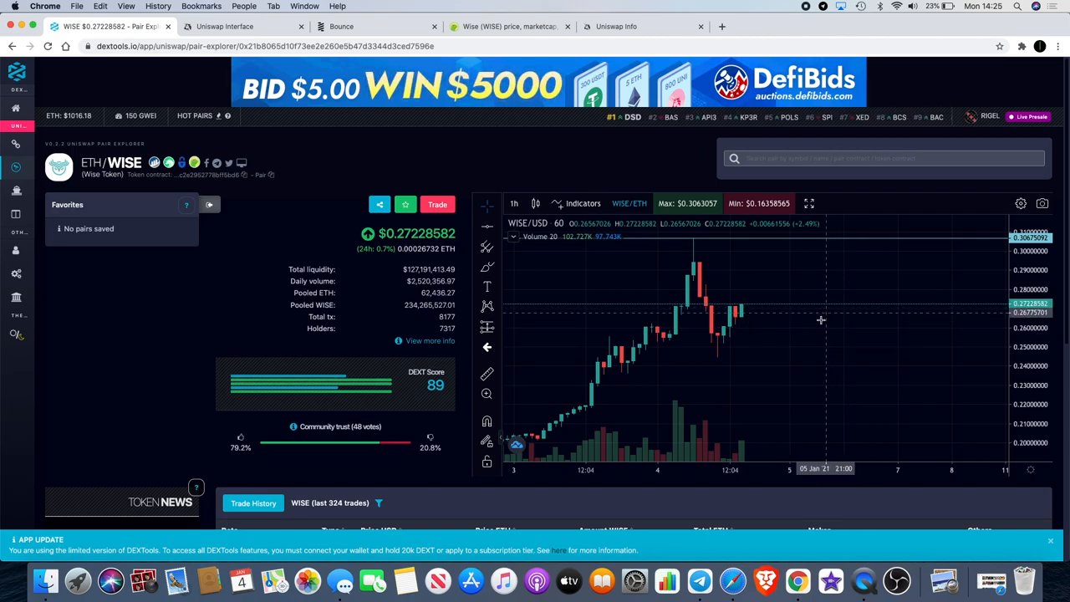
{"action": "mouse_move", "coordinate": [811, 358]}
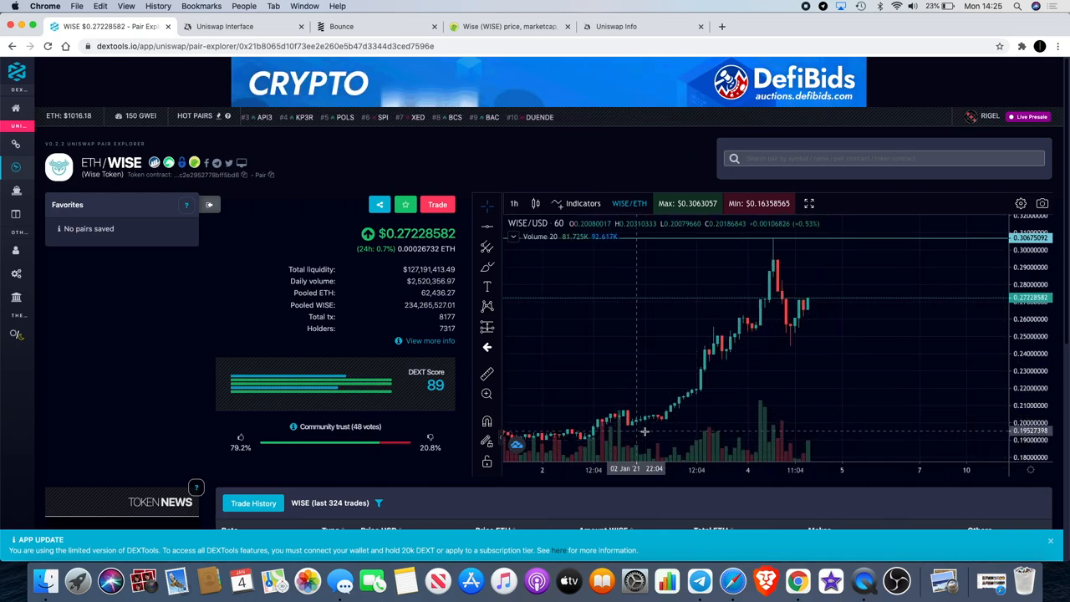
{"action": "mouse_move", "coordinate": [799, 424]}
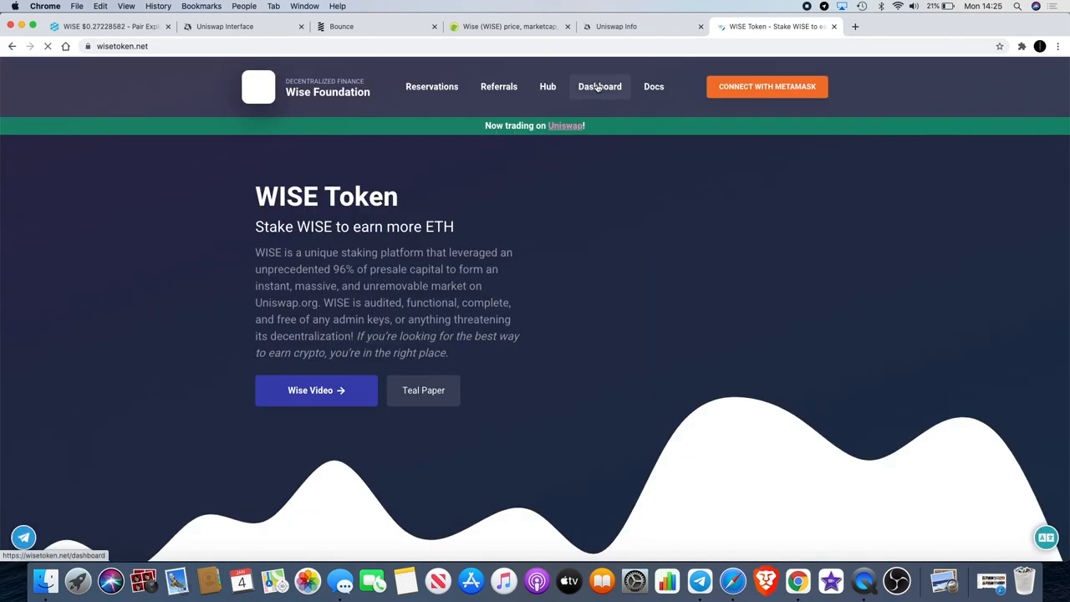
Connect the wallet via MetaMask, reach the Personal Dashboard and close the duplicate Wise tab.
{"action": "left_click", "coordinate": [766, 87]}
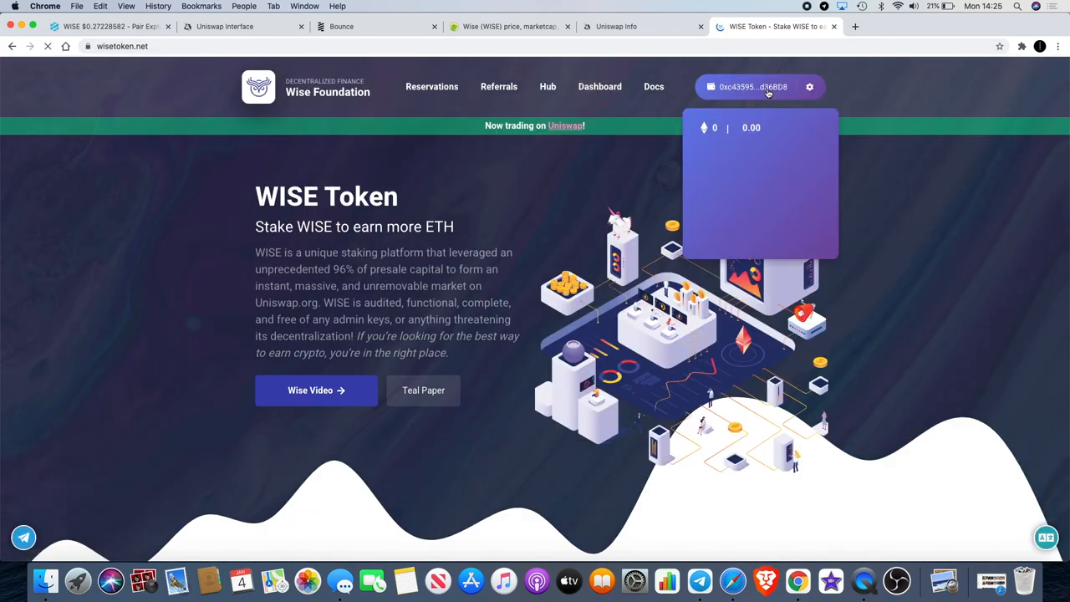
{"action": "left_click", "coordinate": [753, 87]}
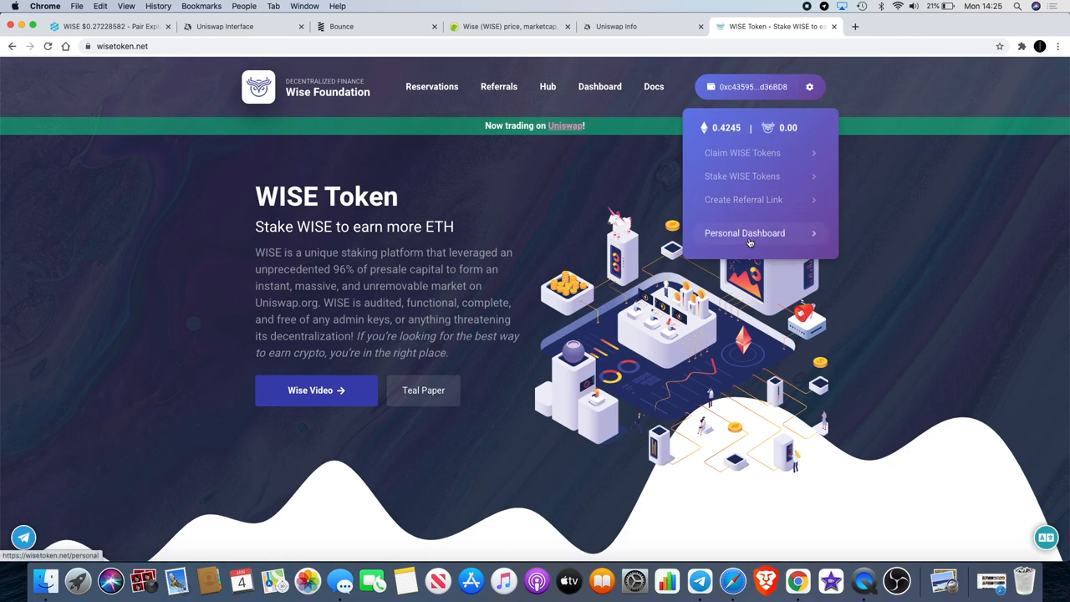
{"action": "mouse_move", "coordinate": [743, 176]}
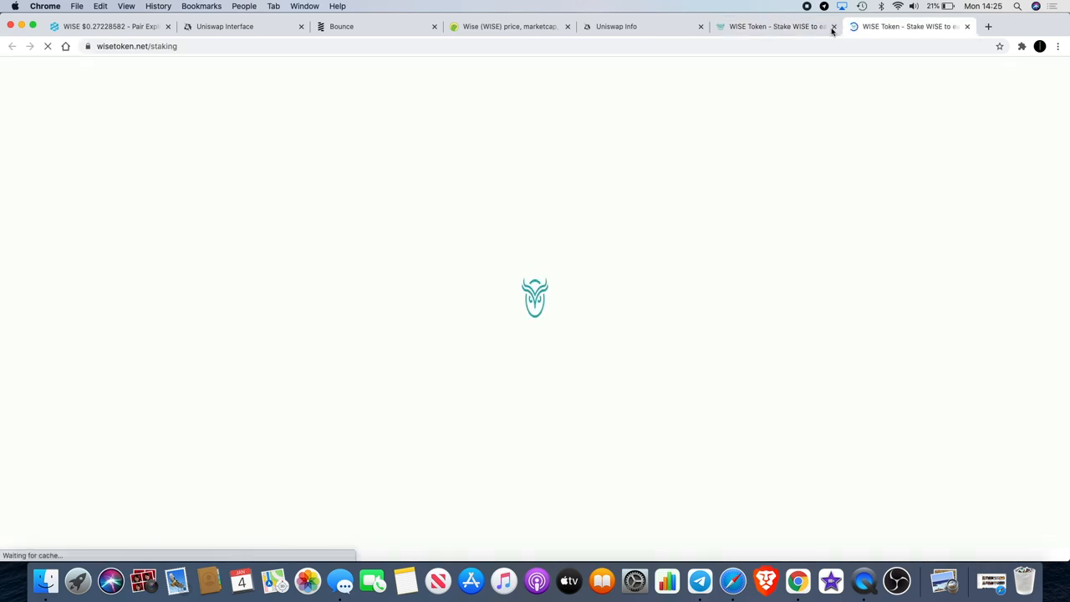
{"action": "left_click", "coordinate": [833, 27]}
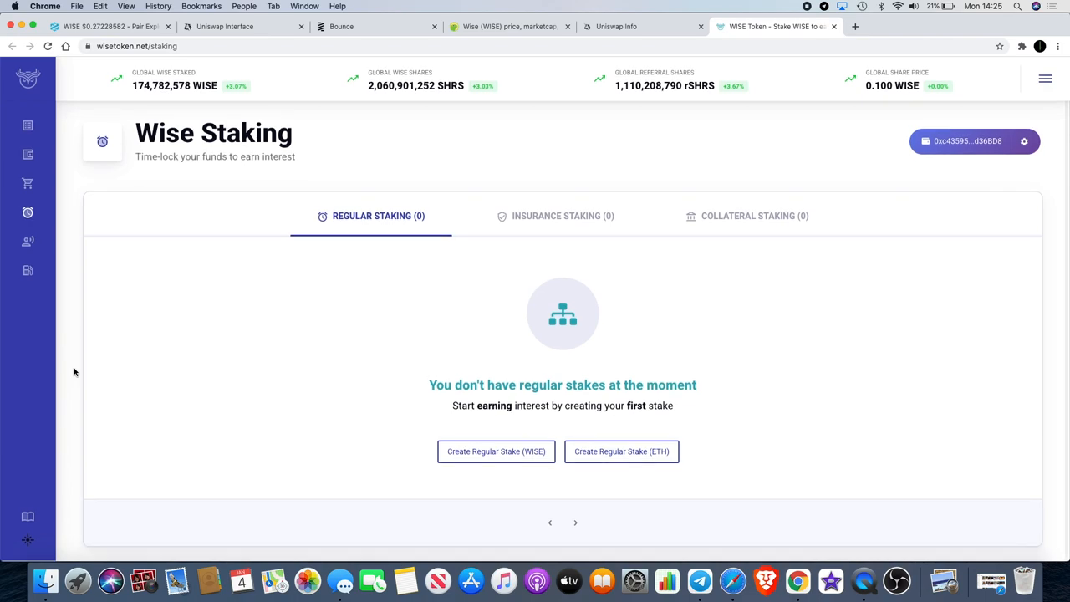
Show the Wise Referrals table of stakes opened with the referral address.
{"action": "left_click", "coordinate": [26, 240]}
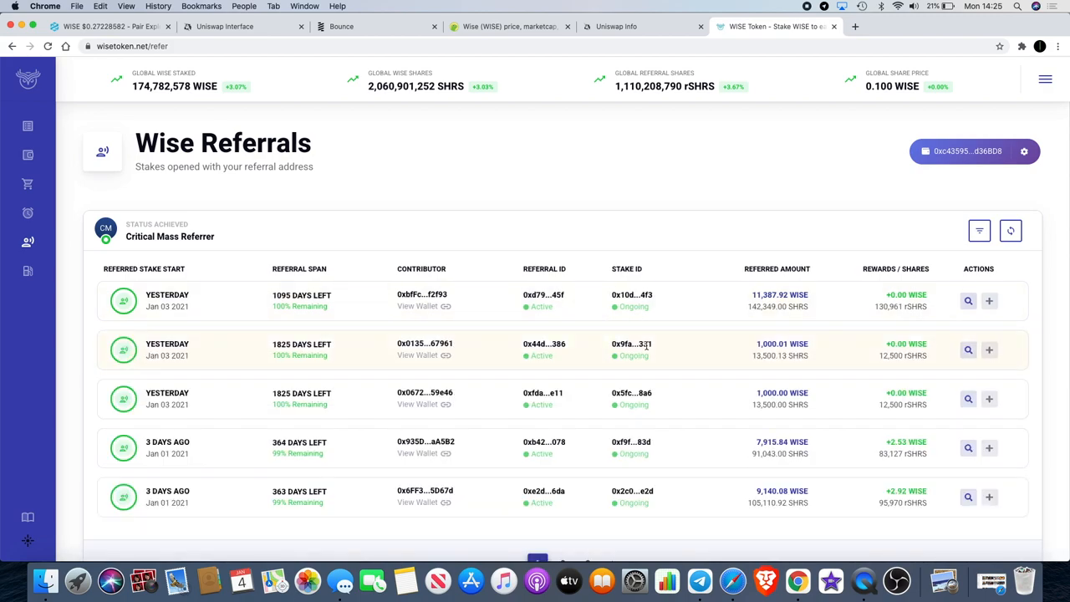
{"action": "scroll", "scroll_direction": "down", "scroll_amount": 3}
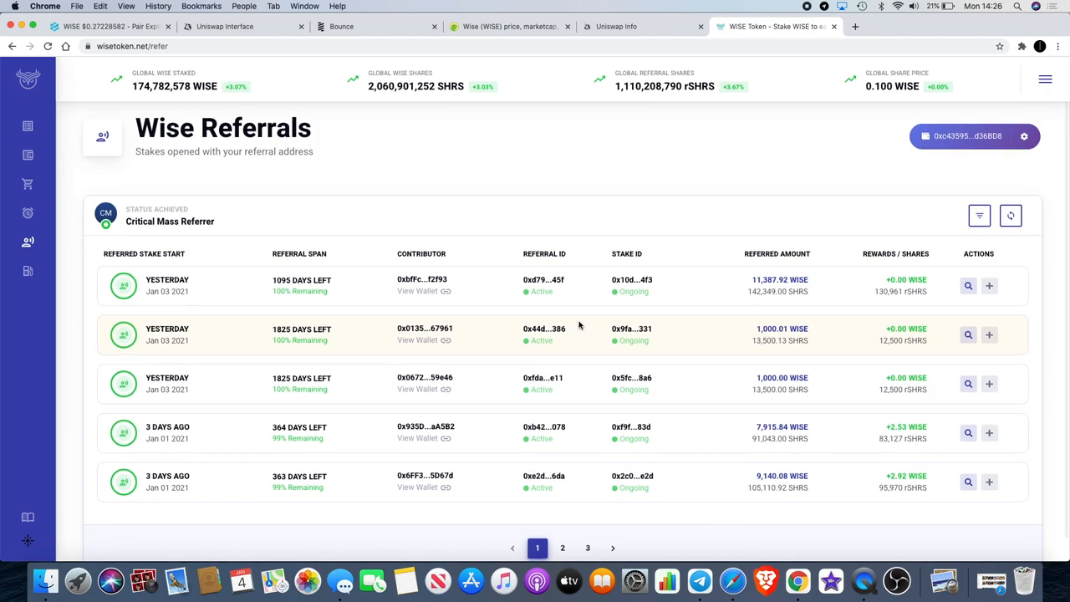
{"action": "scroll", "scroll_direction": "down", "scroll_amount": 3}
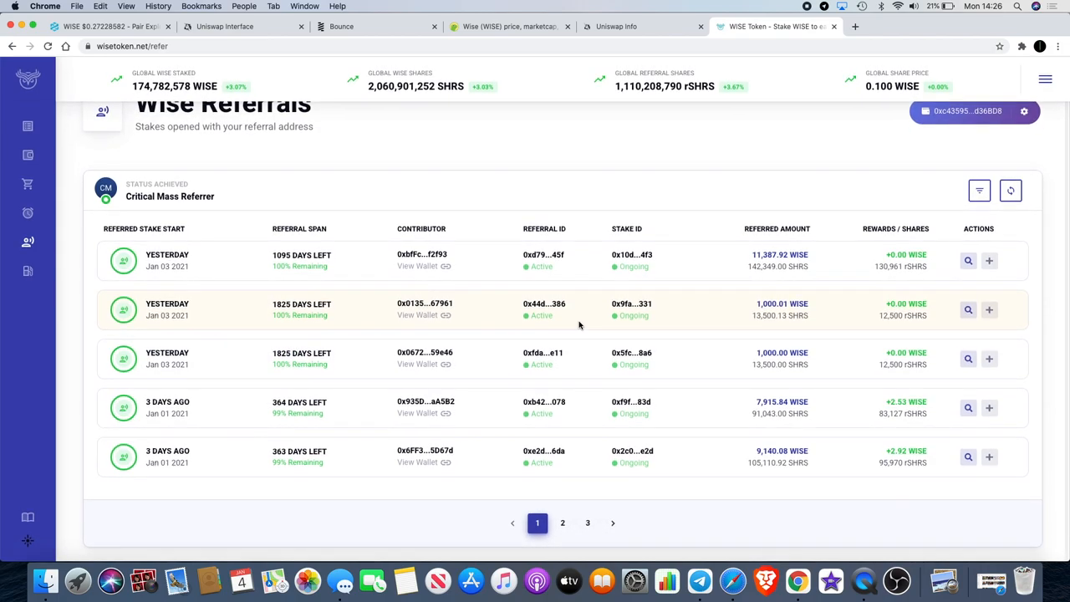
{"action": "mouse_move", "coordinate": [739, 389]}
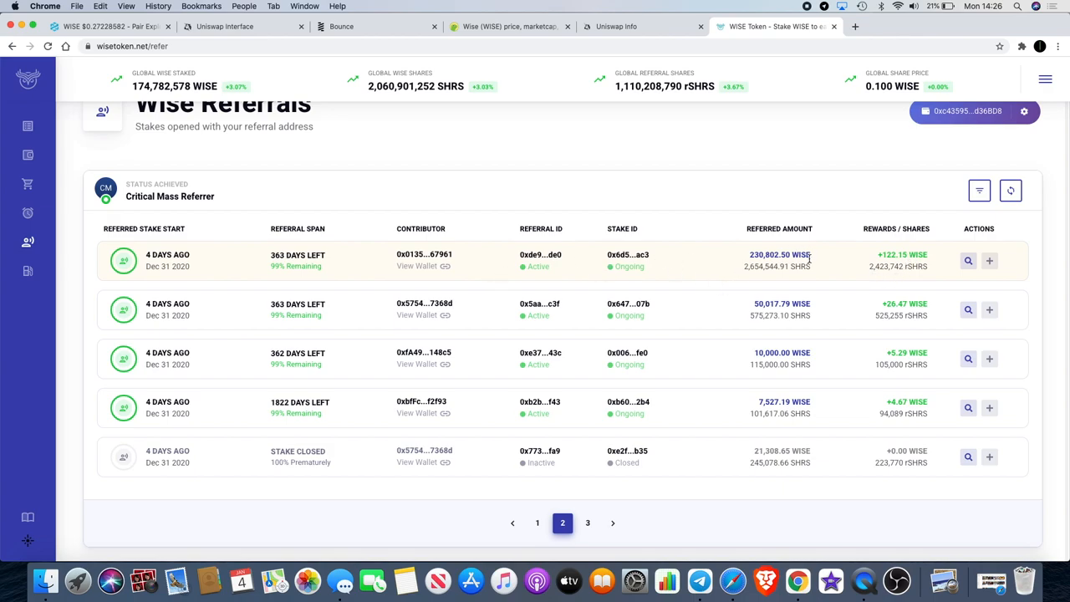
{"action": "double_click", "coordinate": [772, 254]}
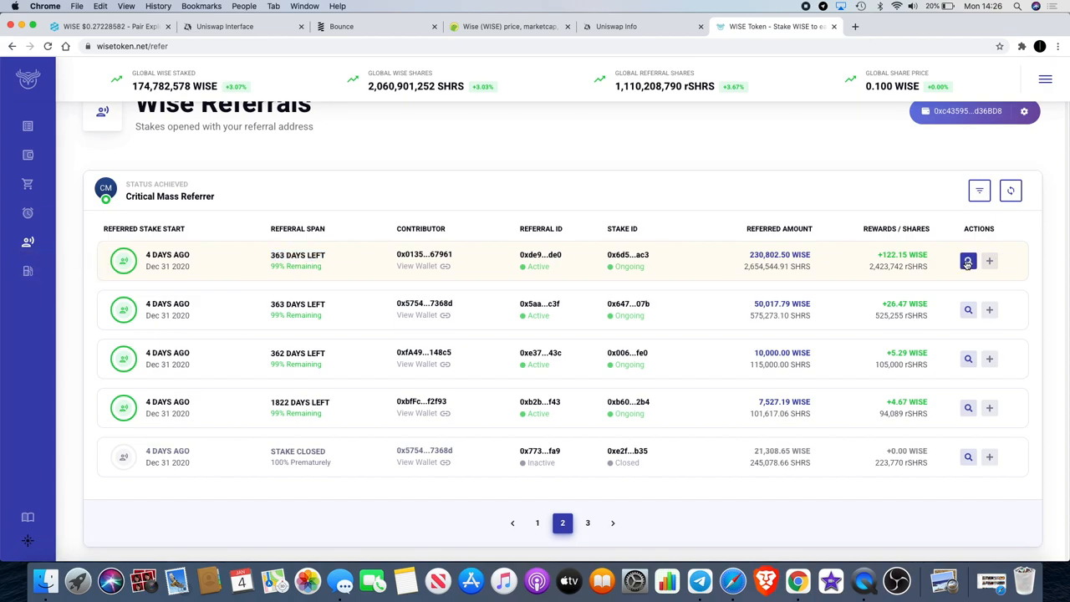
View the Referral Historical Summary of the 230,803 WISE referred stake.
{"action": "left_click", "coordinate": [968, 261]}
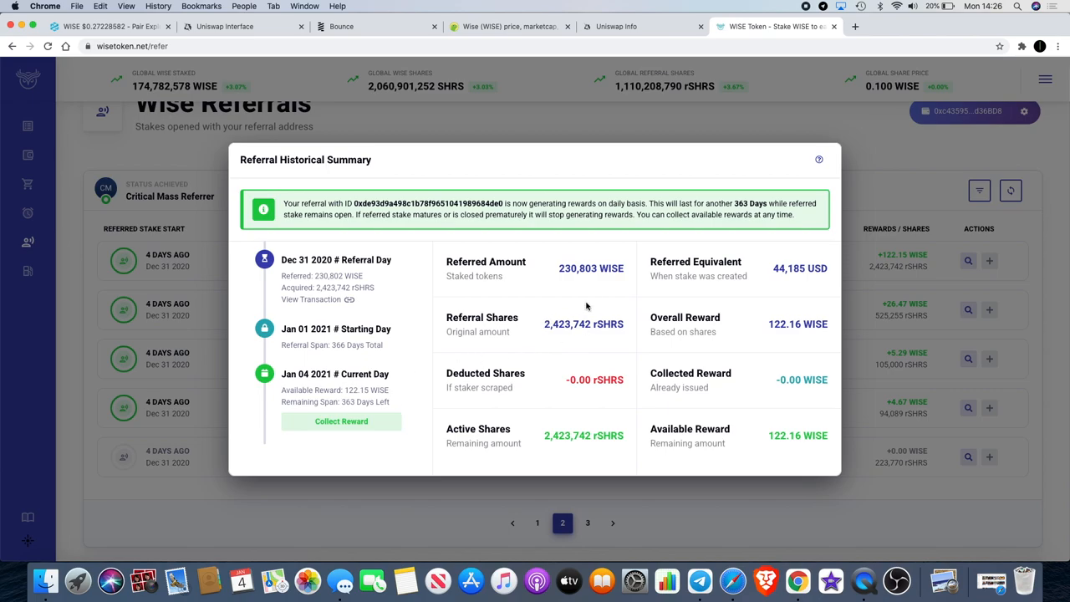
{"action": "mouse_move", "coordinate": [631, 348]}
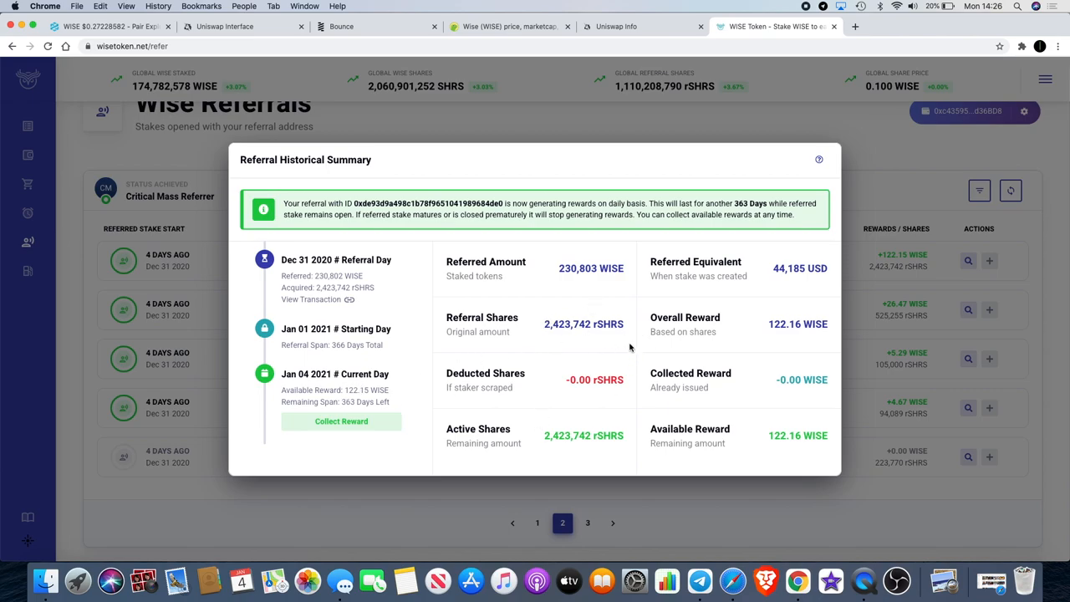
{"action": "mouse_move", "coordinate": [766, 330]}
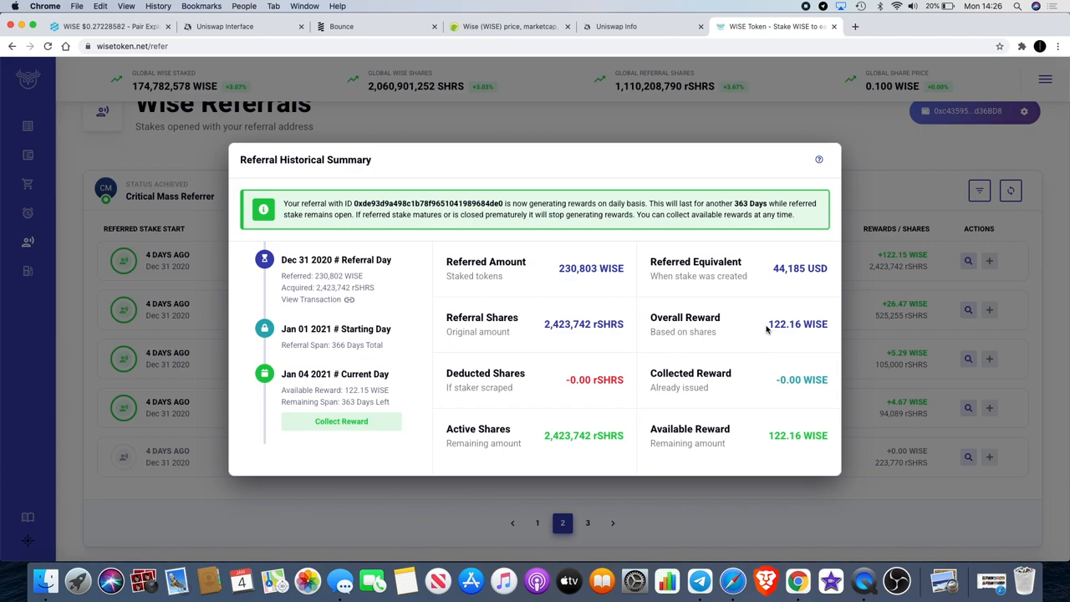
{"action": "double_click", "coordinate": [795, 325]}
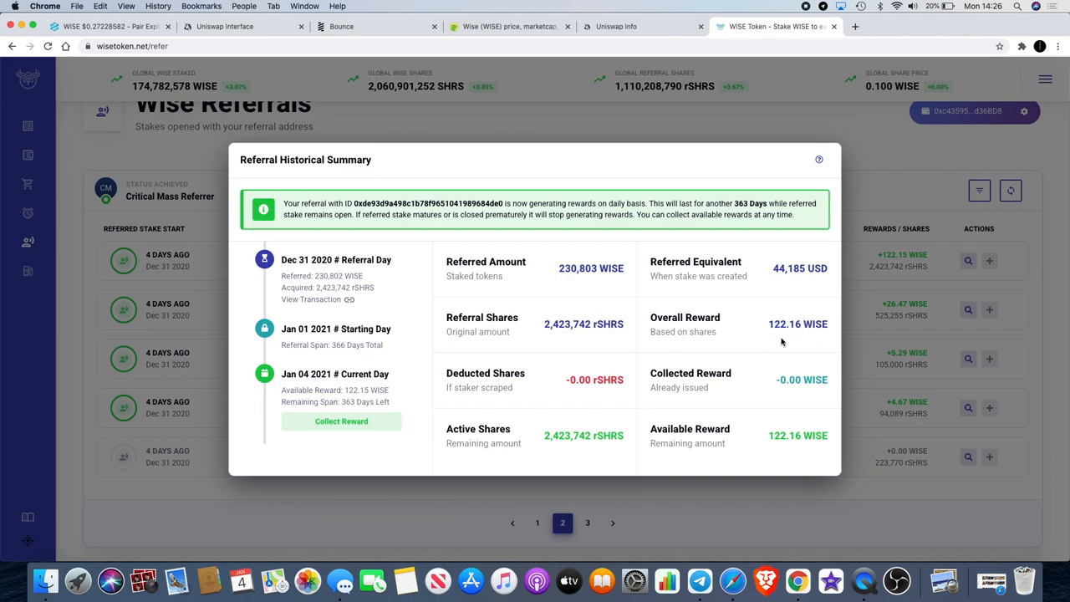
{"action": "mouse_move", "coordinate": [729, 440]}
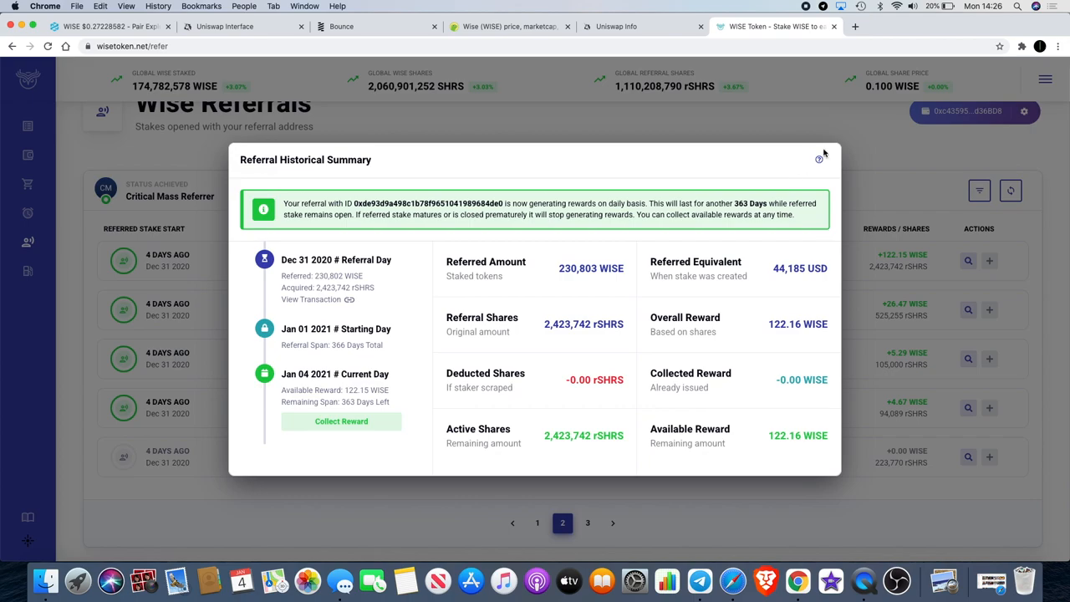
{"action": "mouse_move", "coordinate": [676, 428]}
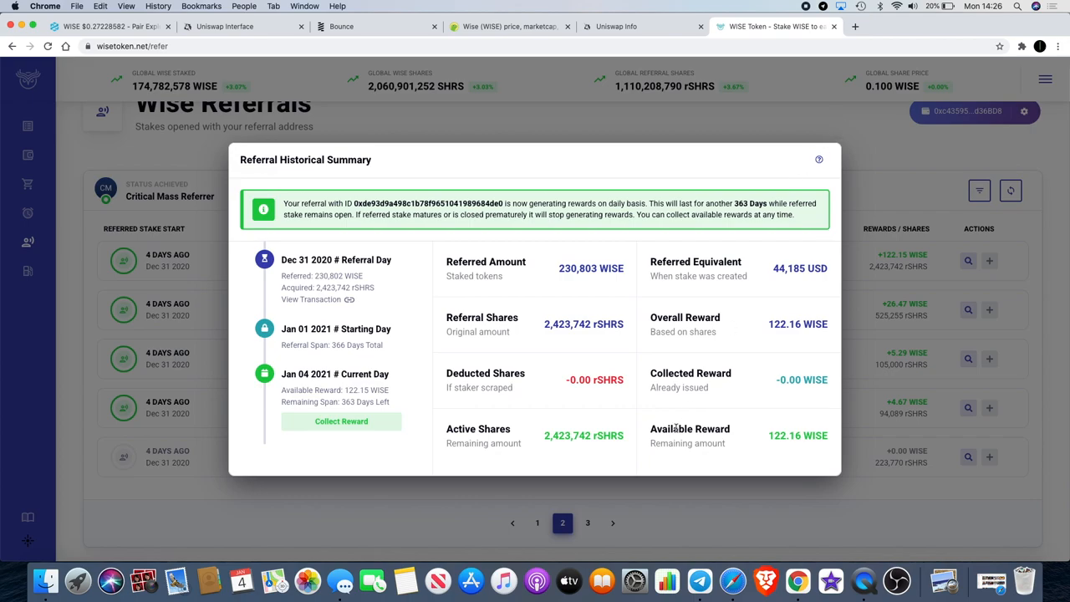
{"action": "mouse_move", "coordinate": [695, 425]}
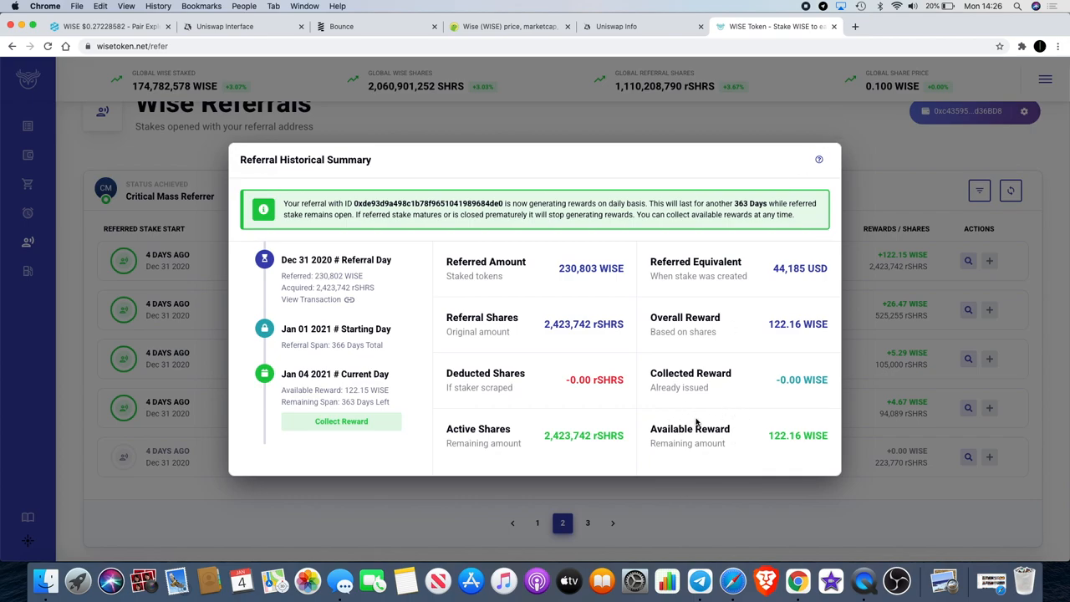
{"action": "mouse_move", "coordinate": [676, 425]}
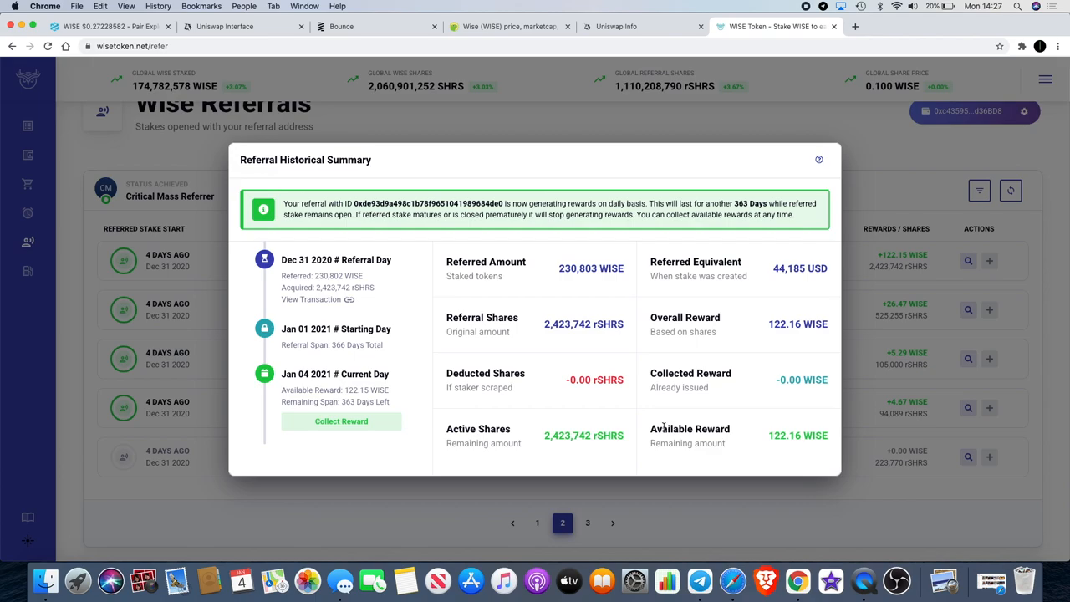
{"action": "mouse_move", "coordinate": [513, 359]}
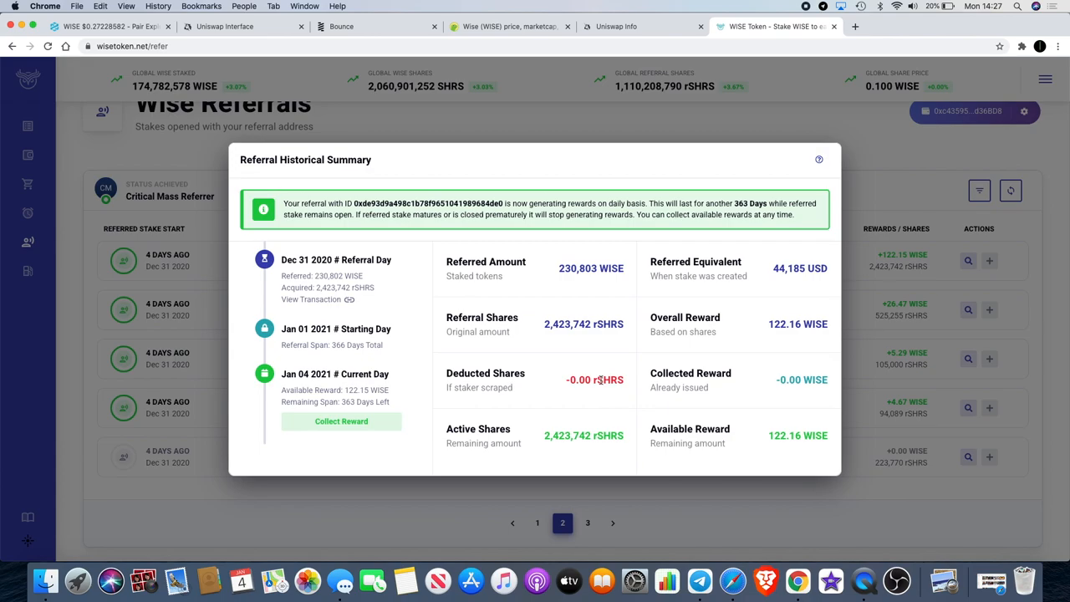
{"action": "mouse_move", "coordinate": [364, 398]}
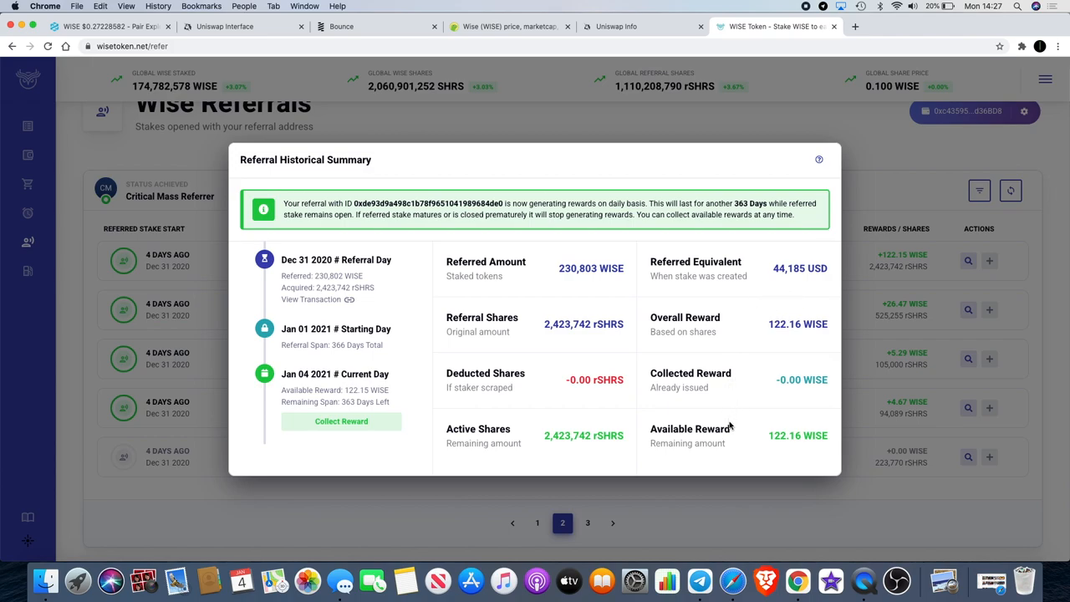
{"action": "mouse_move", "coordinate": [893, 147]}
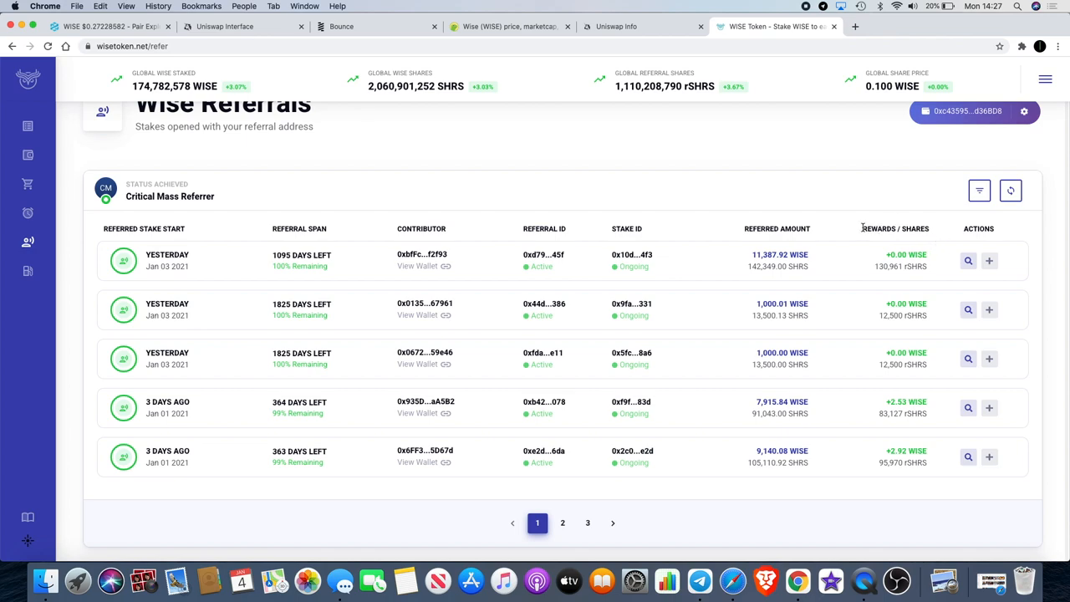
{"action": "mouse_move", "coordinate": [864, 247]}
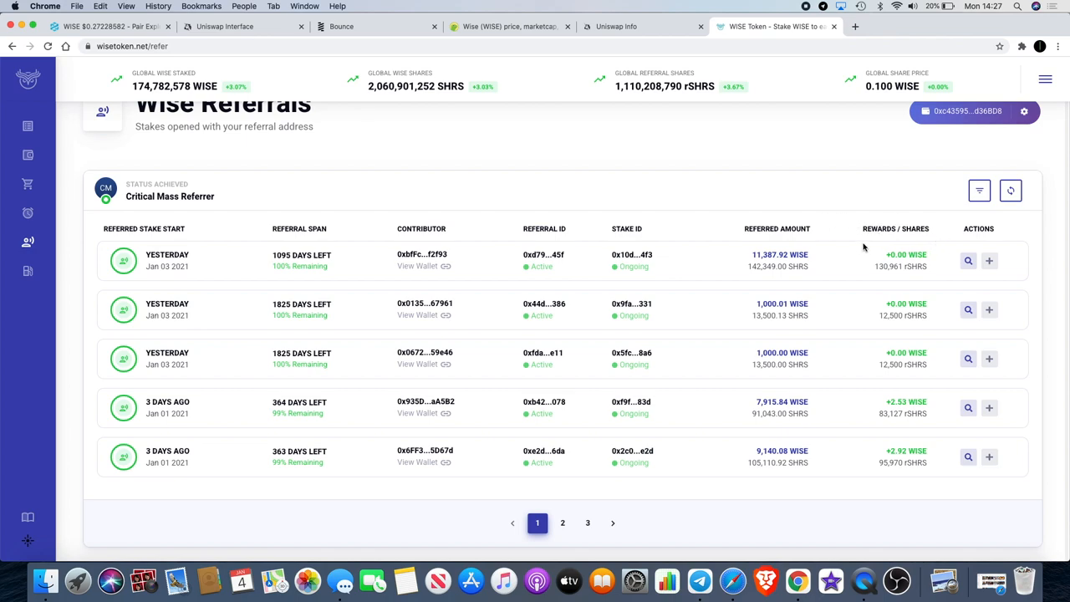
{"action": "mouse_move", "coordinate": [822, 198]}
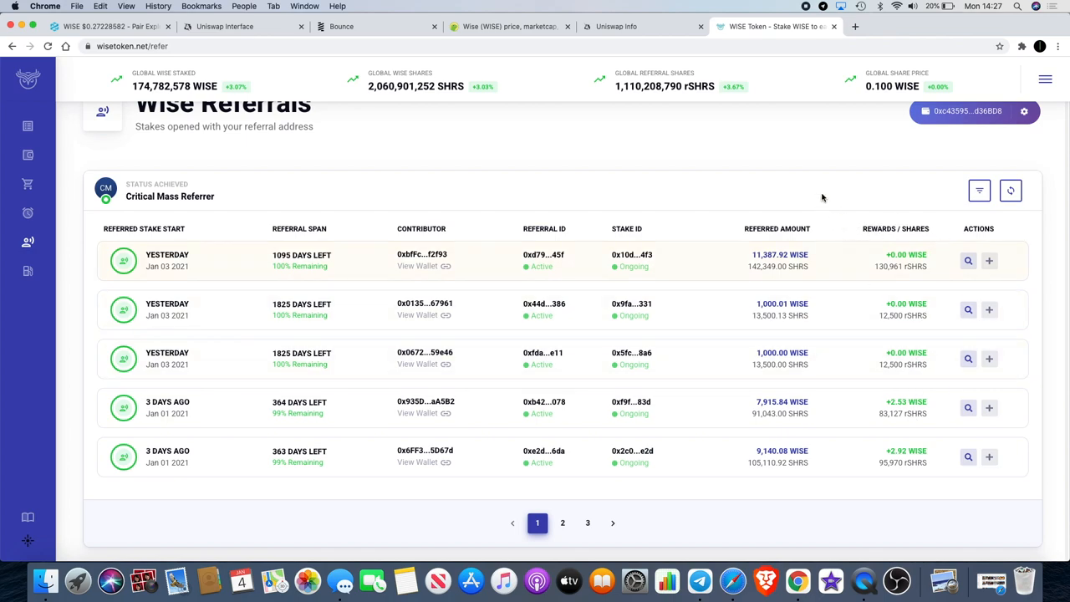
{"action": "mouse_move", "coordinate": [702, 161]}
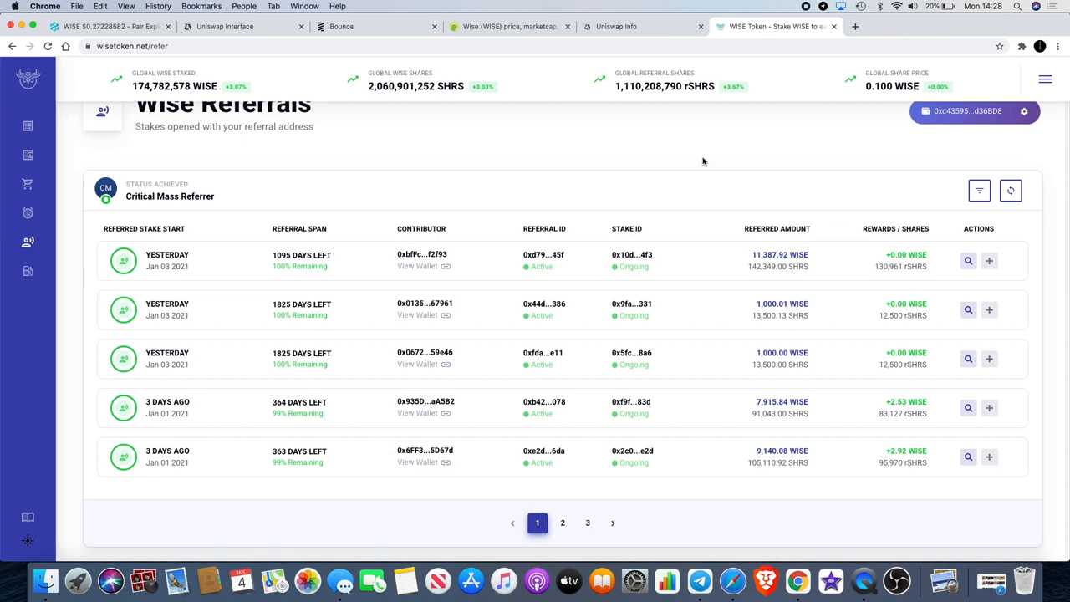
{"action": "mouse_move", "coordinate": [577, 475]}
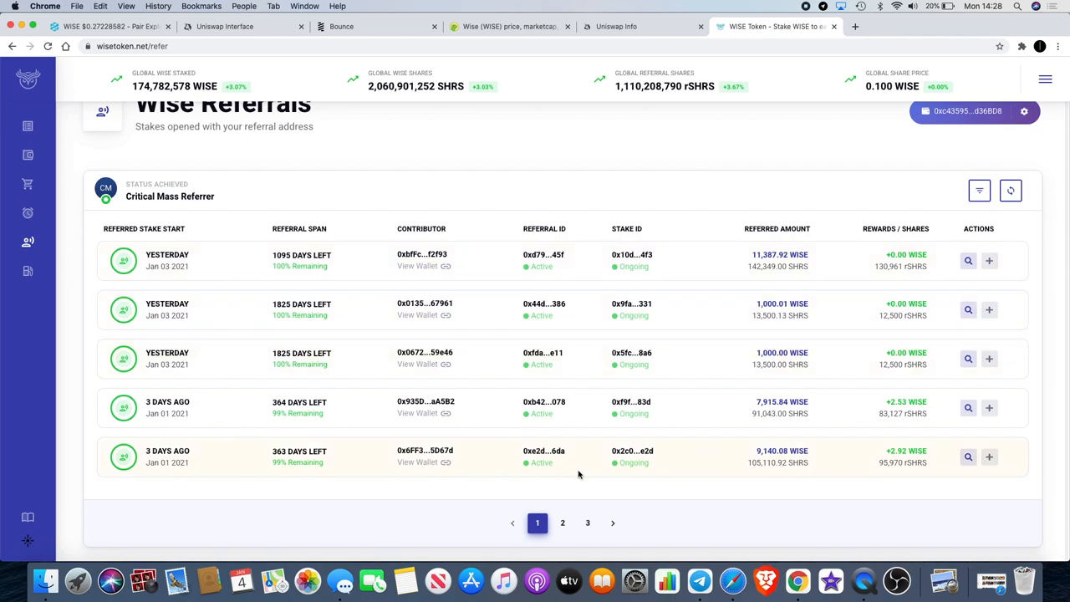
{"action": "mouse_move", "coordinate": [582, 495]}
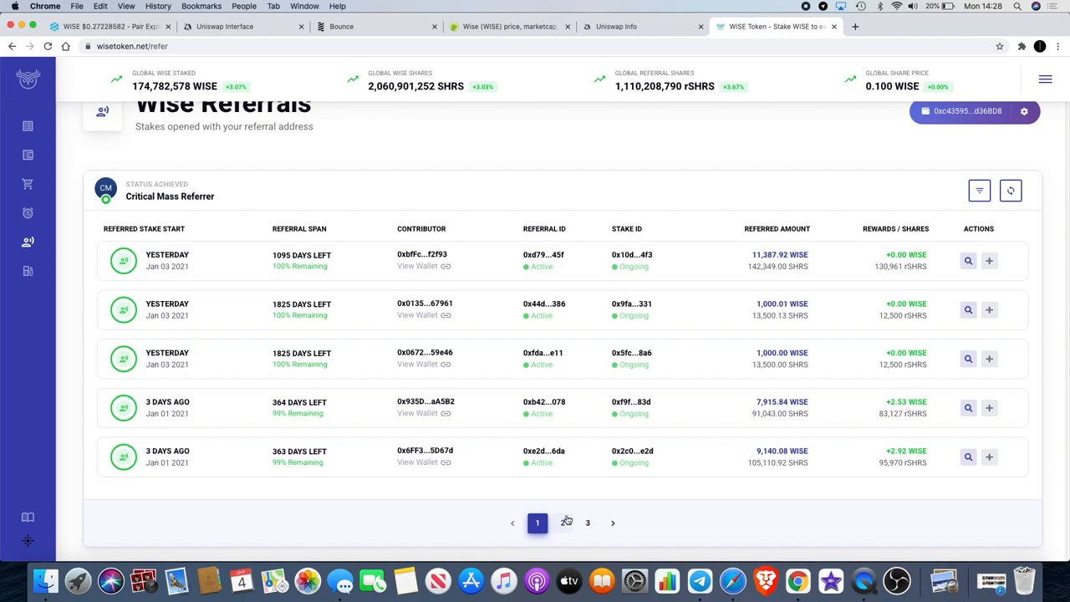
{"action": "mouse_move", "coordinate": [567, 487]}
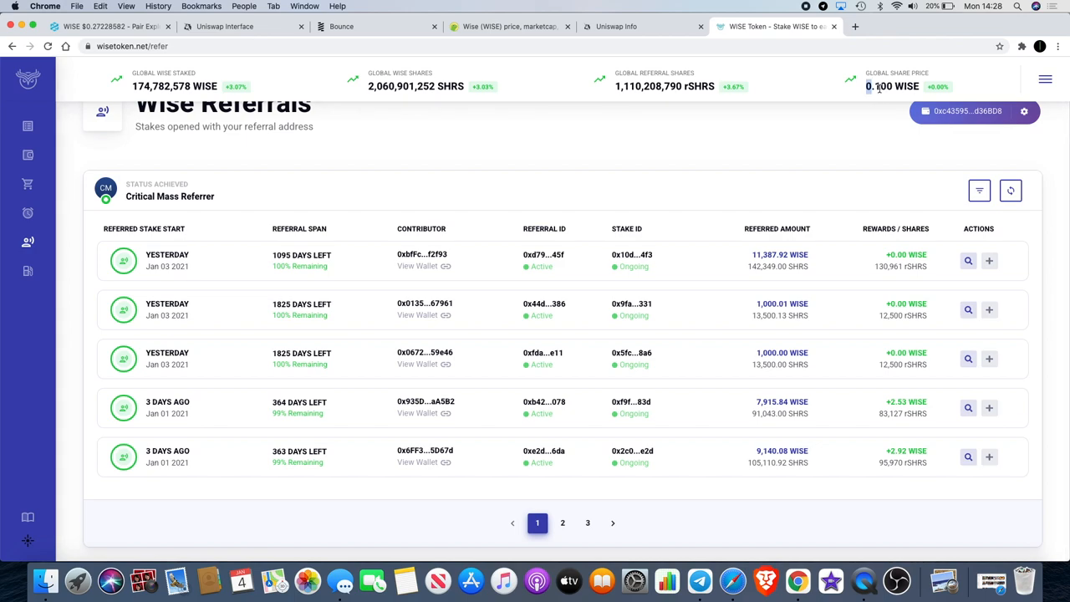
{"action": "double_click", "coordinate": [882, 87]}
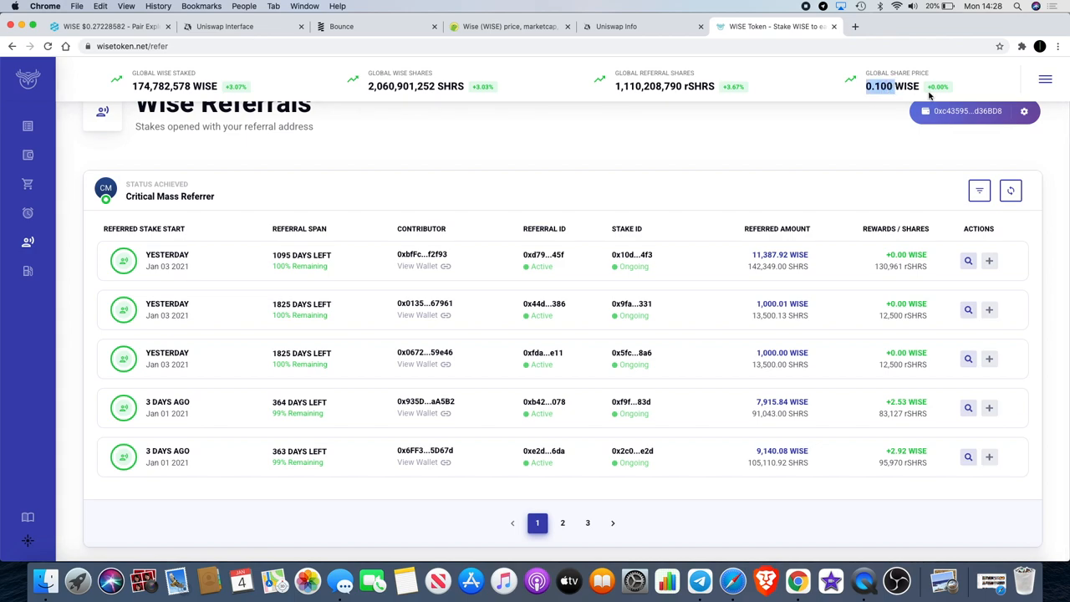
{"action": "mouse_move", "coordinate": [873, 102]}
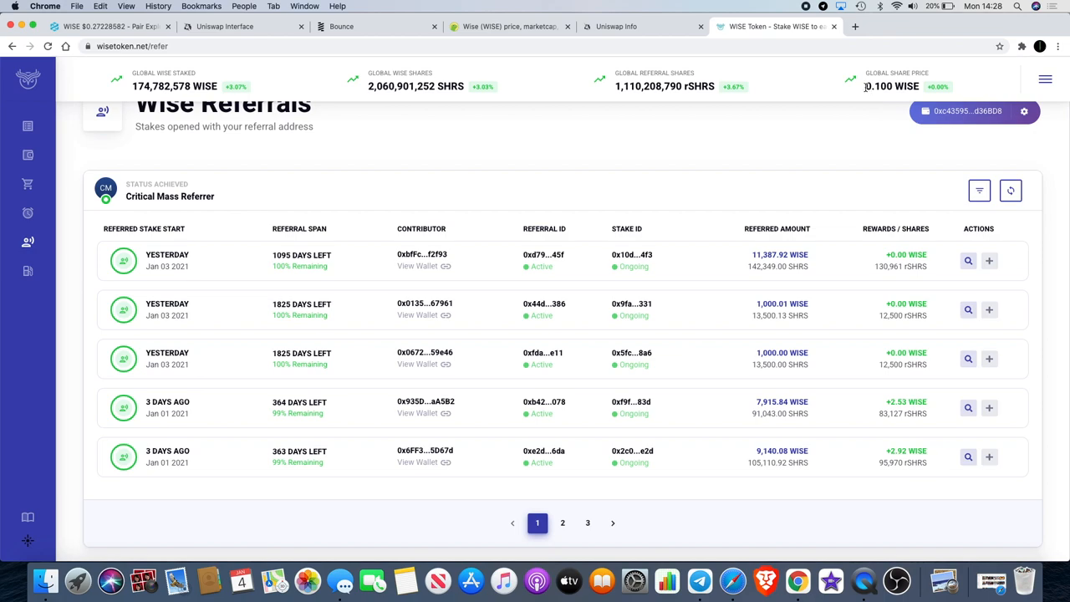
{"action": "double_click", "coordinate": [880, 87]}
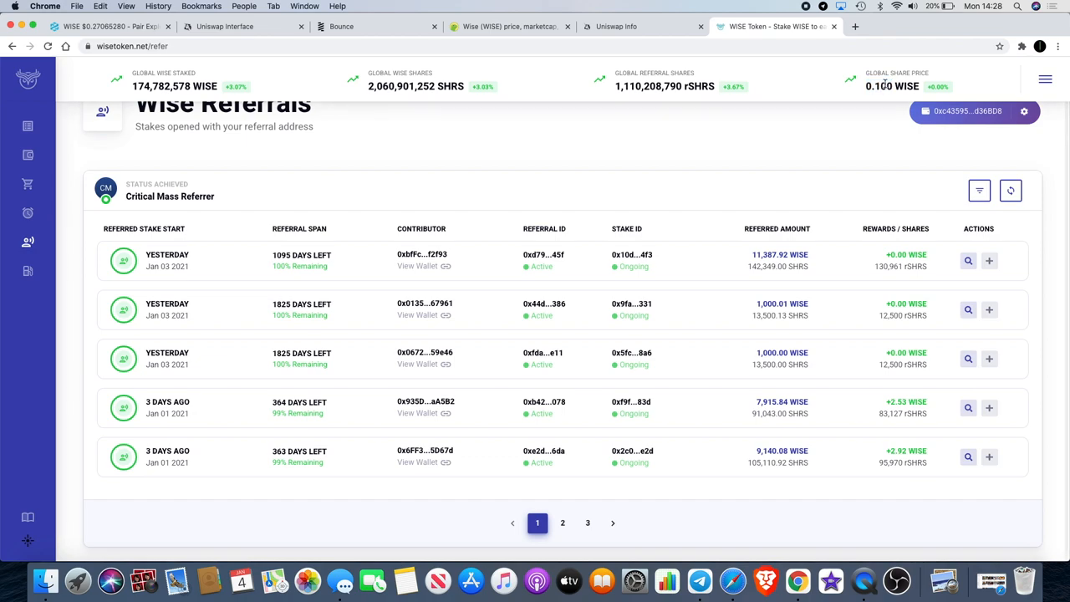
{"action": "mouse_move", "coordinate": [1006, 64]}
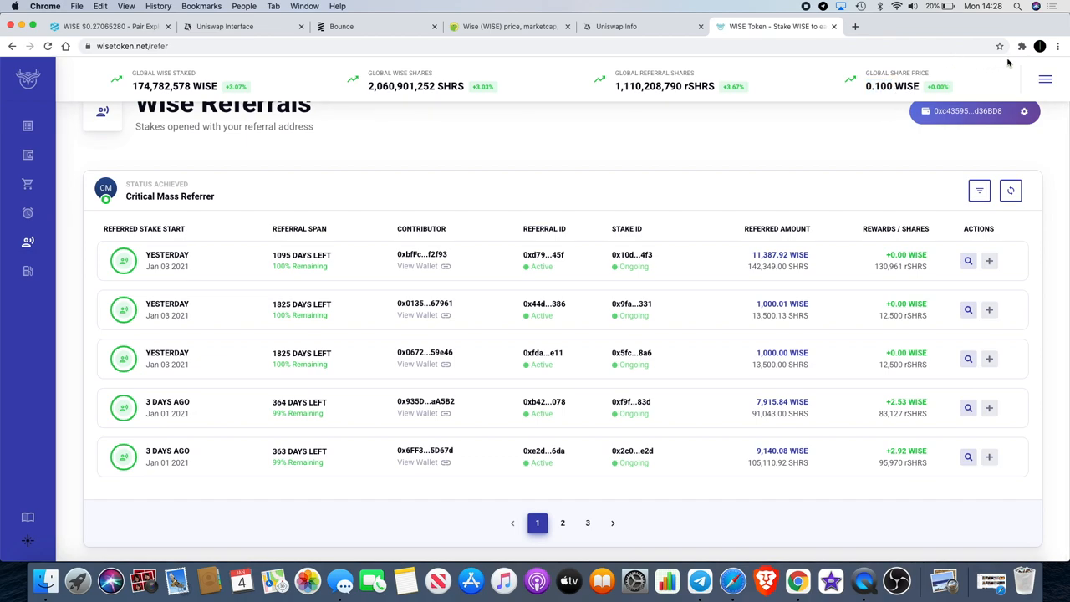
{"action": "mouse_move", "coordinate": [841, 122]}
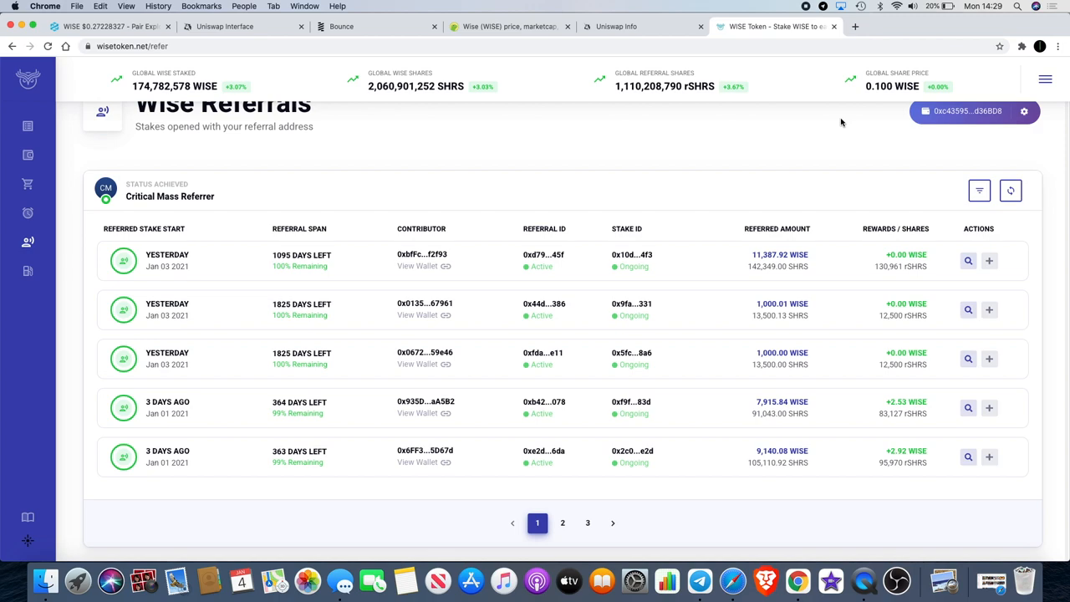
{"action": "mouse_move", "coordinate": [726, 144]}
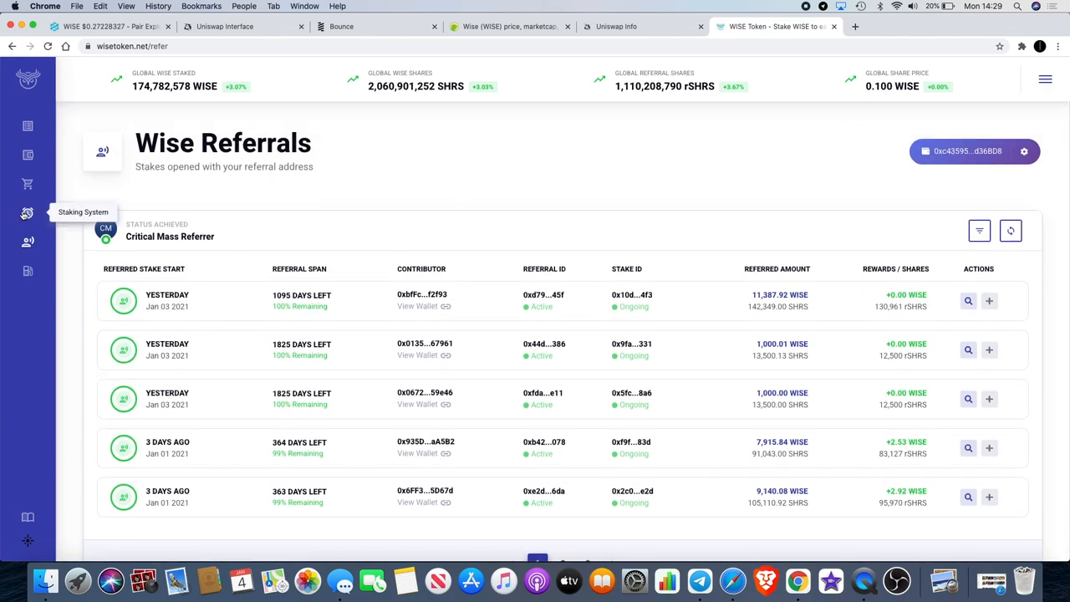
Review the Staking System's Insurance, Collateral and Regular Staking sections in turn.
{"action": "left_click", "coordinate": [27, 212]}
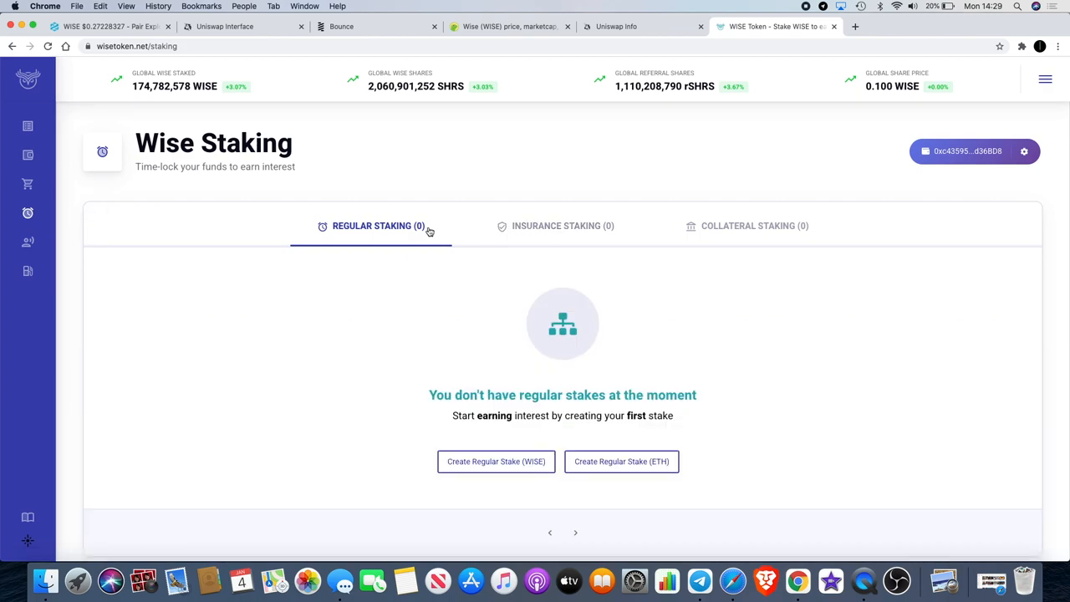
{"action": "mouse_move", "coordinate": [368, 255]}
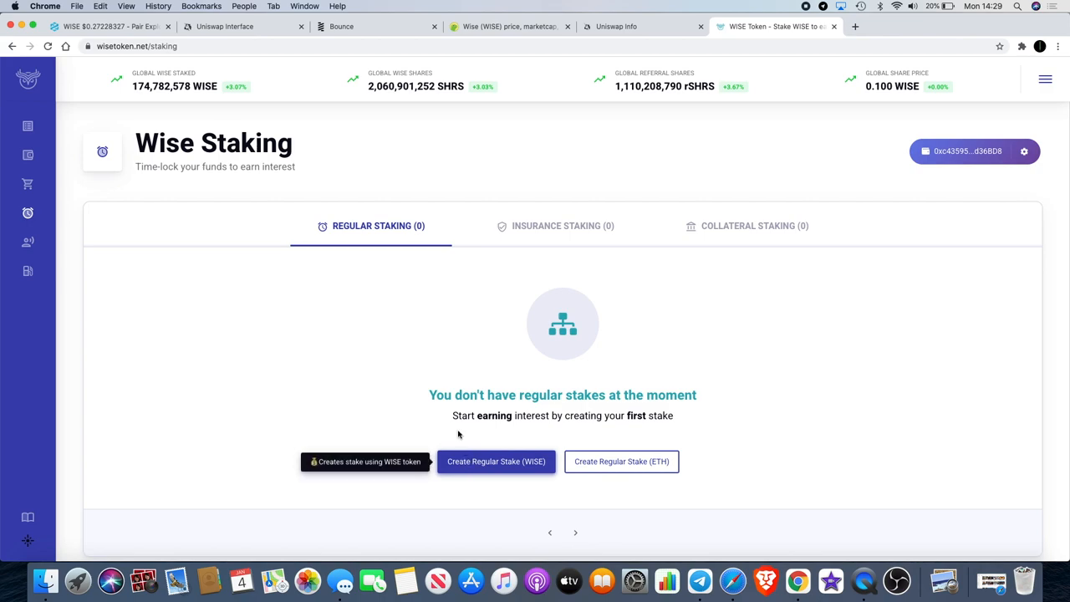
{"action": "mouse_move", "coordinate": [465, 377]}
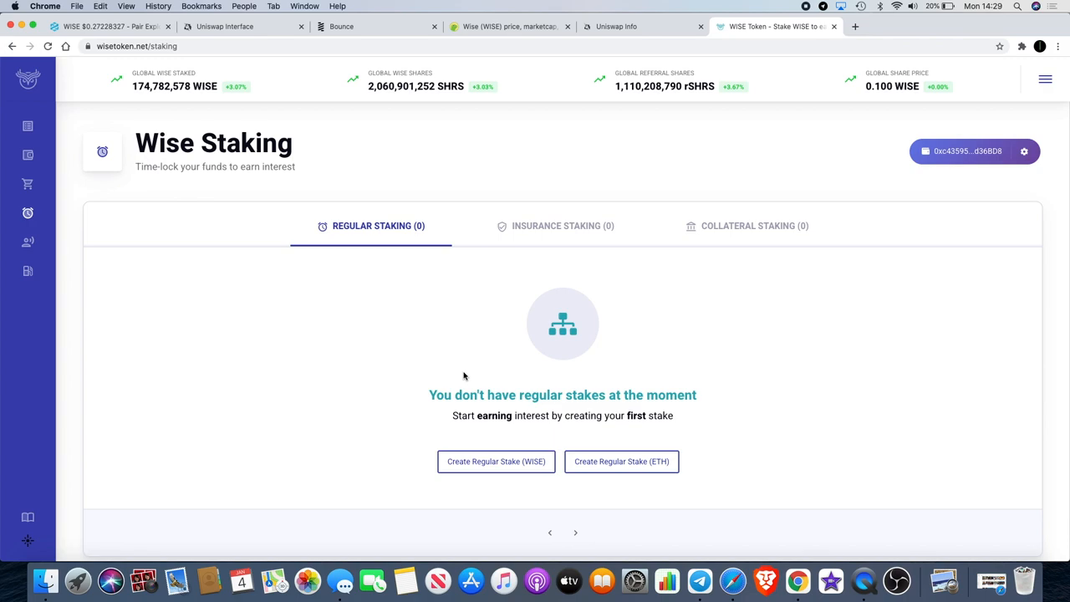
{"action": "mouse_move", "coordinate": [465, 370]}
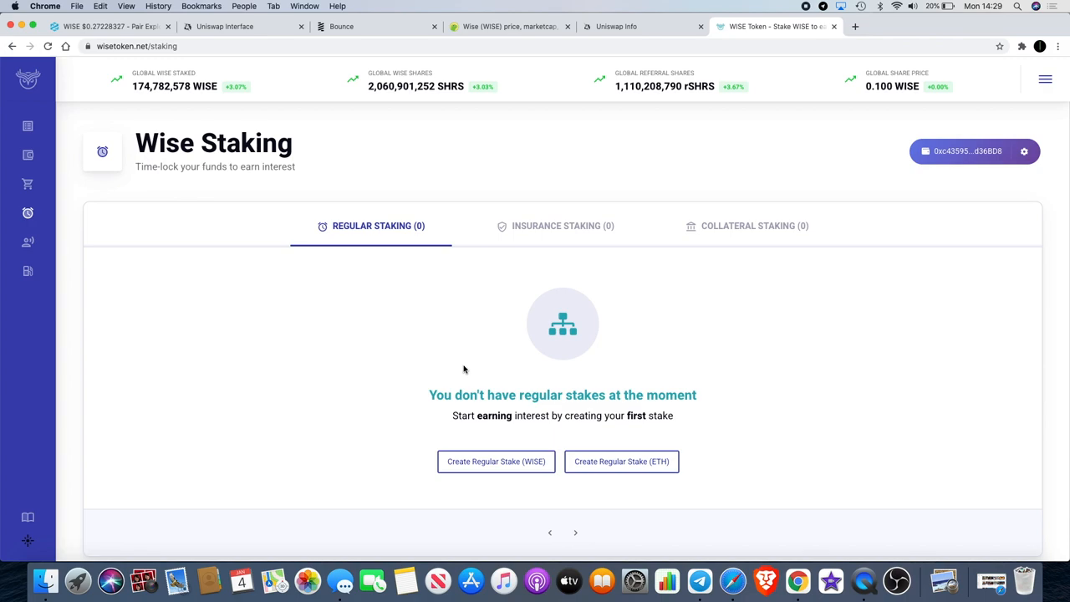
{"action": "mouse_move", "coordinate": [461, 334]}
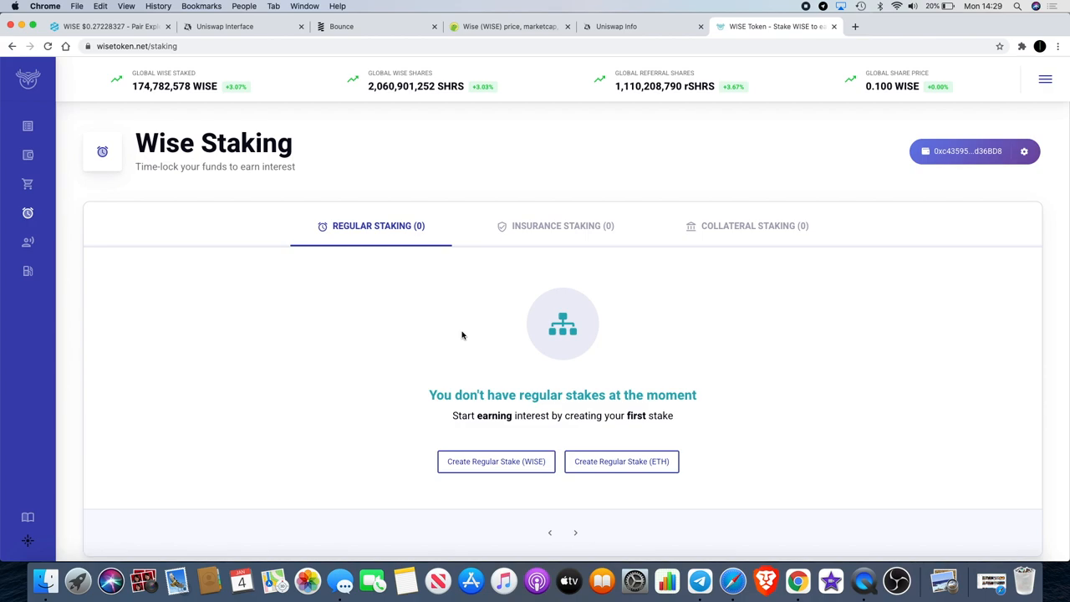
{"action": "mouse_move", "coordinate": [535, 254]}
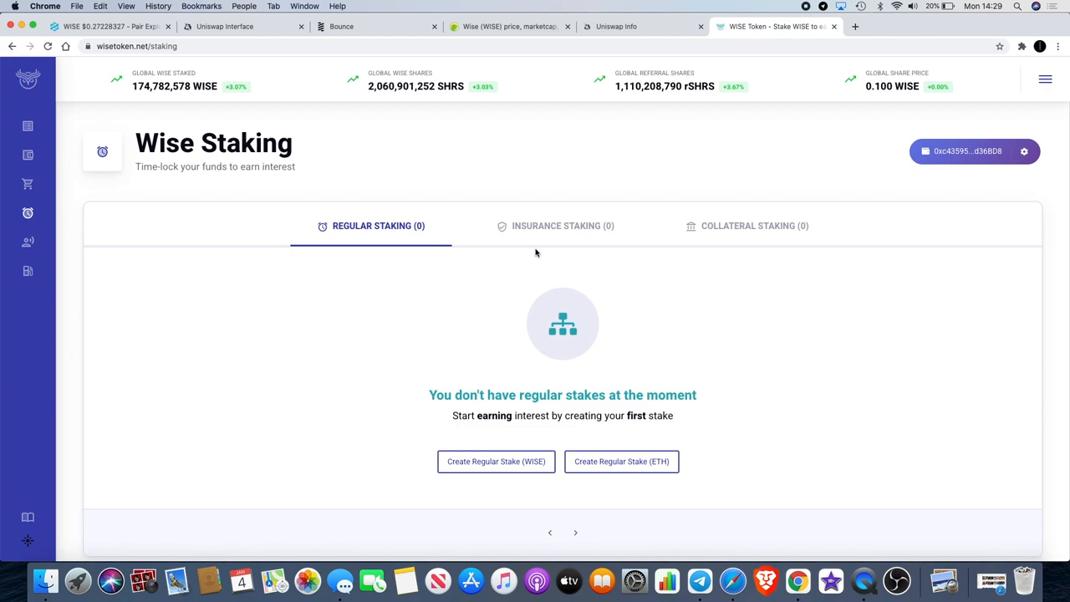
{"action": "left_click", "coordinate": [562, 225]}
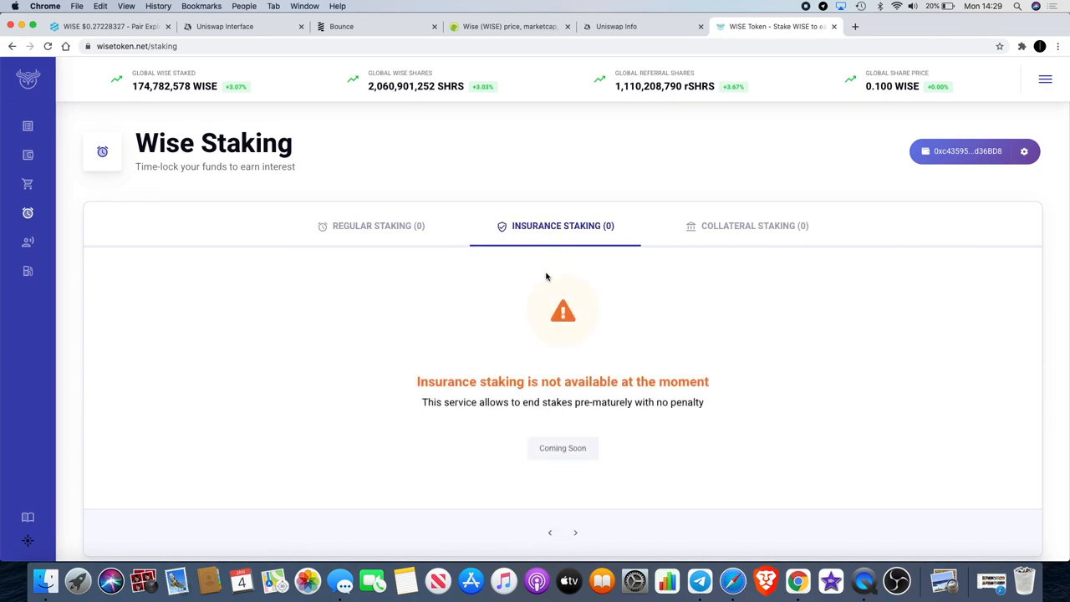
{"action": "mouse_move", "coordinate": [552, 251]}
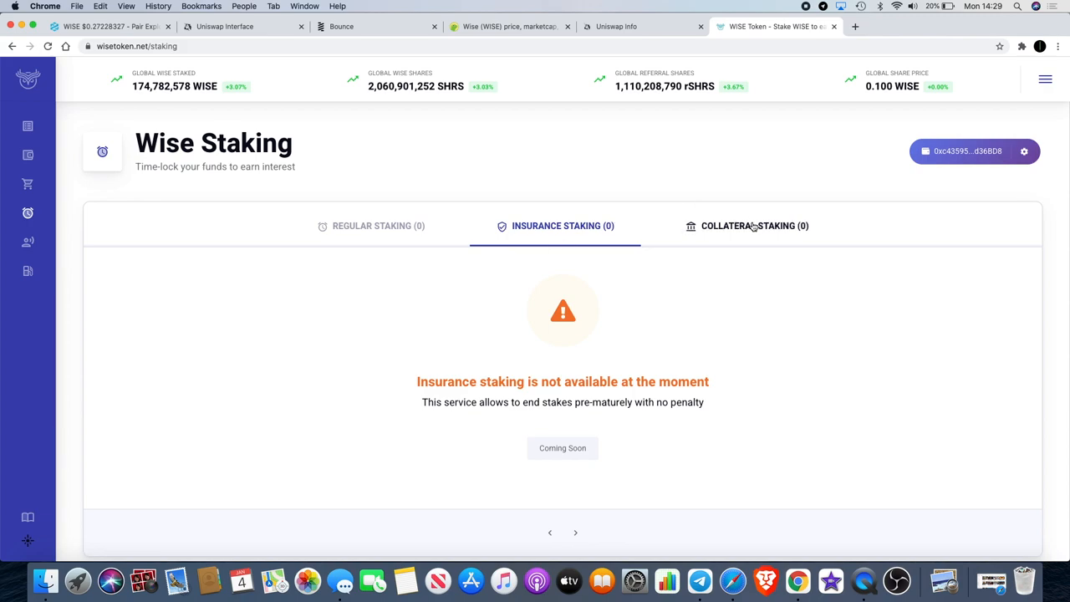
{"action": "left_click", "coordinate": [746, 226]}
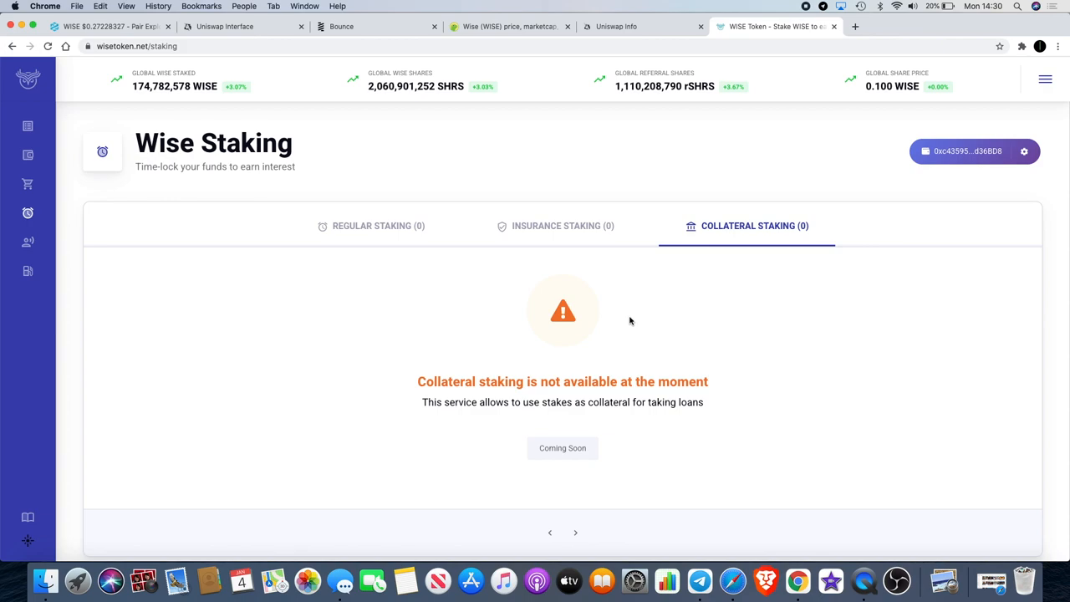
{"action": "mouse_move", "coordinate": [377, 226]}
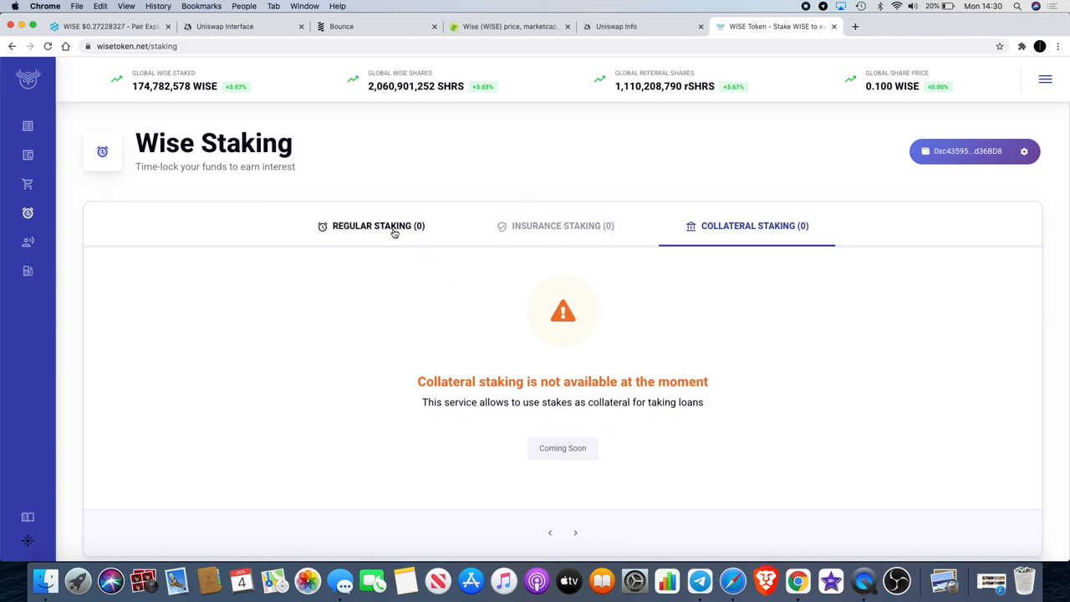
{"action": "left_click", "coordinate": [371, 226]}
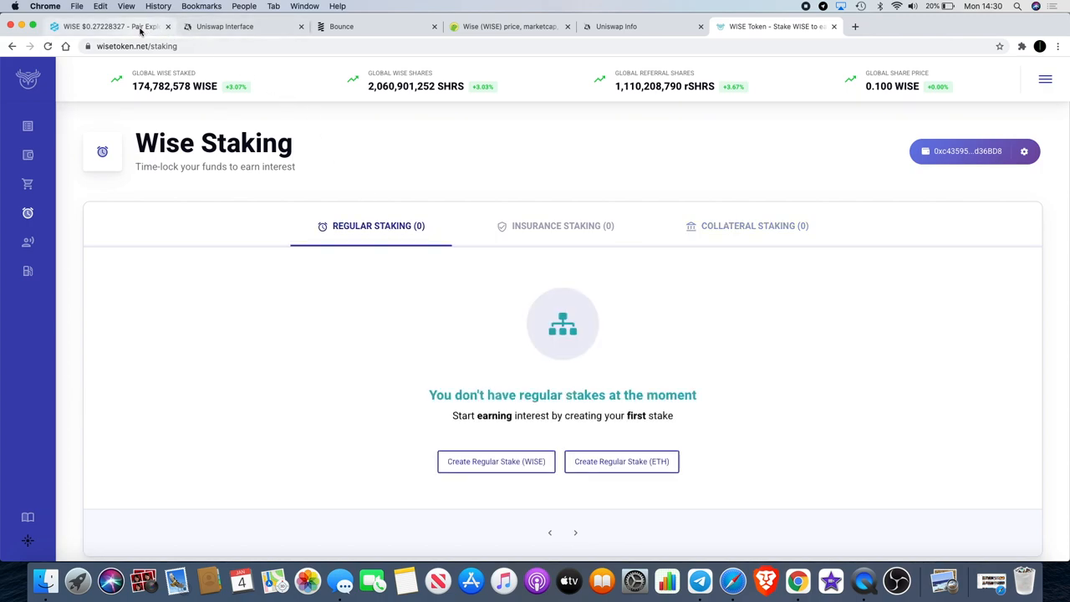
Switch to the DEXTools ETH/WISE pair page with the WISE/USD chart at $0.27228327.
{"action": "left_click", "coordinate": [109, 27]}
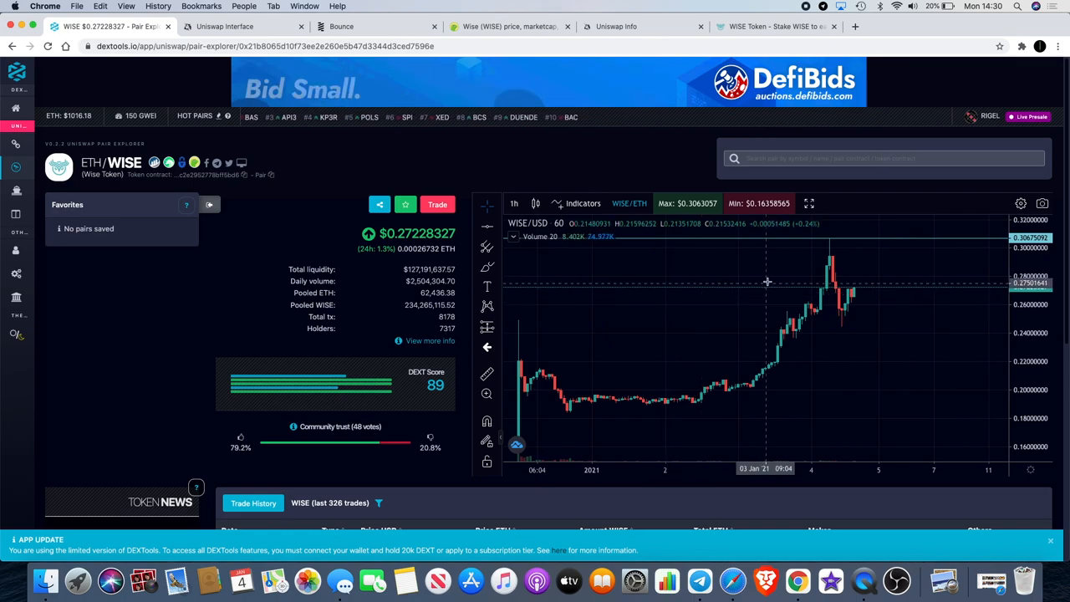
{"action": "mouse_move", "coordinate": [770, 277]}
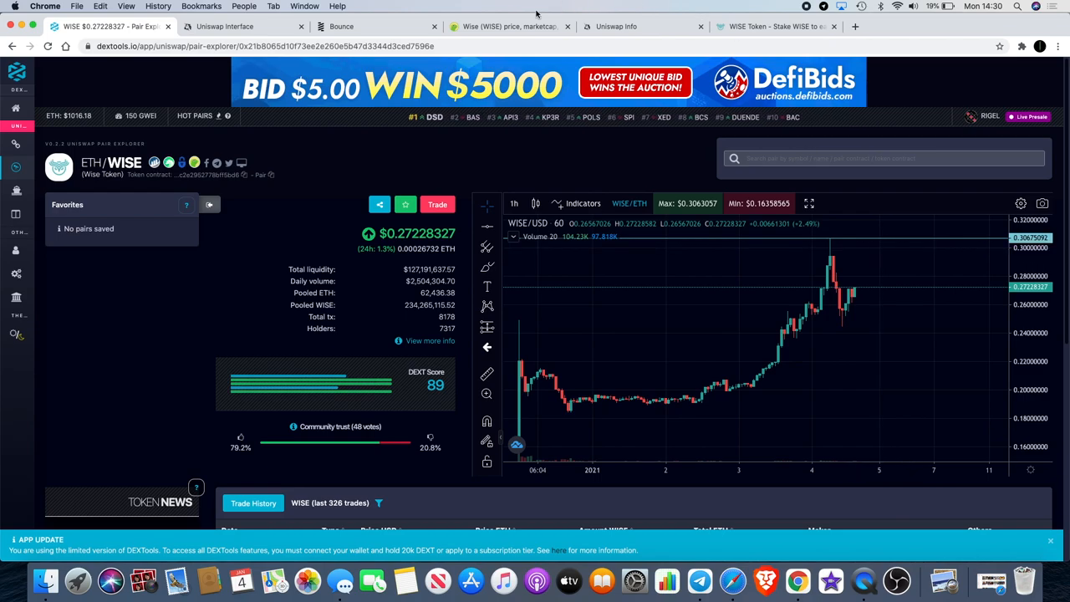
Switch to Uniswap Info's overview, where Wise Token ranks seventh in Top Tokens at US$0.27.
{"action": "left_click", "coordinate": [616, 27]}
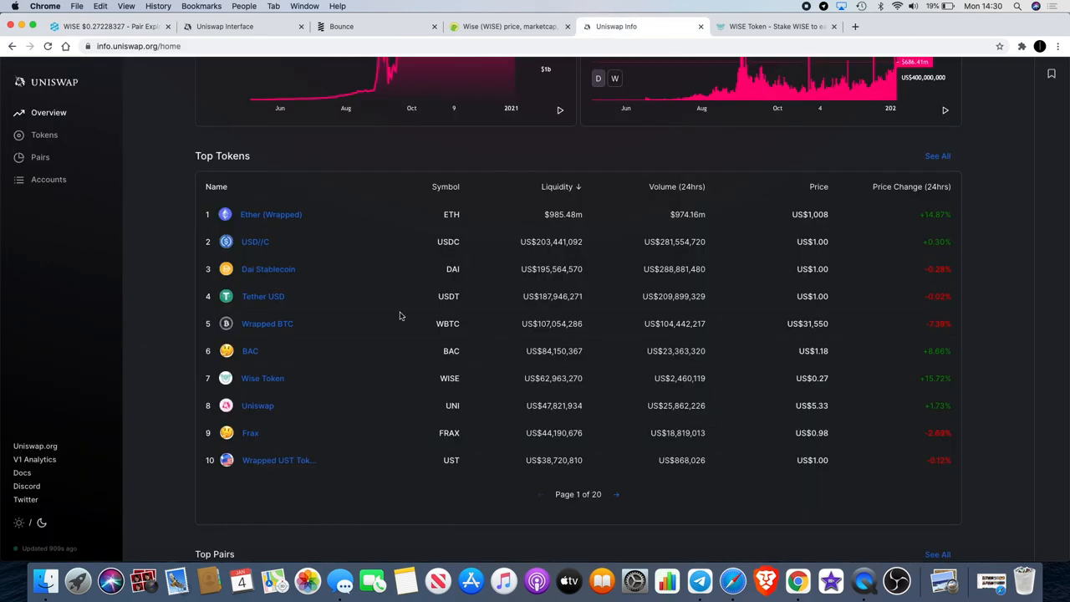
{"action": "mouse_move", "coordinate": [281, 384]}
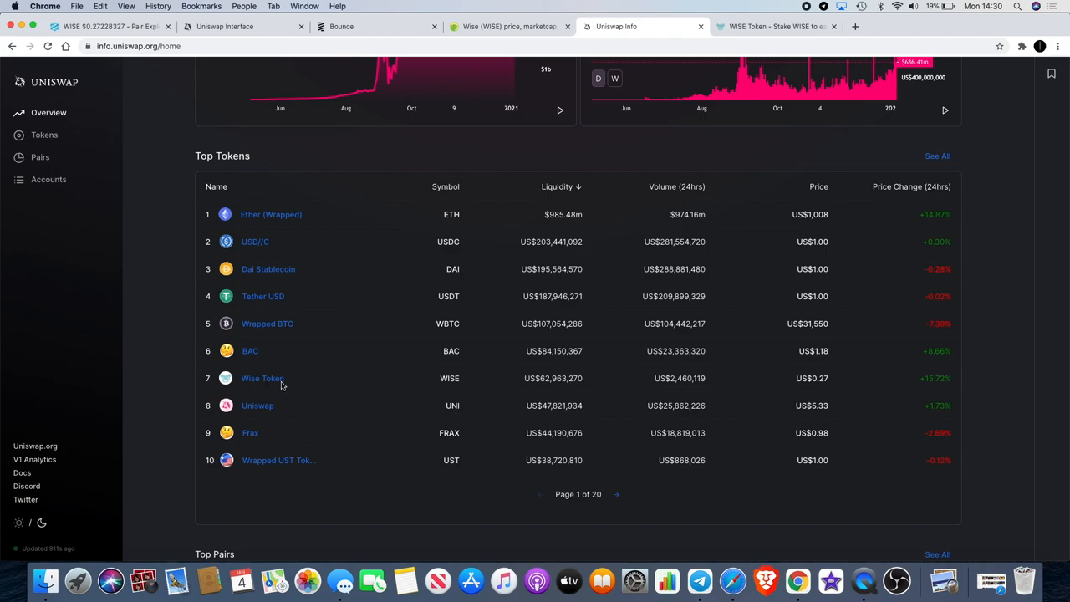
{"action": "mouse_move", "coordinate": [351, 385]}
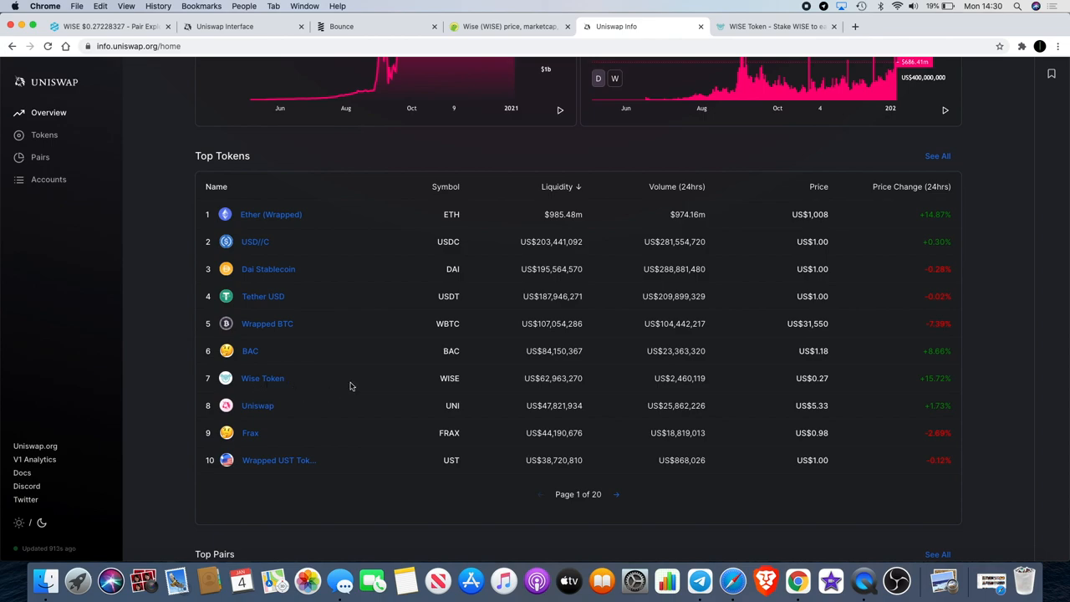
{"action": "mouse_move", "coordinate": [280, 351]}
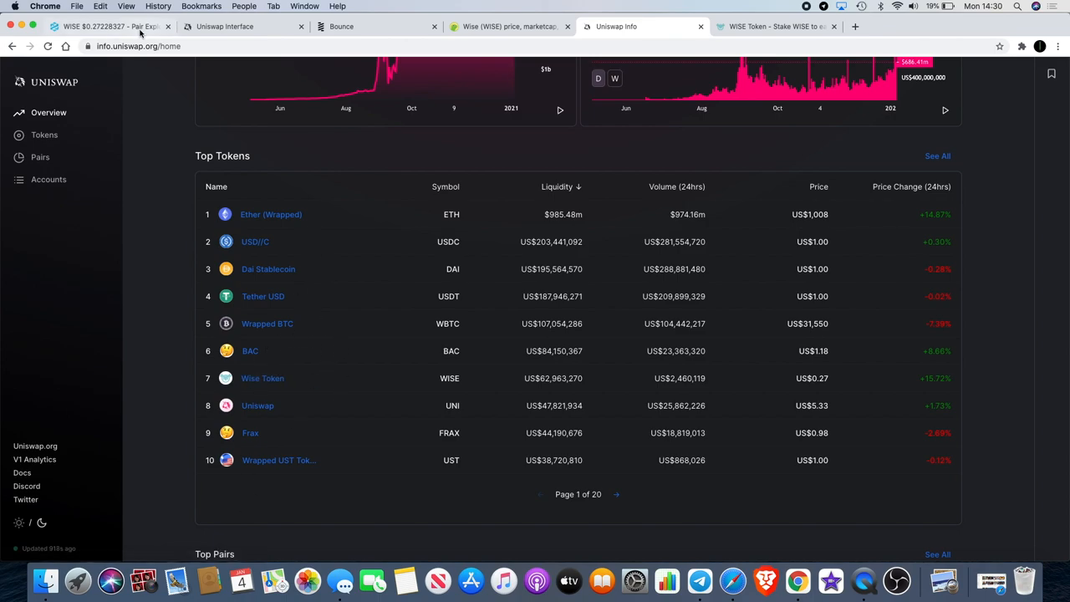
Return to the DEXTools ETH/WISE pair chart, still at $0.27228327.
{"action": "left_click", "coordinate": [109, 27]}
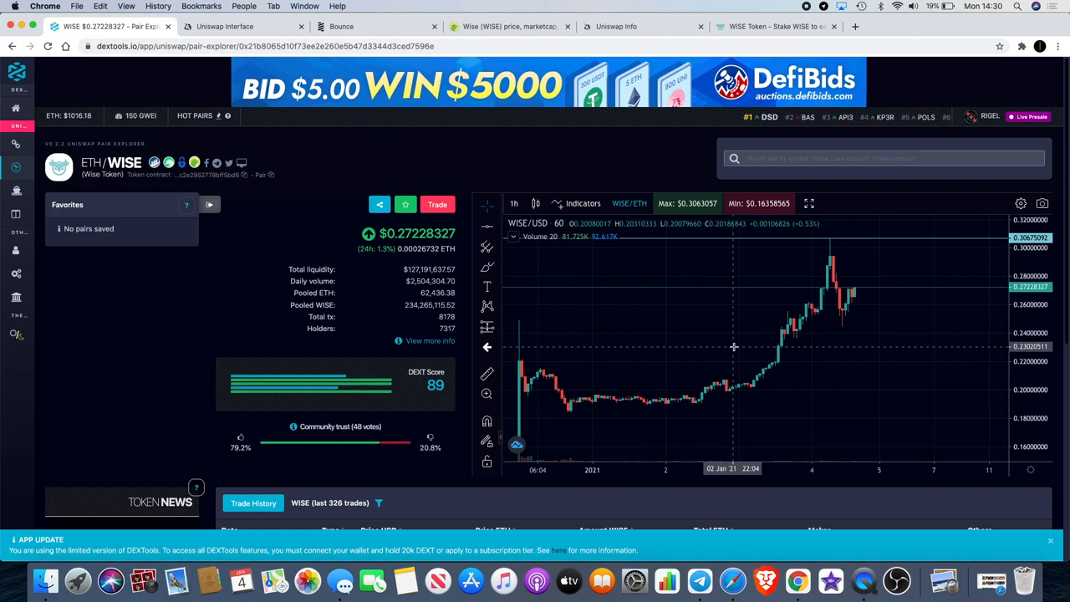
{"action": "mouse_move", "coordinate": [729, 423]}
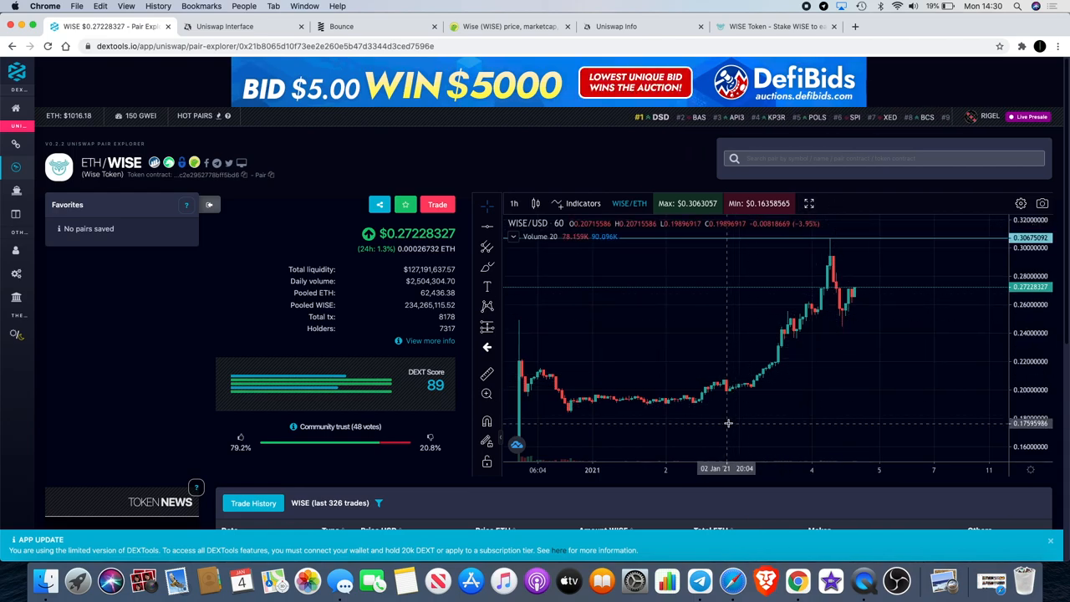
{"action": "mouse_move", "coordinate": [741, 411]}
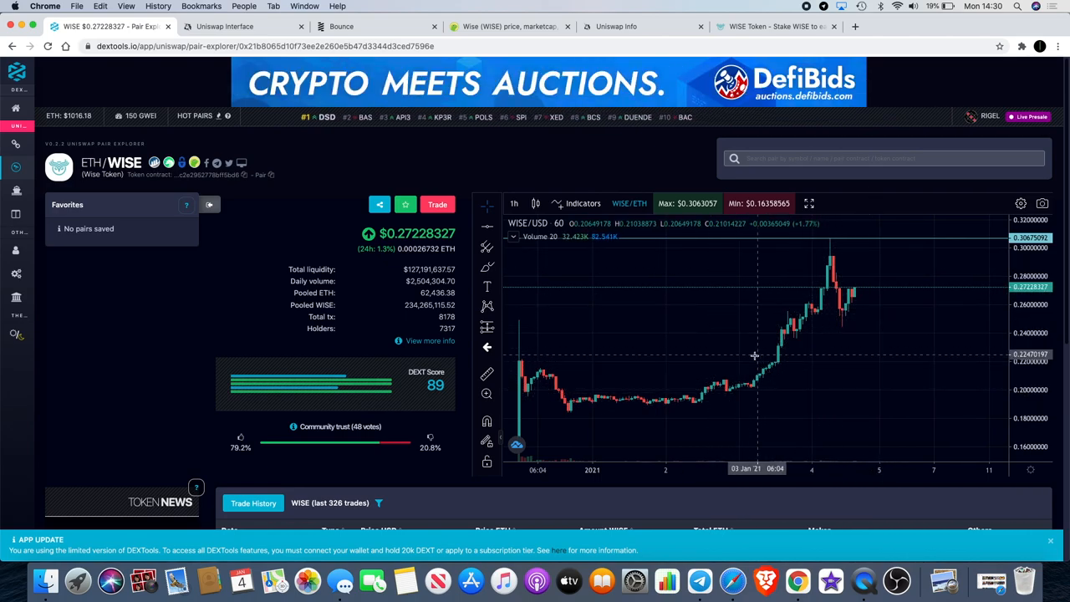
{"action": "mouse_move", "coordinate": [842, 233]}
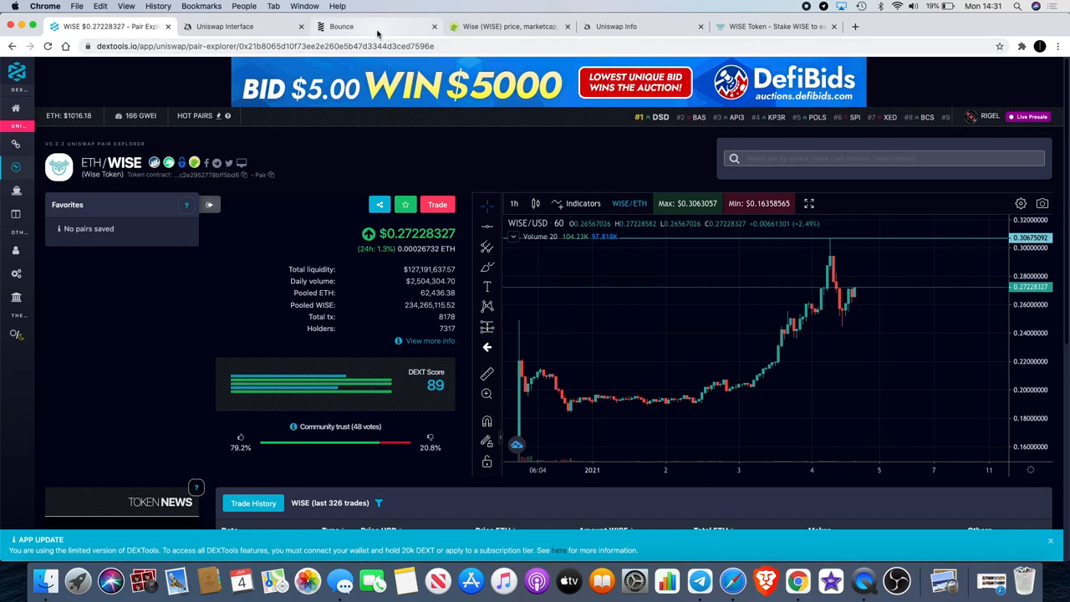
{"action": "mouse_move", "coordinate": [341, 27]}
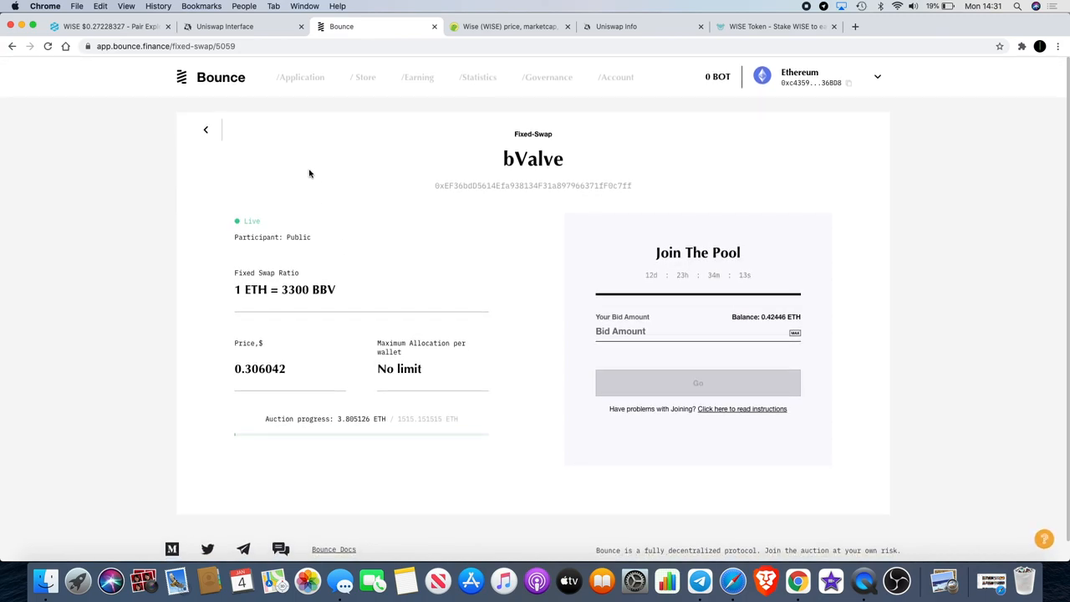
{"action": "mouse_move", "coordinate": [352, 95]}
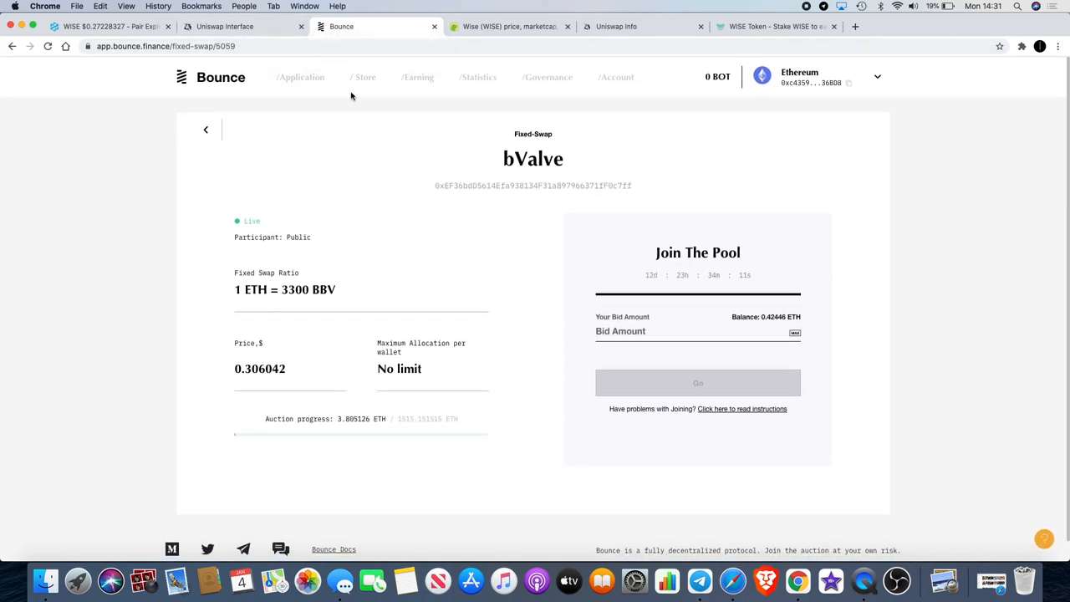
{"action": "mouse_move", "coordinate": [664, 532]}
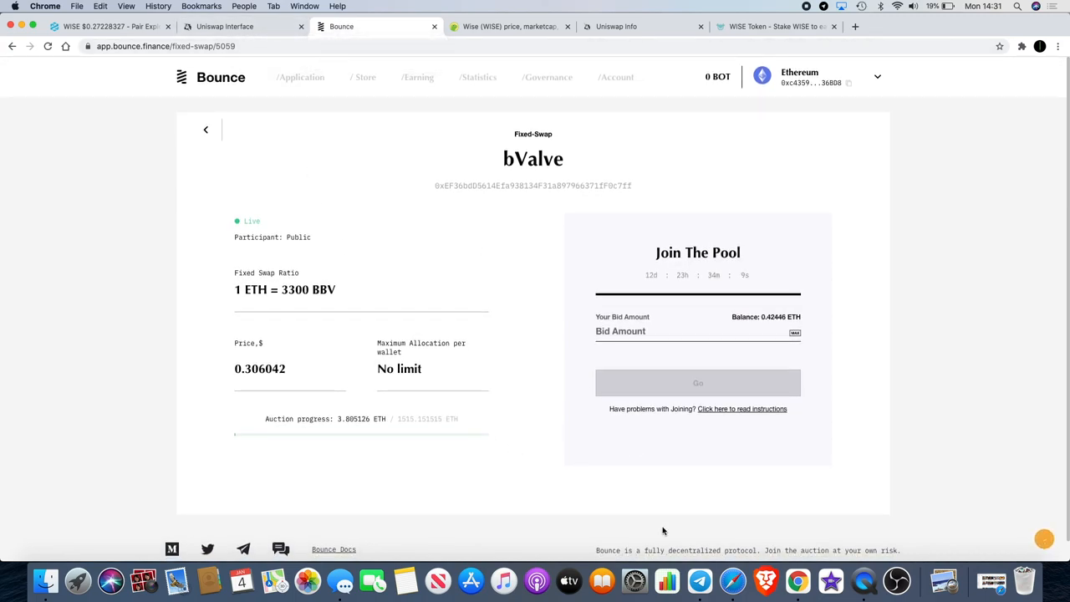
{"action": "mouse_move", "coordinate": [535, 358]}
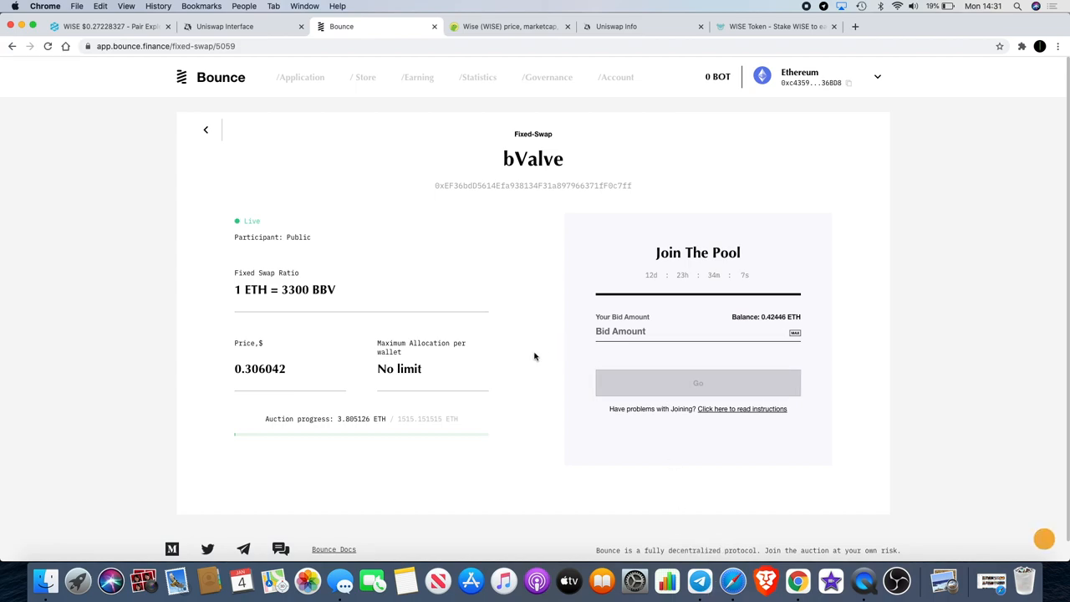
Bring up the Bounce bValve fixed-swap pool page, 1 ETH = 3300 BBV at price 0.306042.
{"action": "double_click", "coordinate": [294, 289]}
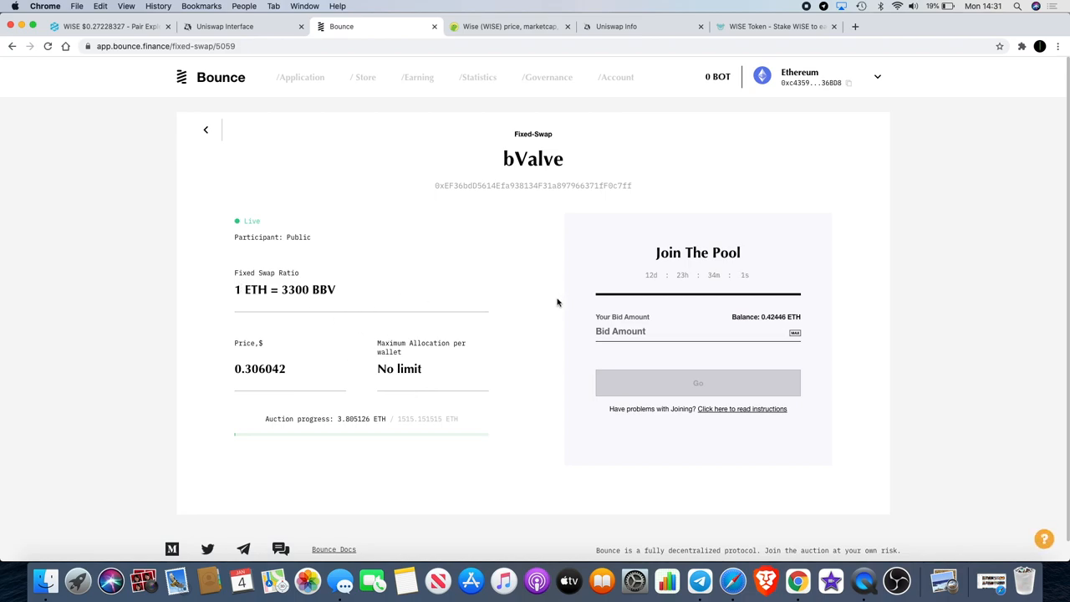
{"action": "mouse_move", "coordinate": [560, 322]}
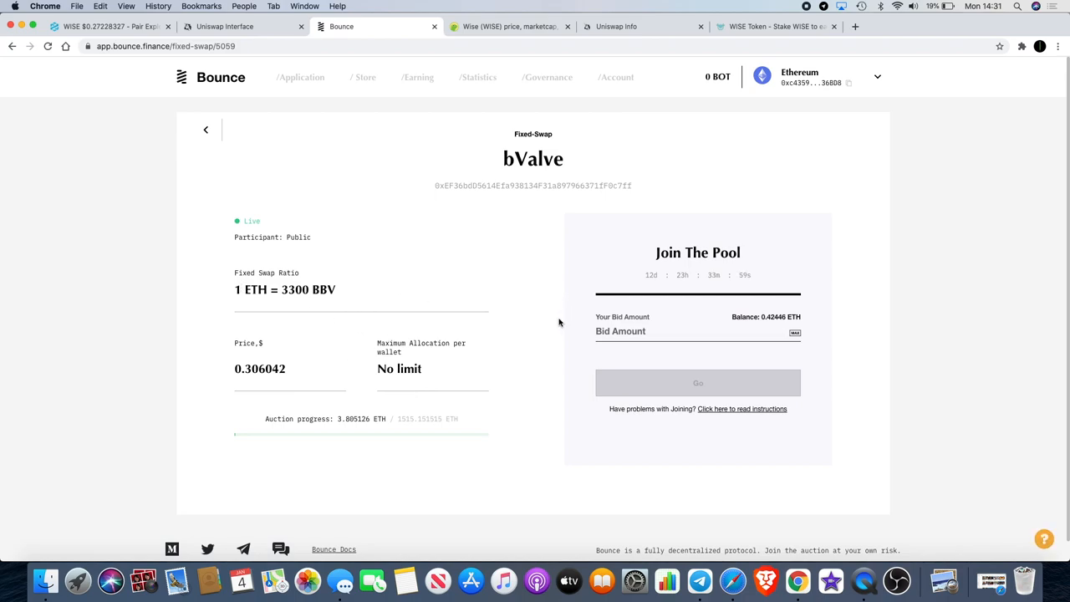
{"action": "mouse_move", "coordinate": [726, 246]}
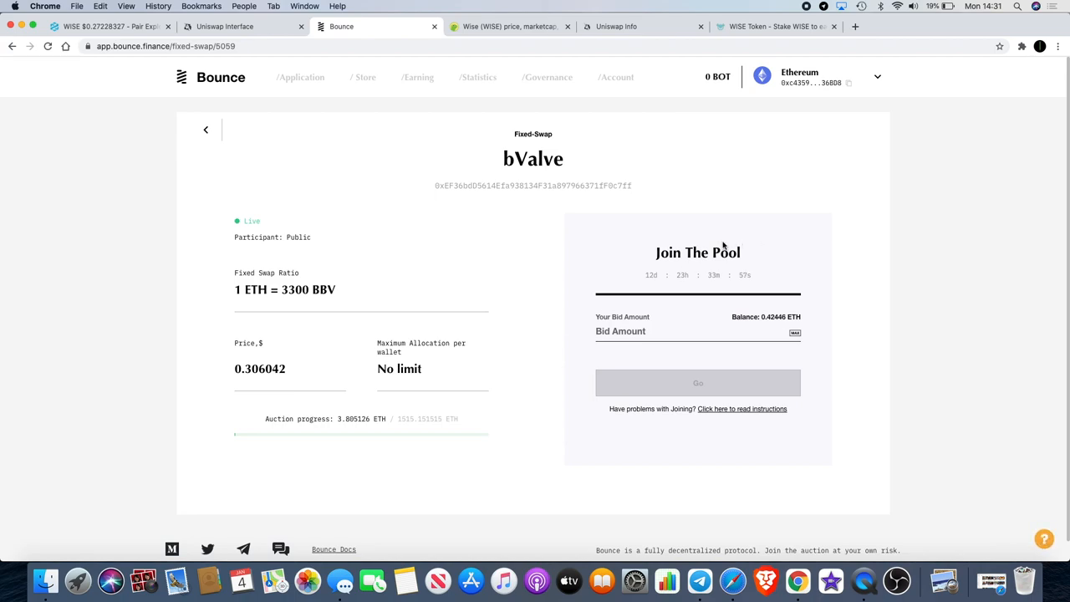
{"action": "mouse_move", "coordinate": [396, 267]}
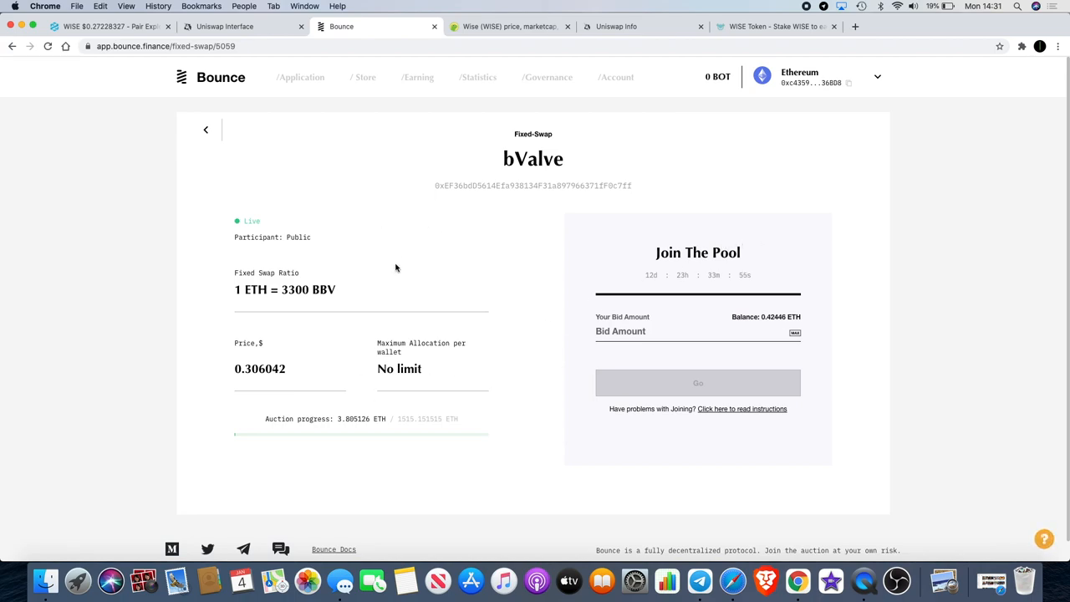
{"action": "mouse_move", "coordinate": [421, 276]}
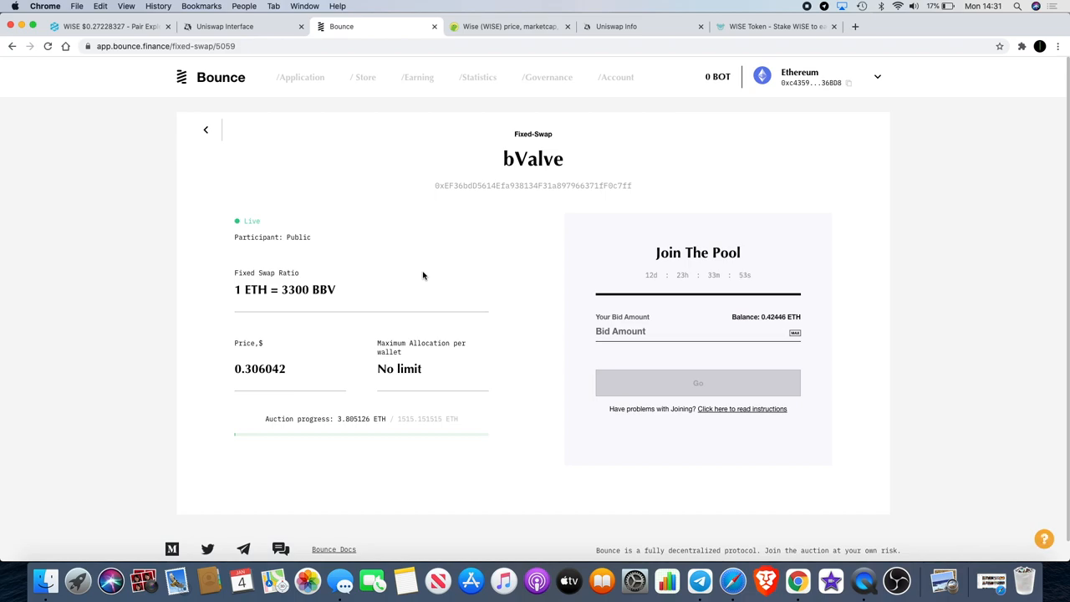
{"action": "mouse_move", "coordinate": [448, 228]}
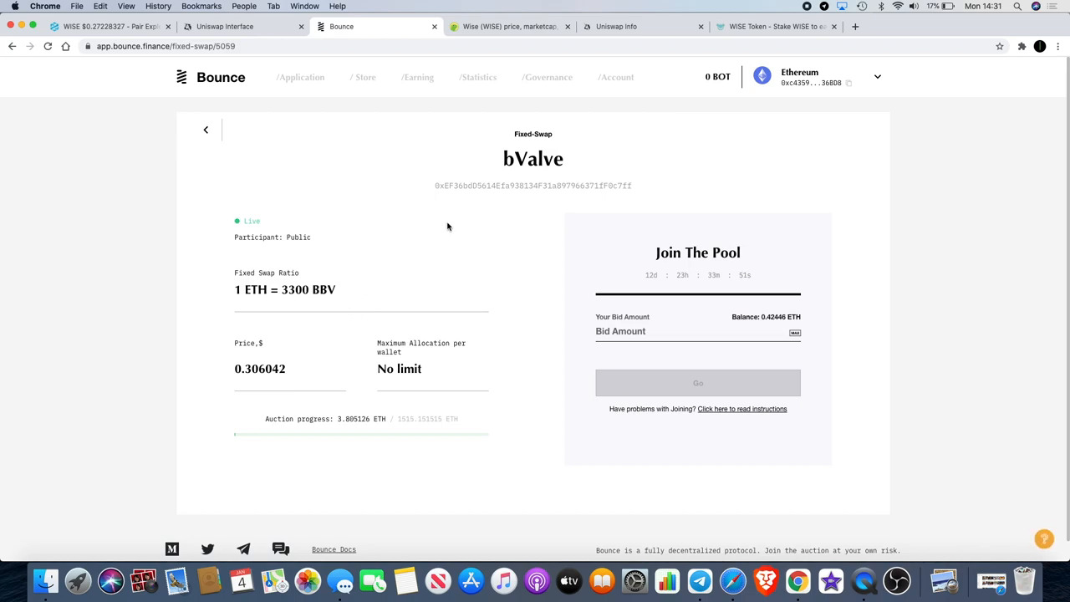
{"action": "mouse_move", "coordinate": [576, 248]}
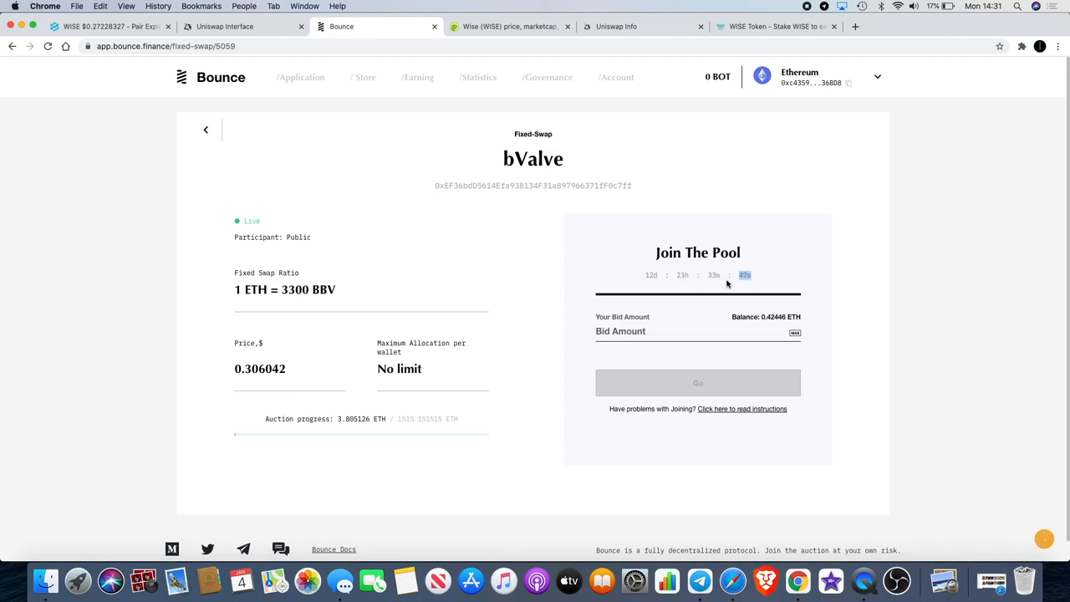
{"action": "mouse_move", "coordinate": [662, 321]}
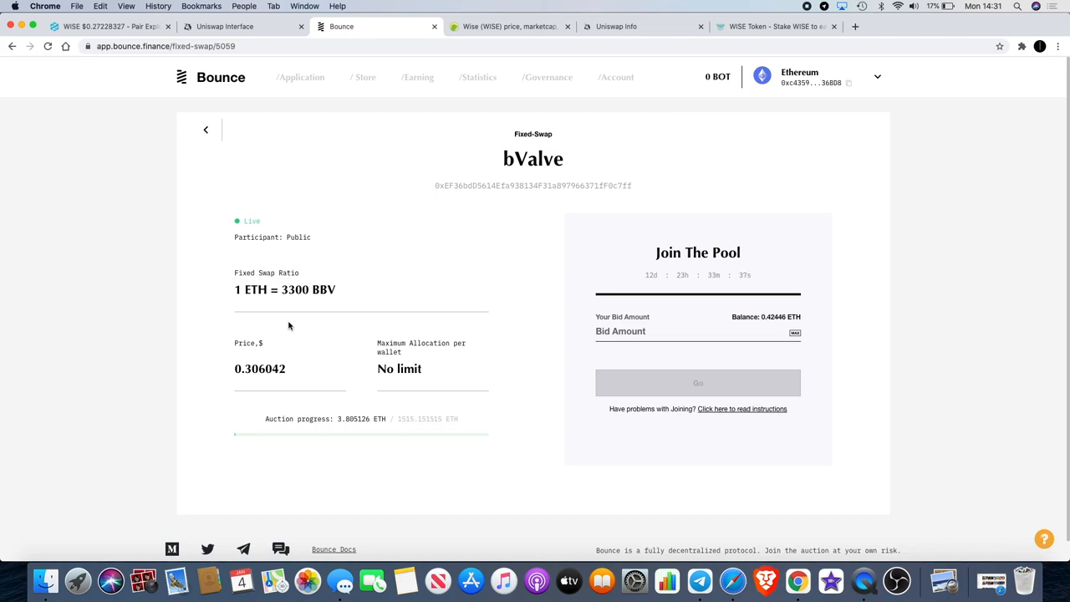
{"action": "mouse_move", "coordinate": [287, 321]}
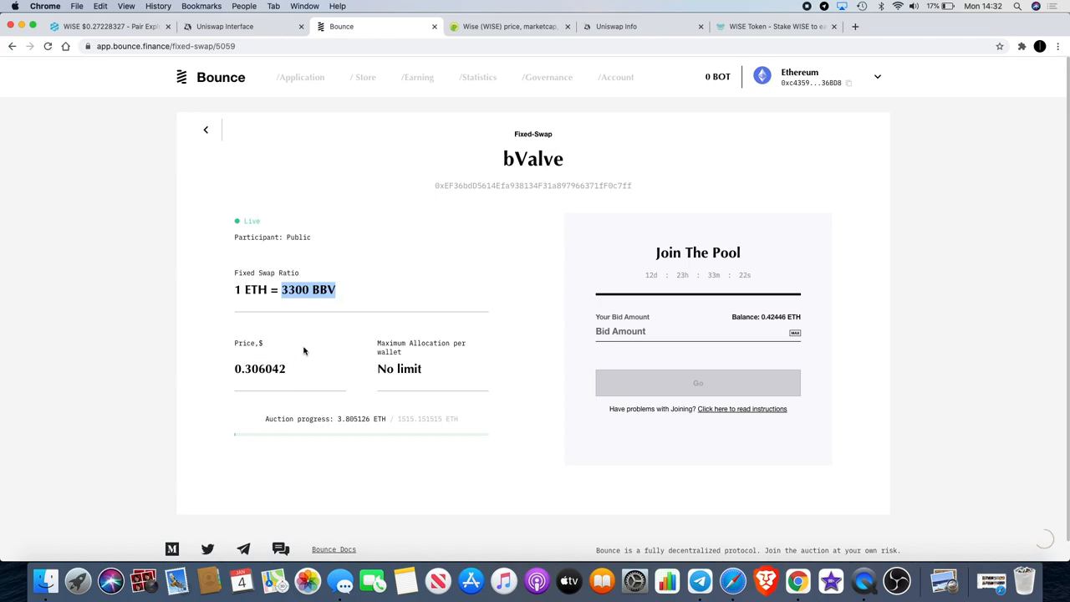
{"action": "mouse_move", "coordinate": [328, 334]}
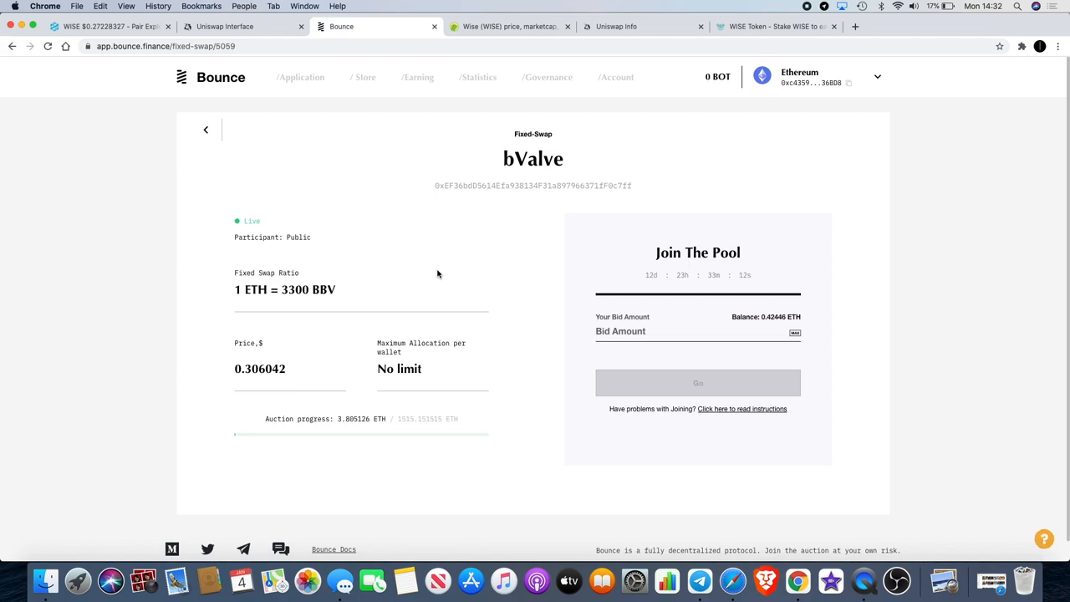
{"action": "mouse_move", "coordinate": [480, 133]}
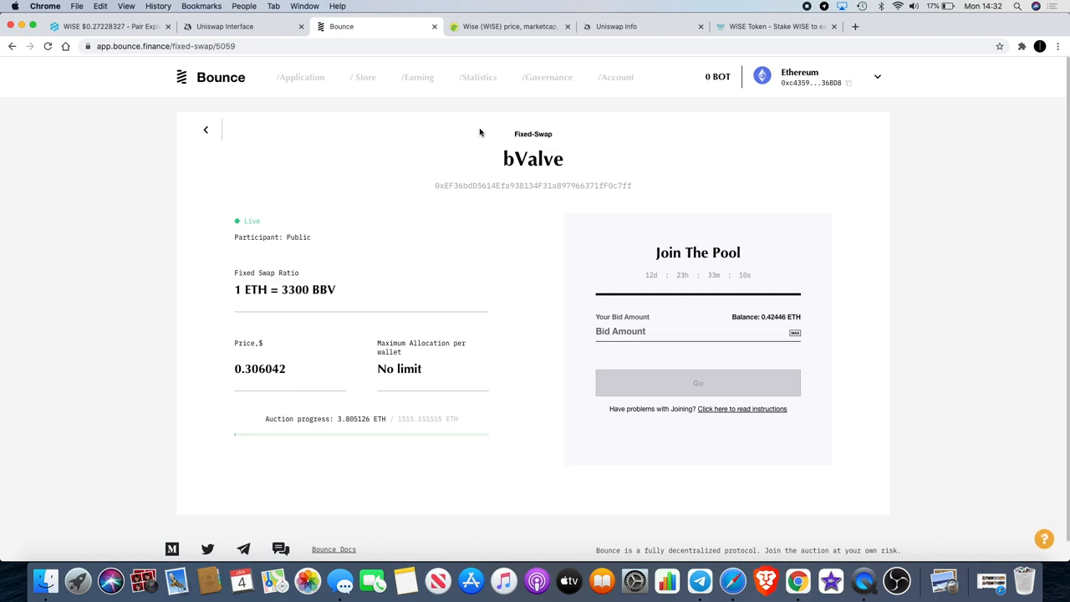
{"action": "mouse_move", "coordinate": [495, 248]}
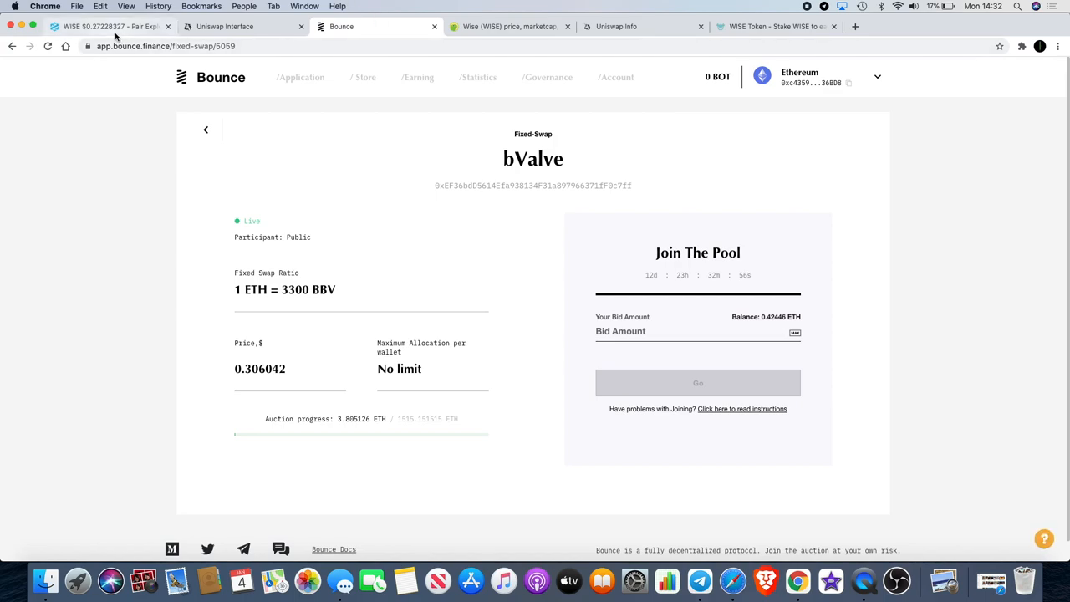
{"action": "left_click", "coordinate": [109, 27]}
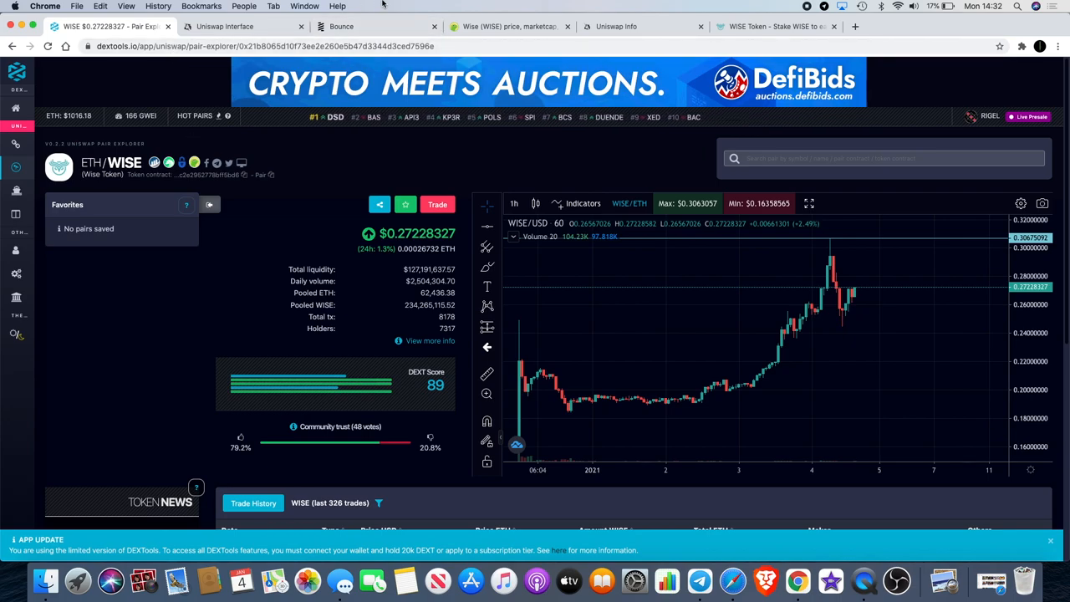
{"action": "left_click", "coordinate": [341, 27]}
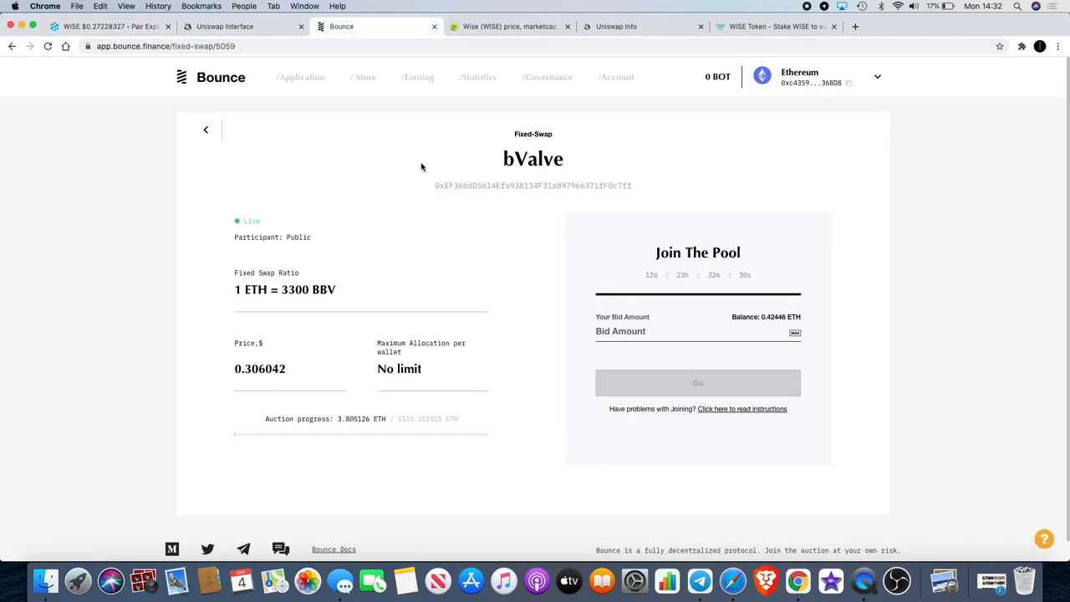